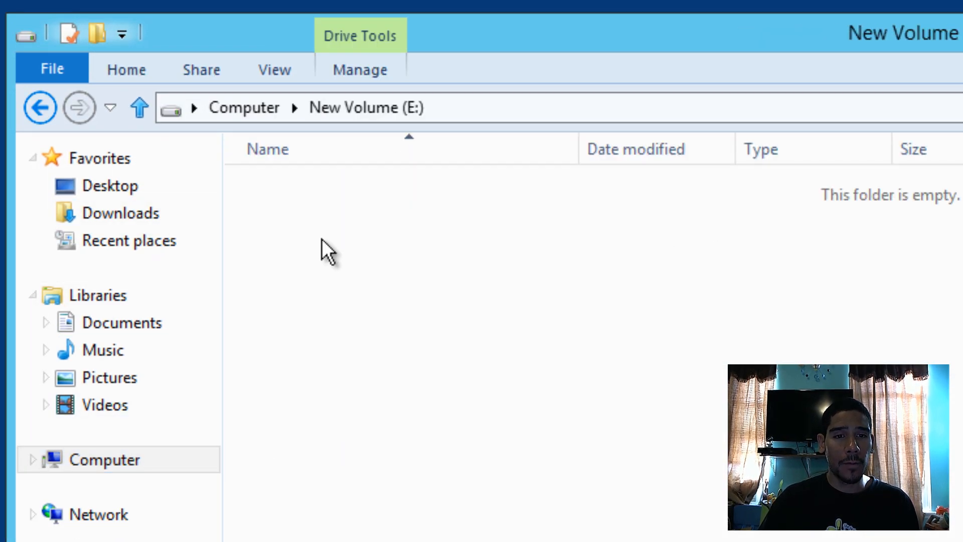
# Step: Create a 'captures' folder on drive E: and share it with Everyone at Read/Write
pyautogui.rightClick(326, 252)
pyautogui.write('capture')
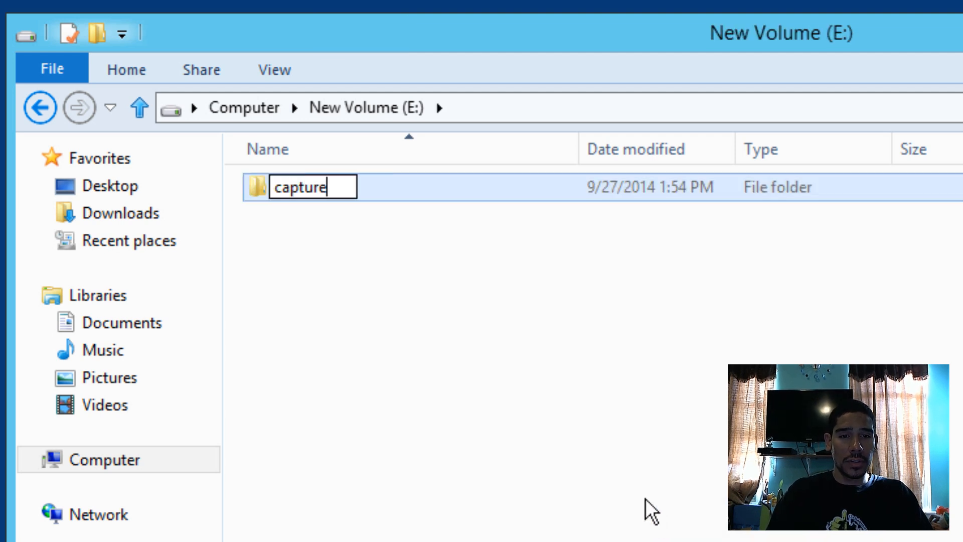
pyautogui.write('s')
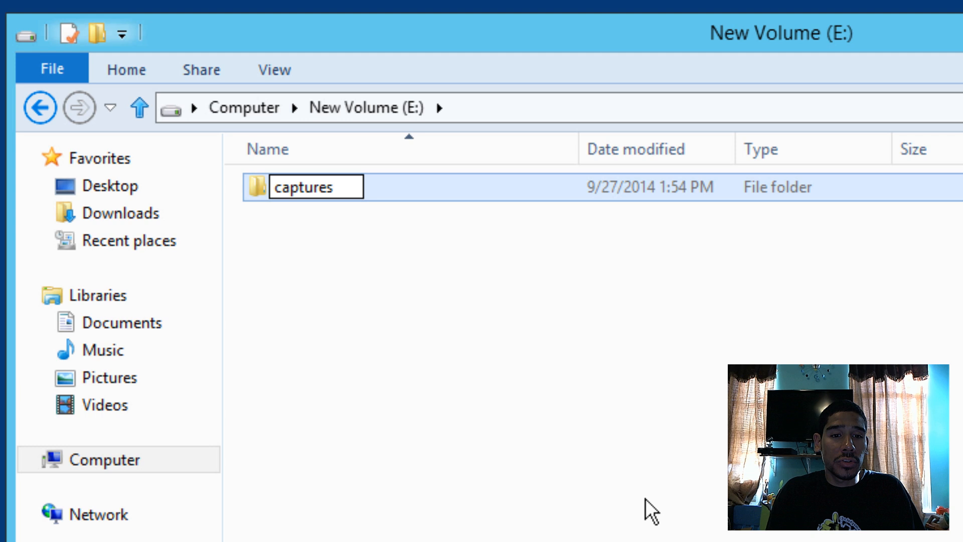
pyautogui.rightClick(306, 186)
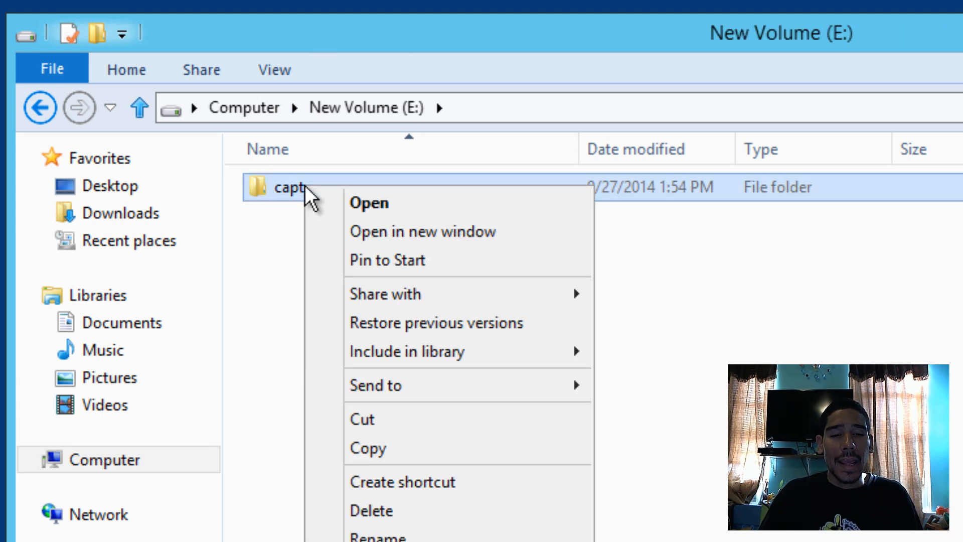
pyautogui.moveTo(310, 199)
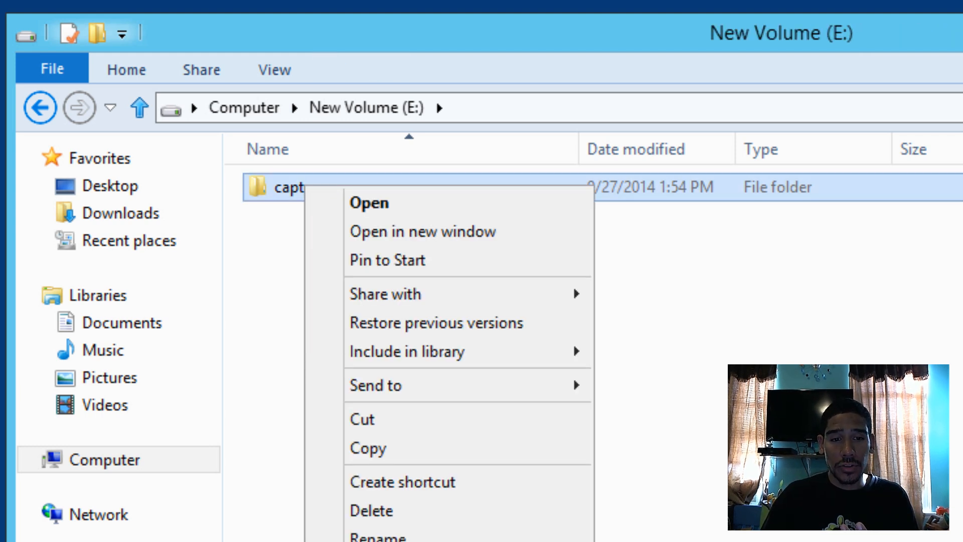
pyautogui.click(378, 537)
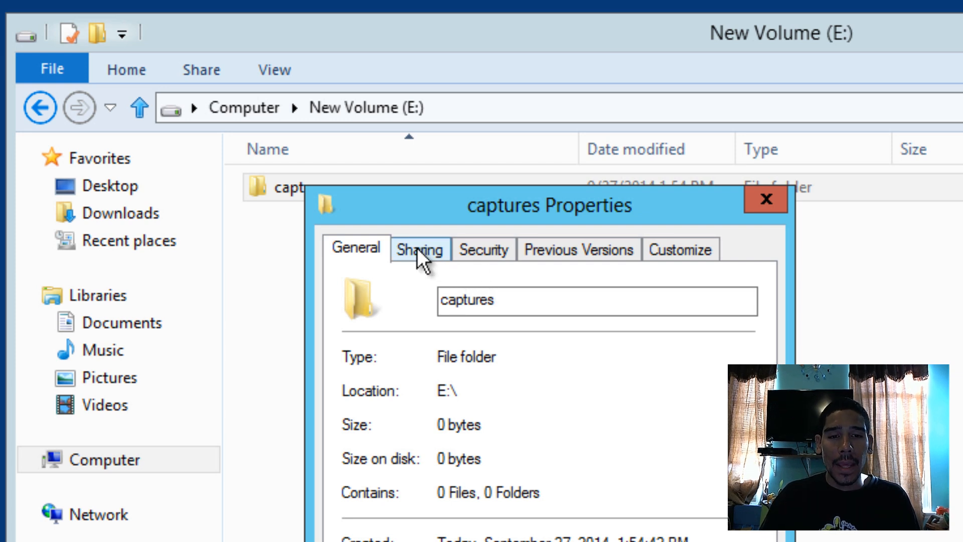
pyautogui.click(420, 250)
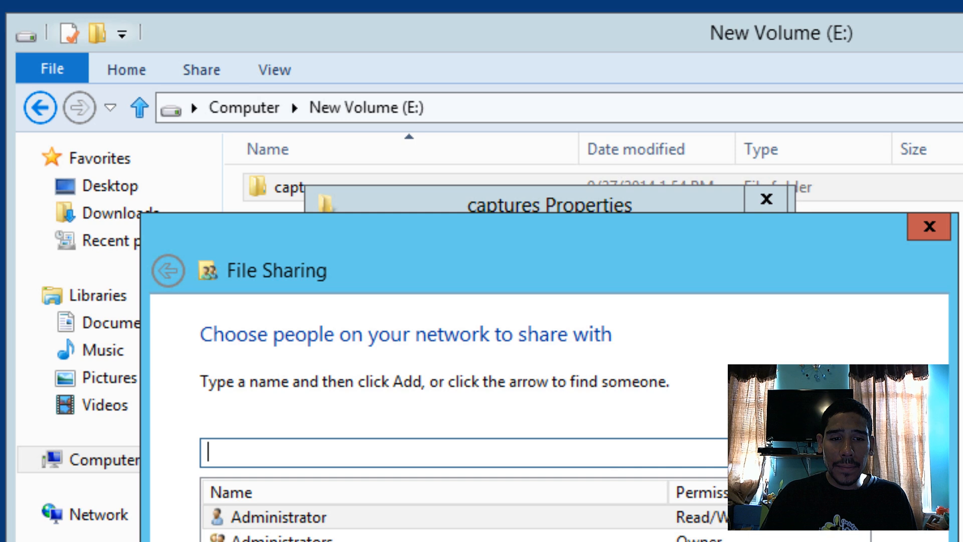
pyautogui.write('everyon')
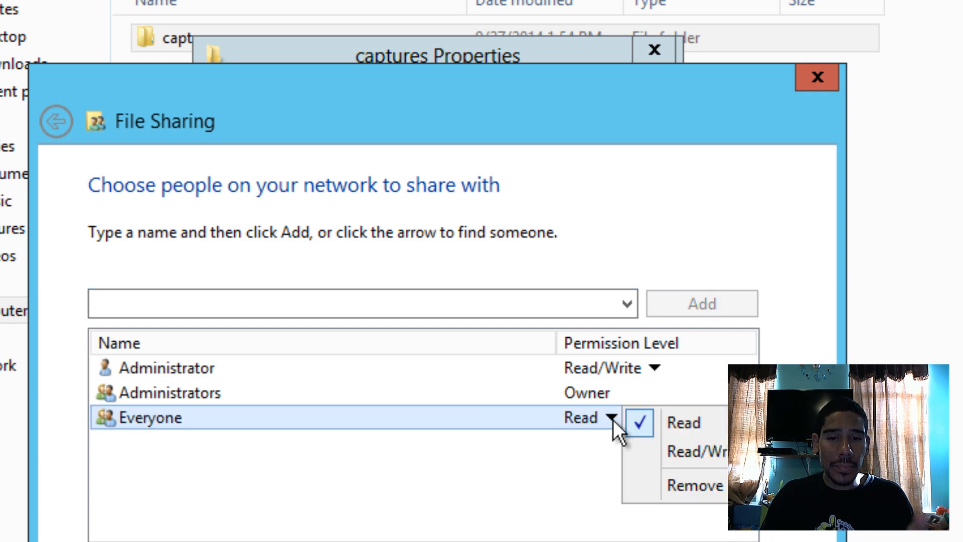
pyautogui.click(693, 453)
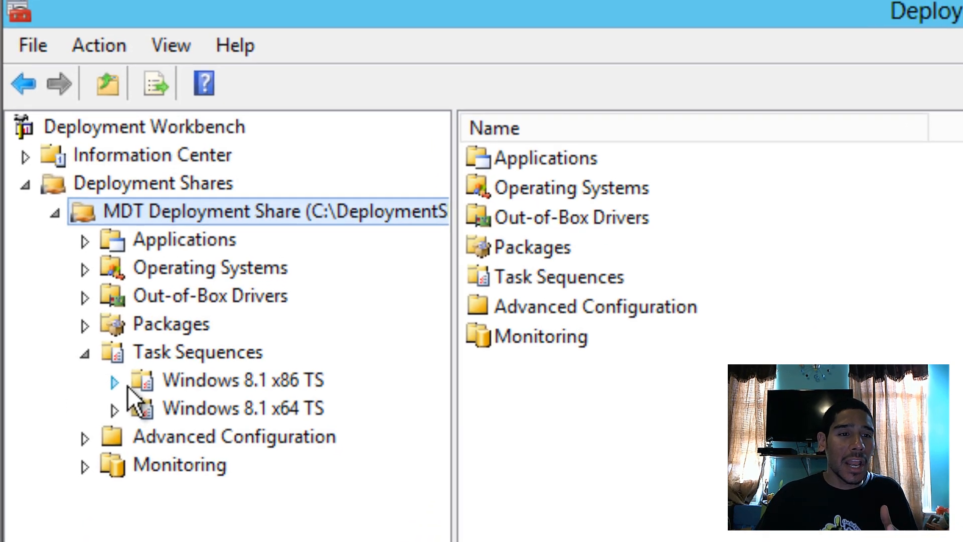
# Step: Add a folder named 'Capture Images' under Task Sequences
pyautogui.rightClick(197, 351)
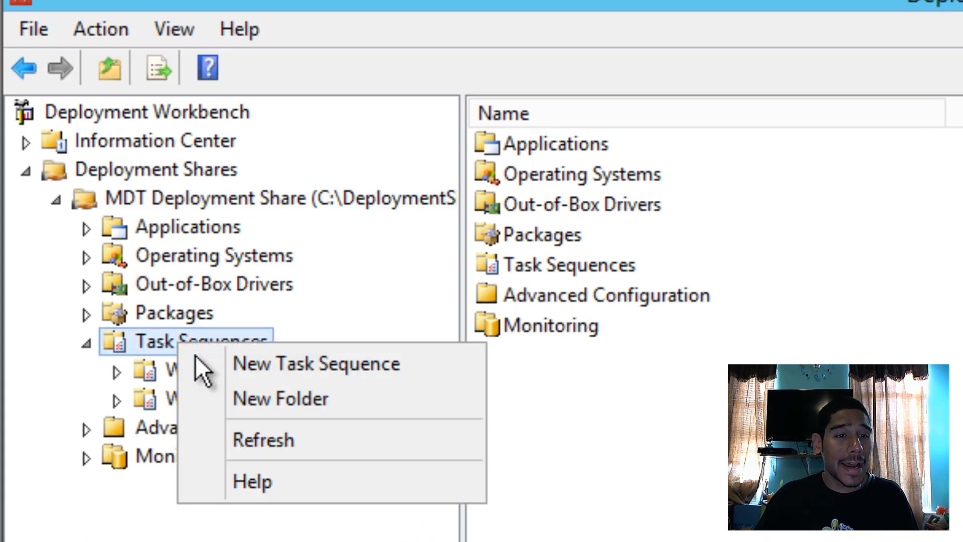
pyautogui.click(315, 363)
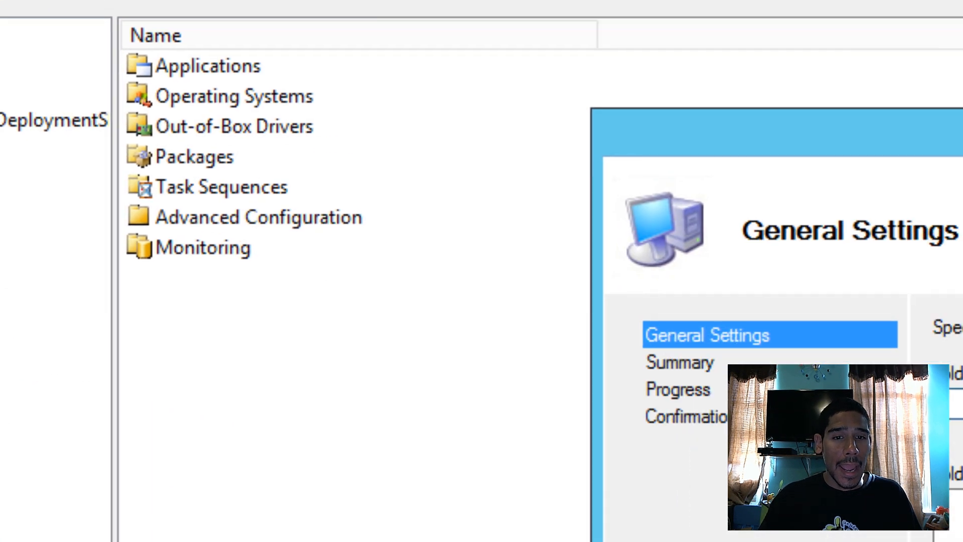
pyautogui.write('Capt')
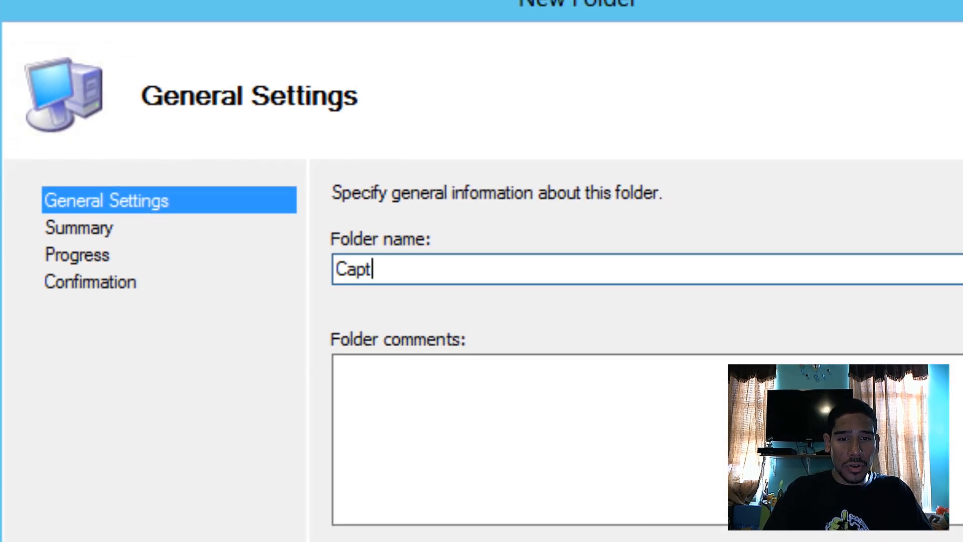
pyautogui.write('ure')
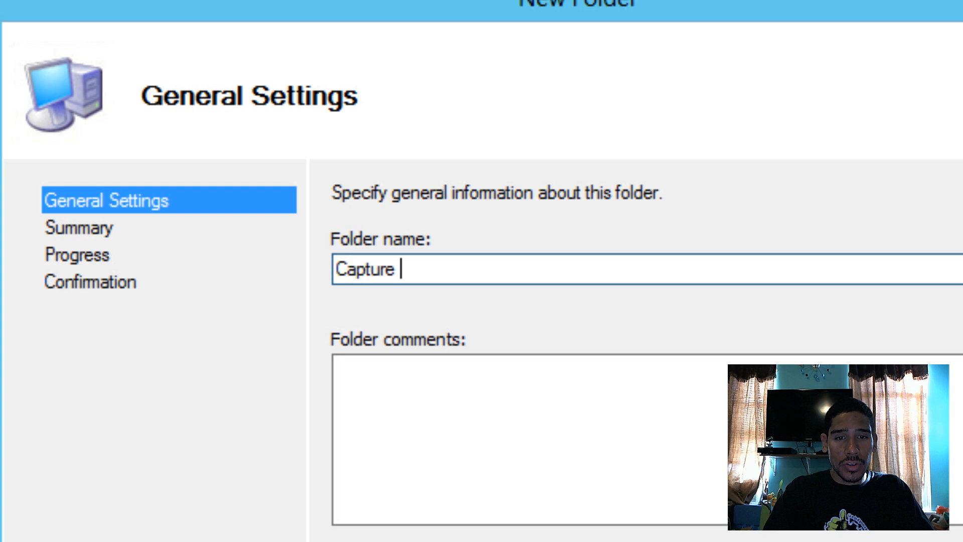
pyautogui.write('Images')
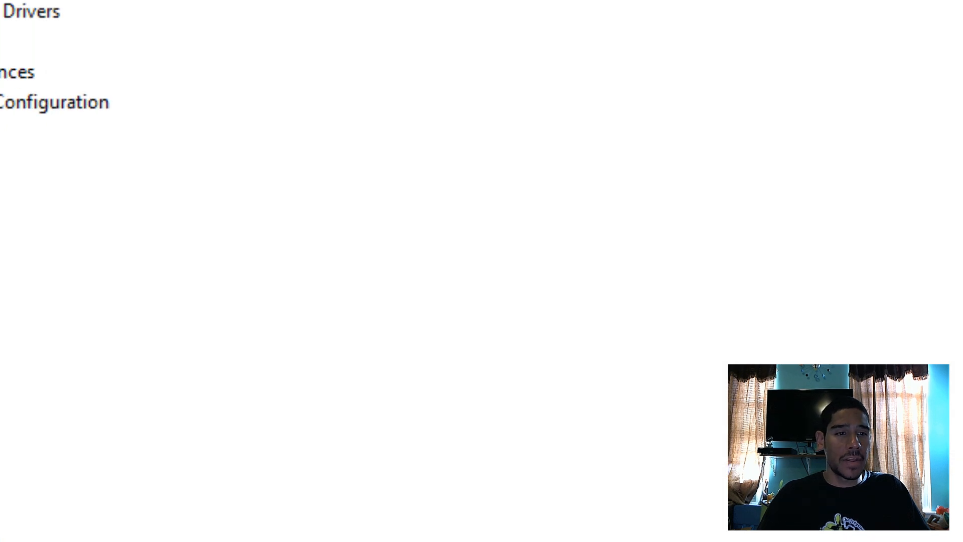
# Step: Create a 'Windows 8.1 x64 Capture' subfolder inside Capture Images
pyautogui.rightClick(232, 268)
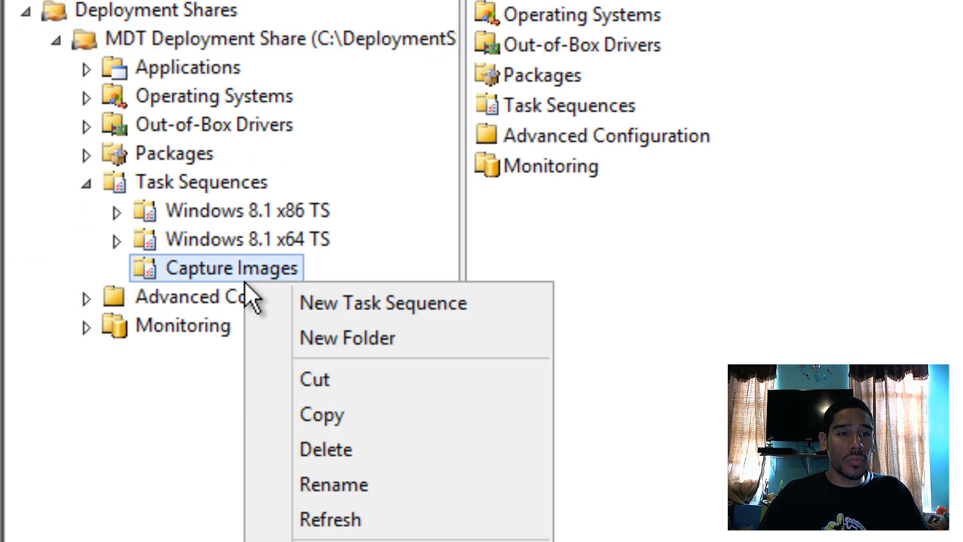
pyautogui.click(346, 337)
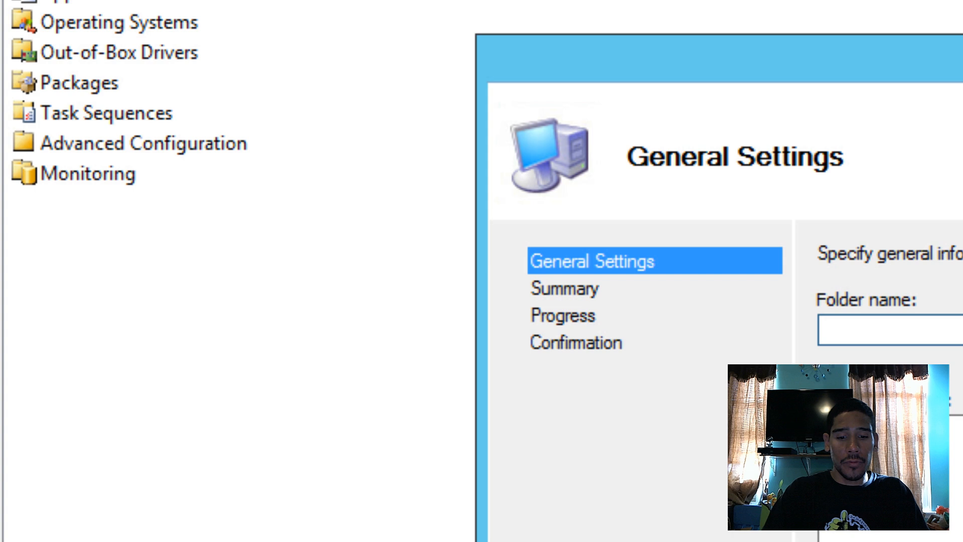
pyautogui.write('Windows 8.1 x')
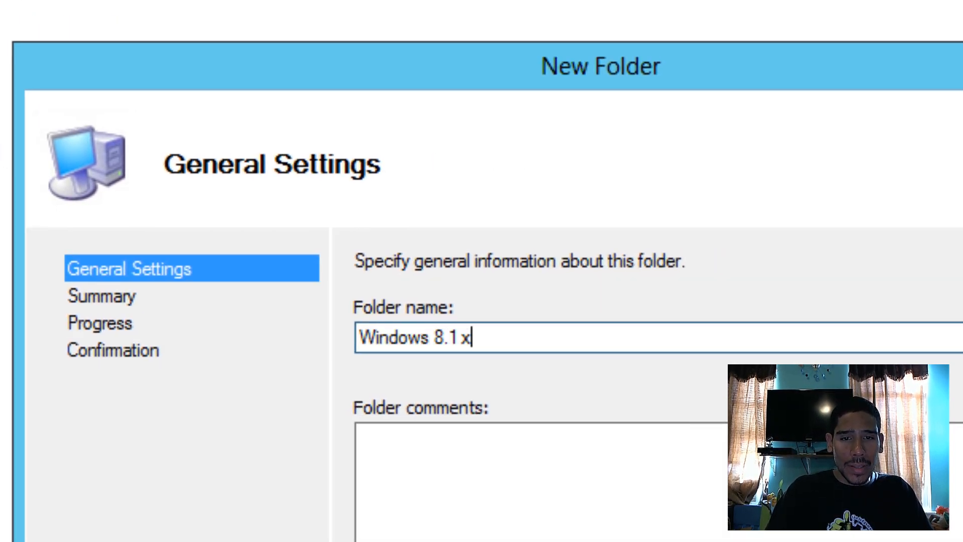
pyautogui.write('64')
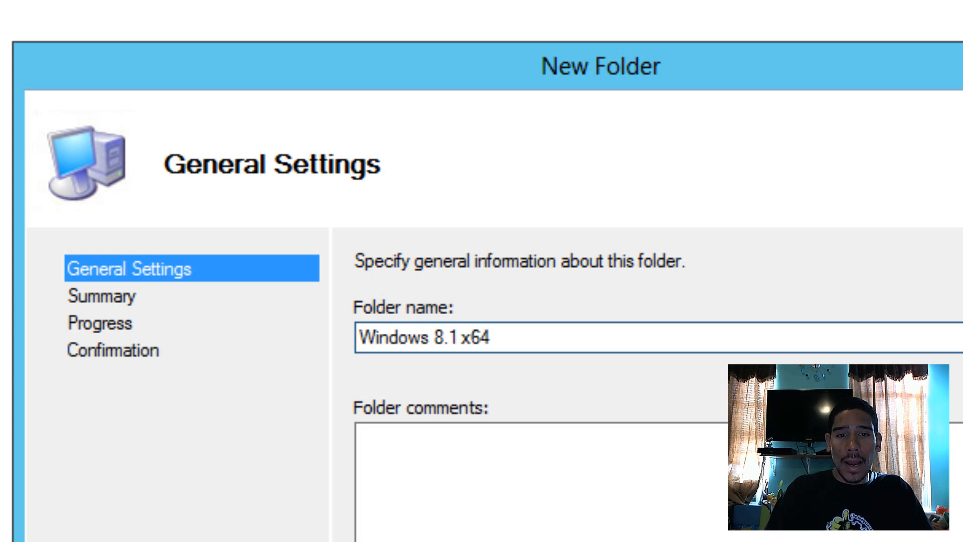
pyautogui.write('C')
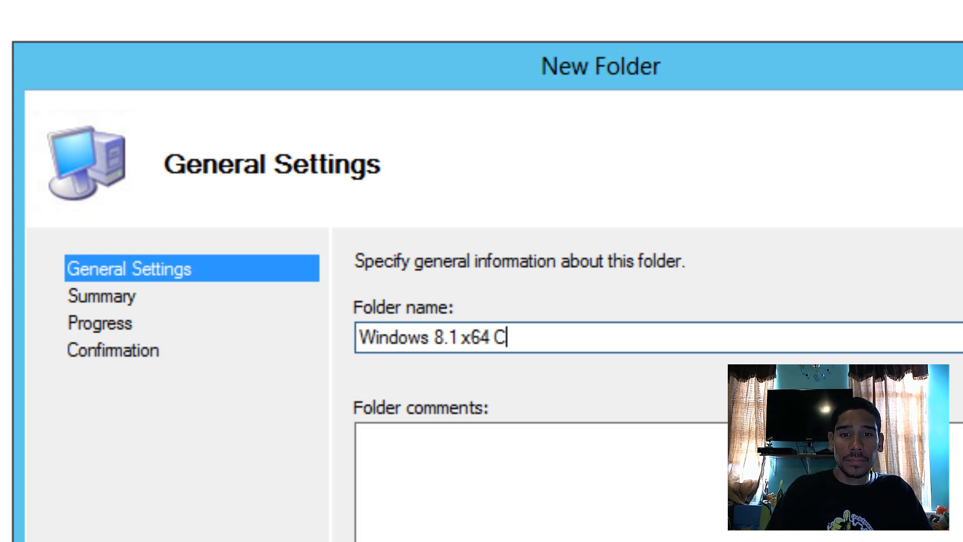
pyautogui.write('aputre')
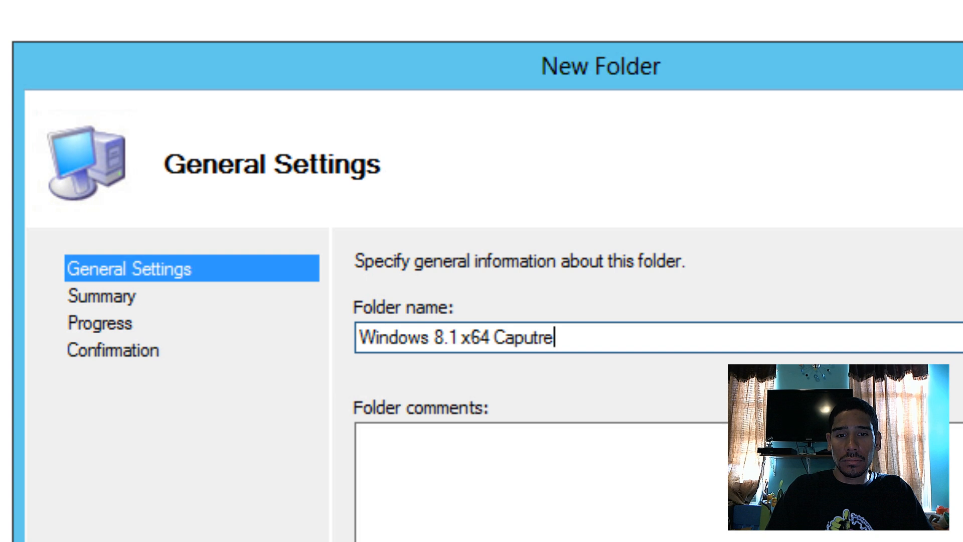
pyautogui.write('Capture')
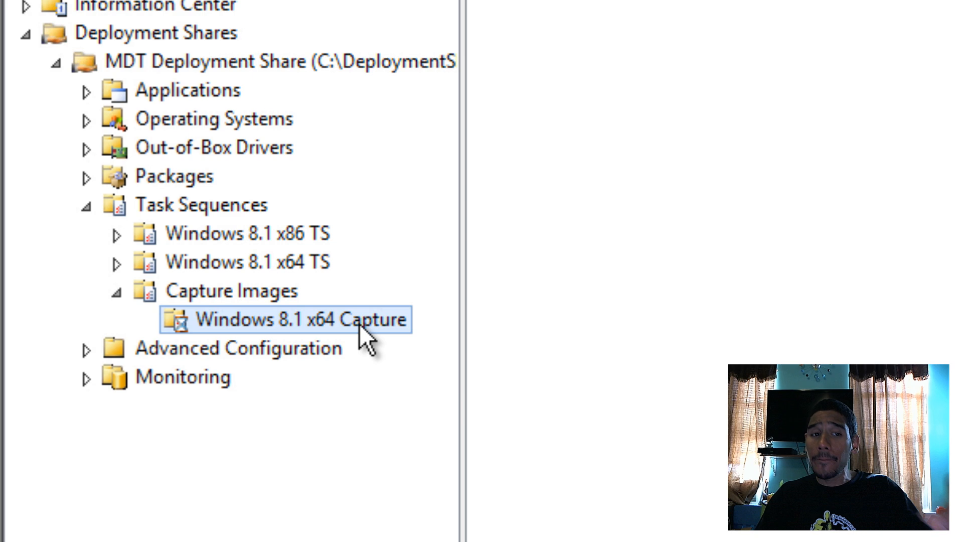
# Step: Start a new task sequence with ID CAPTURE01 named 'Windows 8.1 Pro x64 Golden Image'
pyautogui.doubleClick(304, 319)
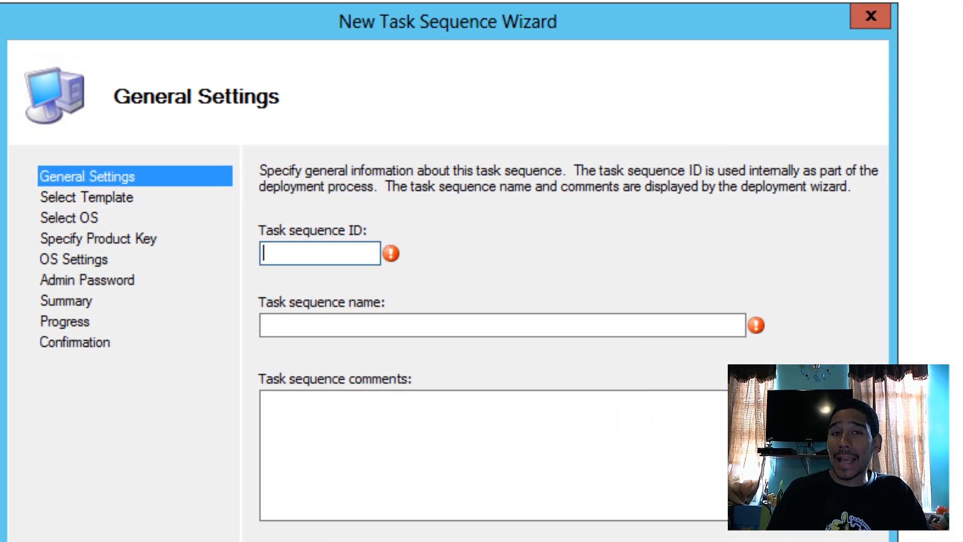
pyautogui.write('CAPTURE01')
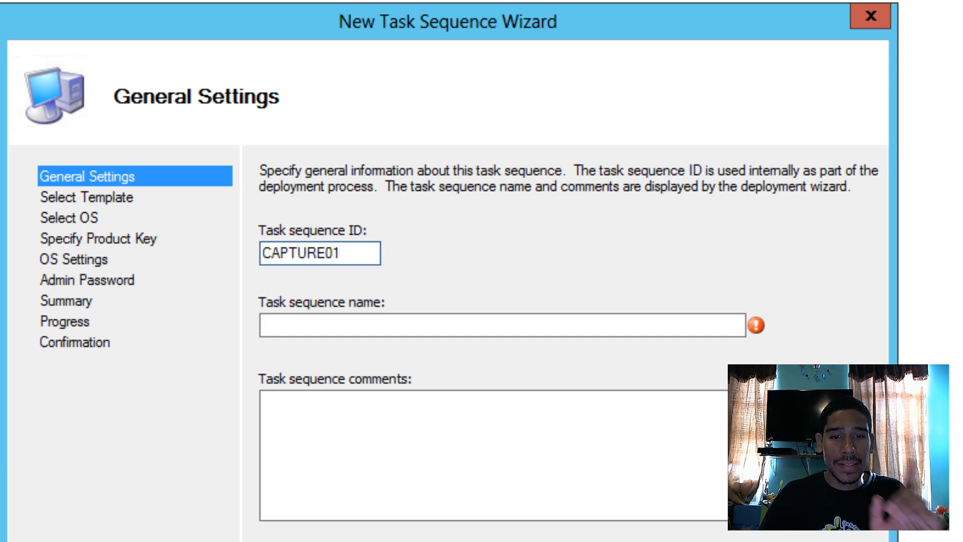
pyautogui.click(504, 325)
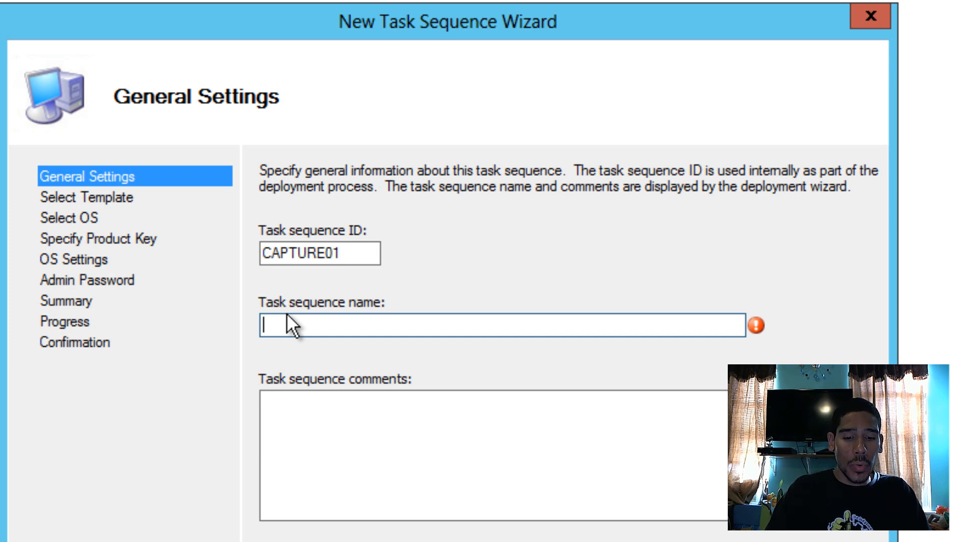
pyautogui.write('Windows 8.1')
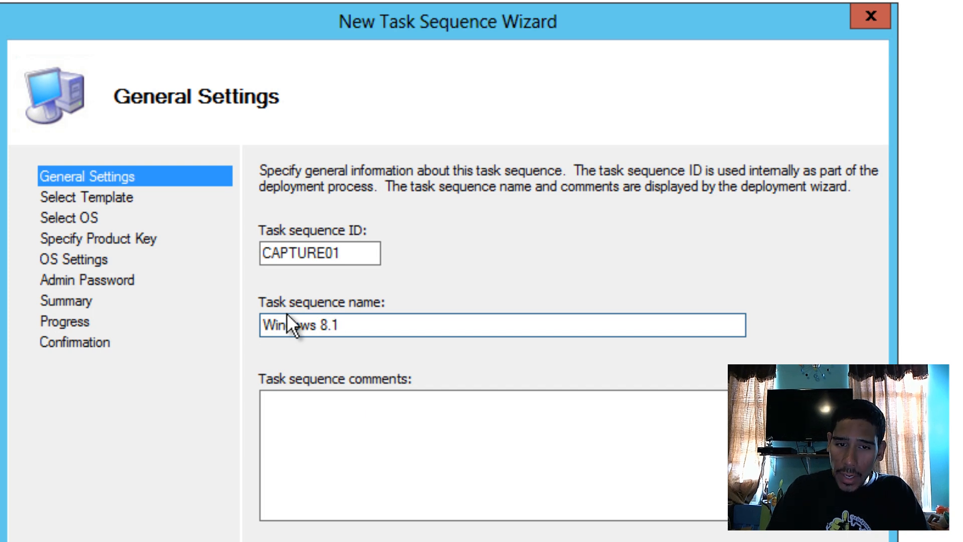
pyautogui.write('Pro x64')
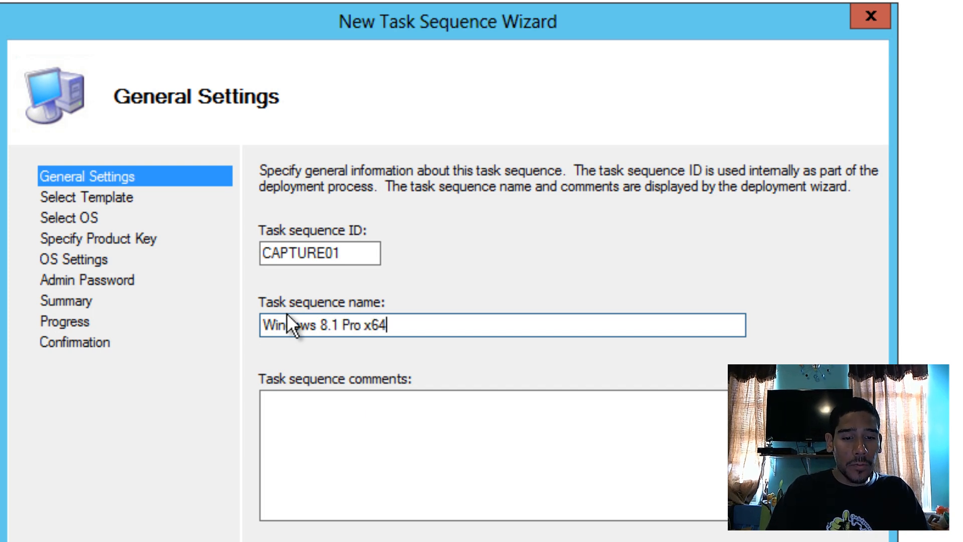
pyautogui.write('Go')
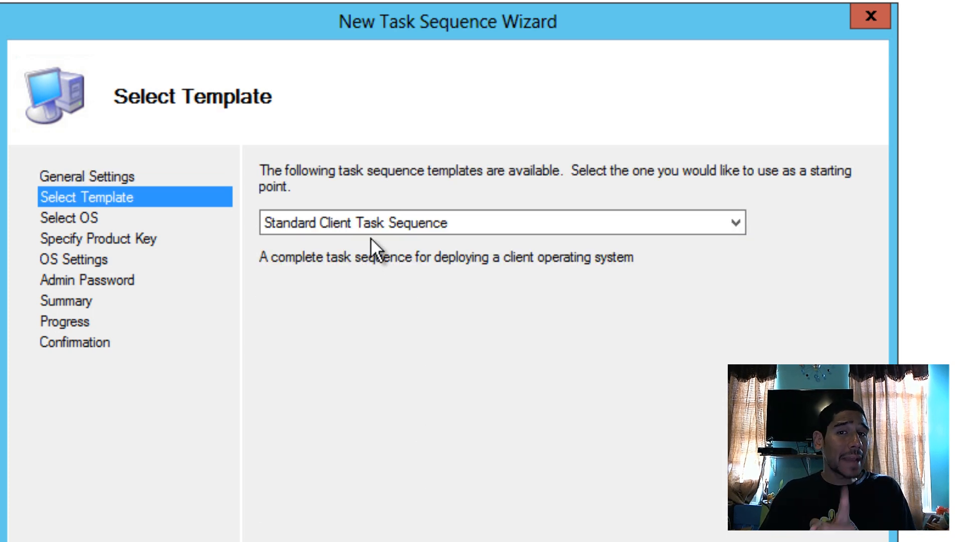
# Step: Choose the Sysprep and Capture template and the Windows 8.1 x64 image
pyautogui.click(494, 222)
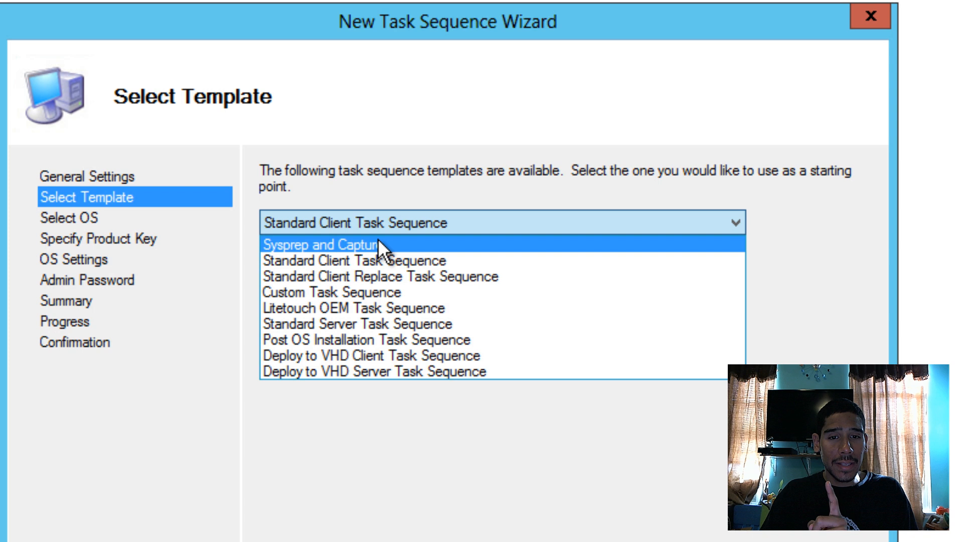
pyautogui.click(323, 244)
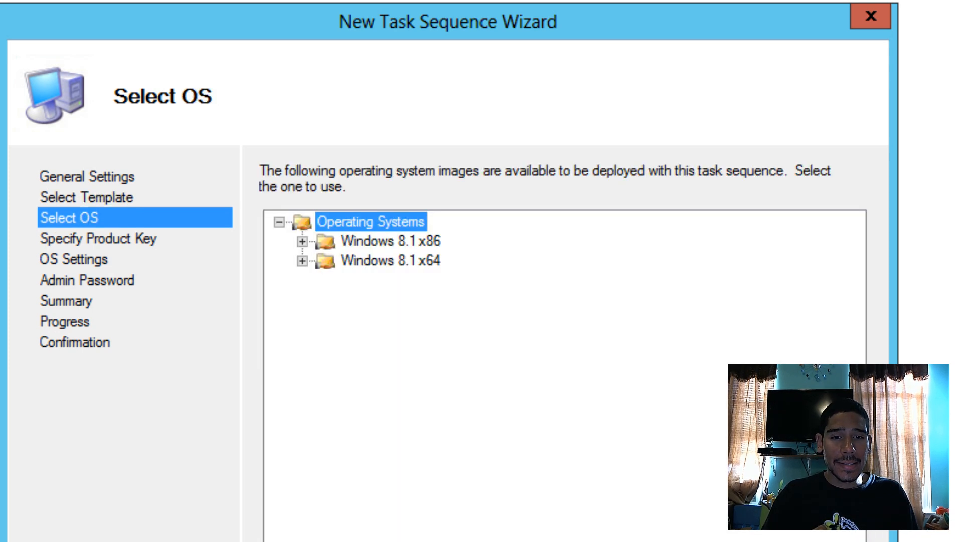
pyautogui.moveTo(333, 345)
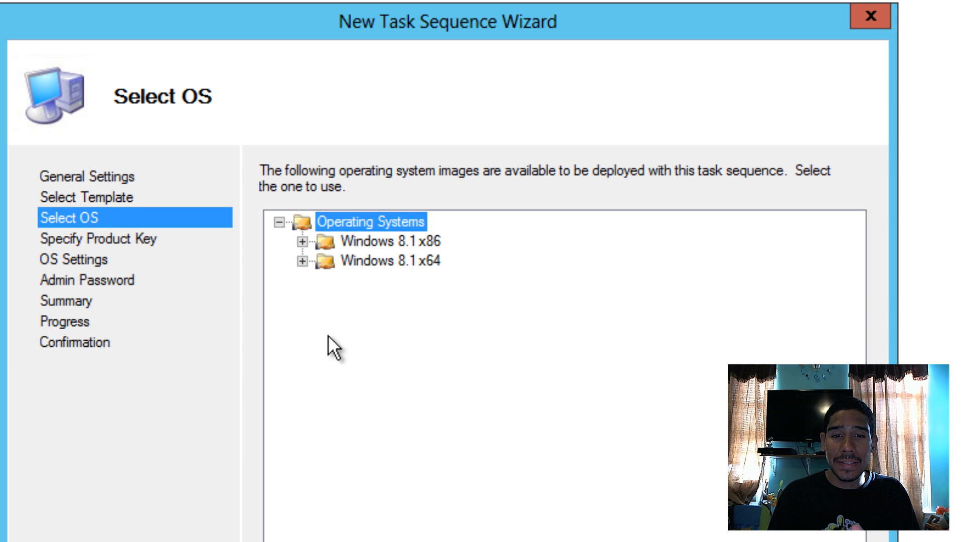
pyautogui.click(302, 260)
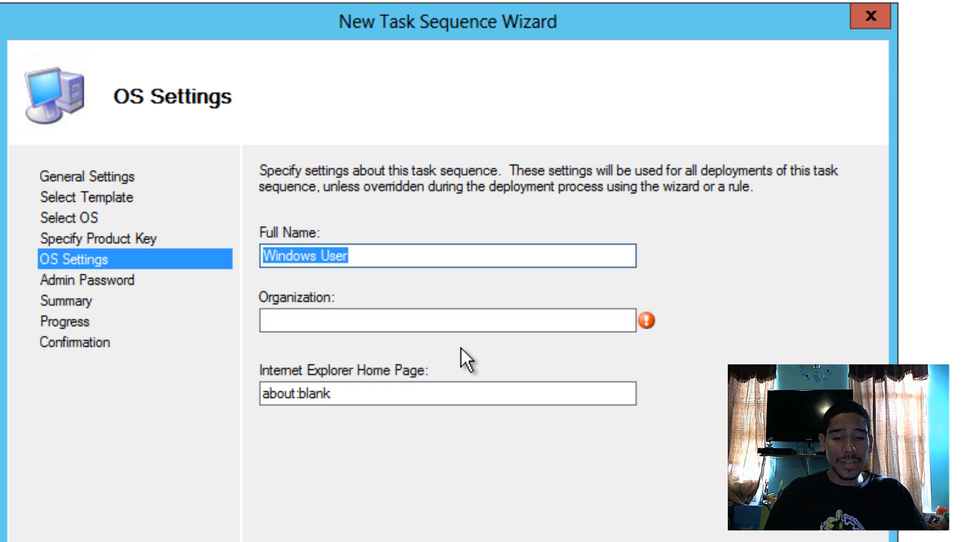
# Step: Register to BTNHD User of BTNHD, set a bjtechnews home page and admin password
pyautogui.write('BRt')
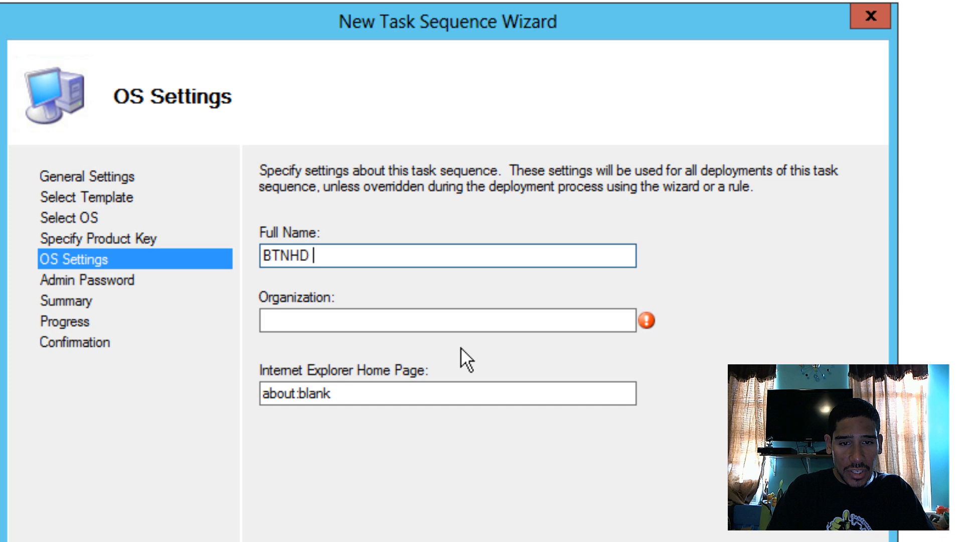
pyautogui.write('BT')
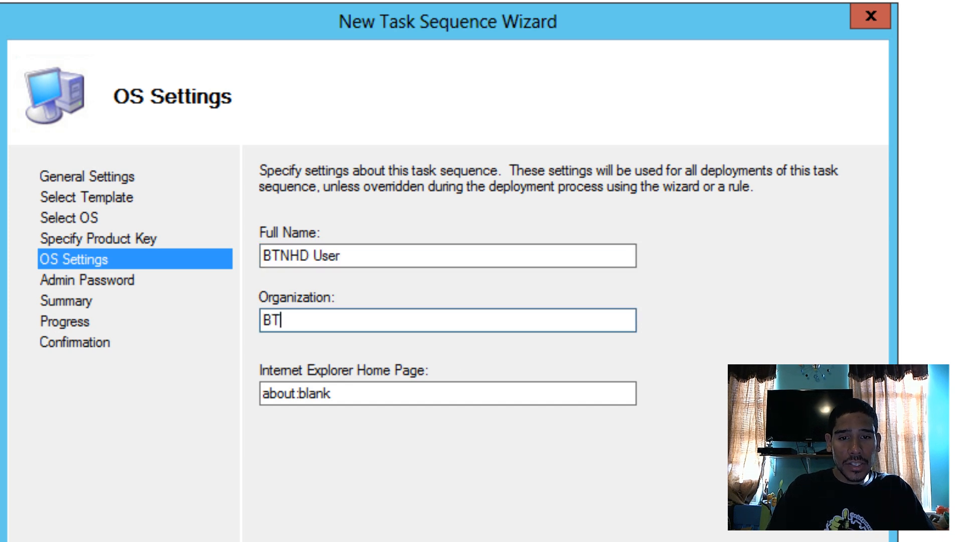
pyautogui.write('http:/')
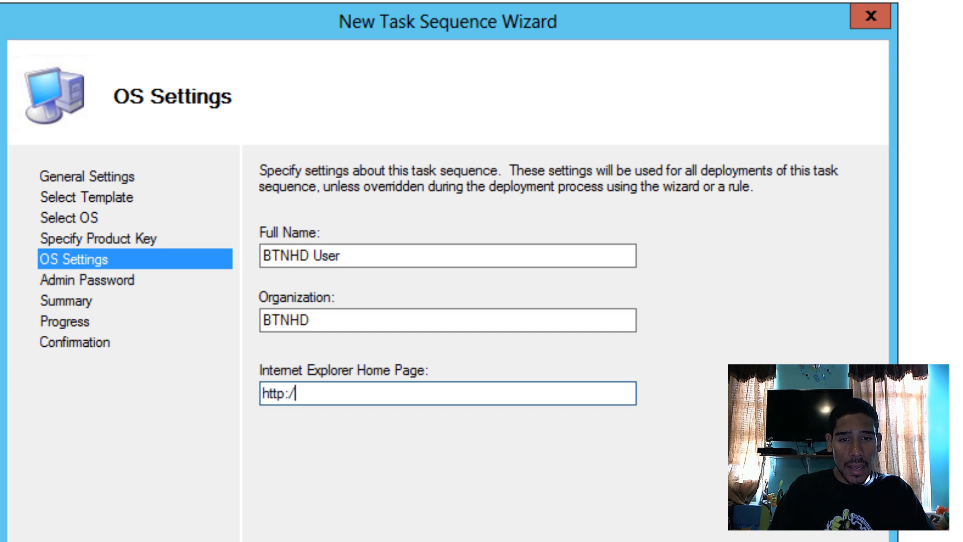
pyautogui.write('bjtechnews.o')
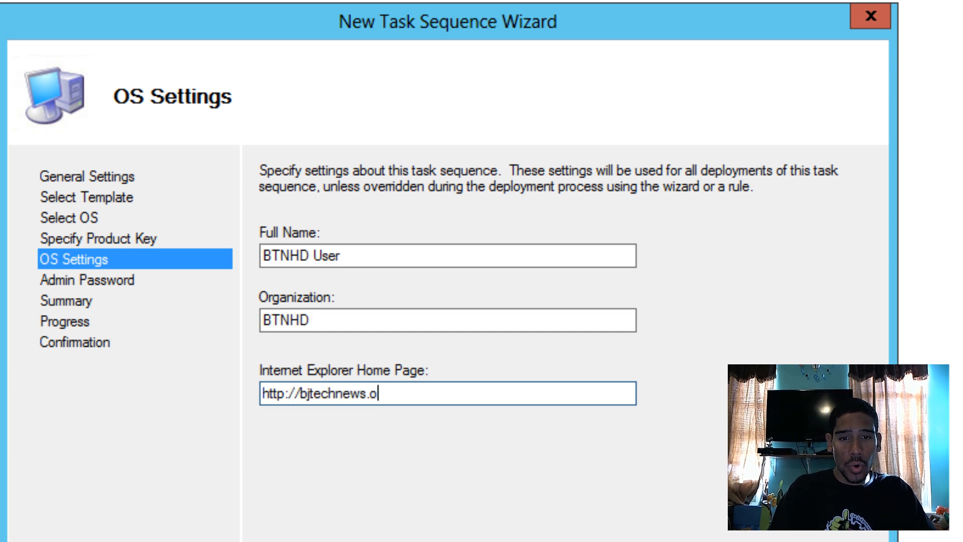
pyautogui.click(86, 279)
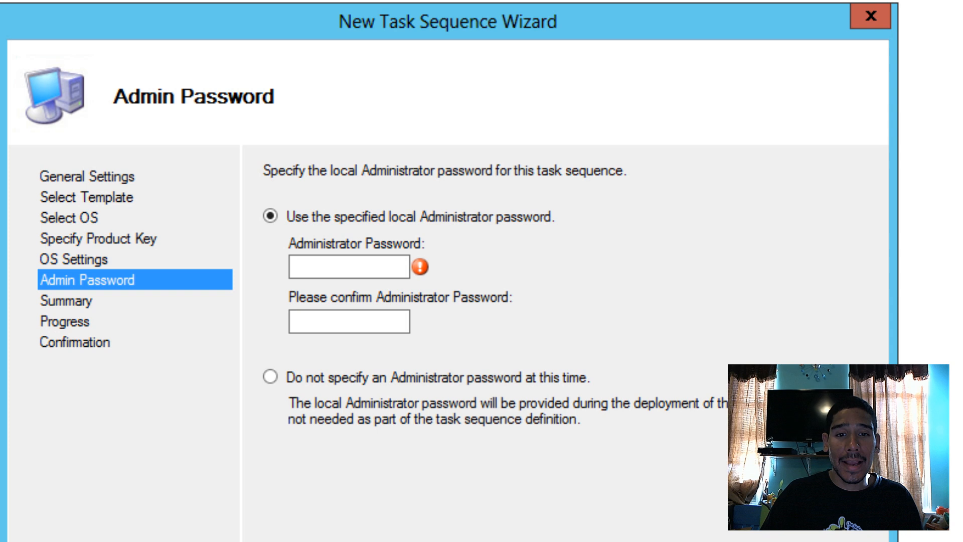
pyautogui.click(347, 268)
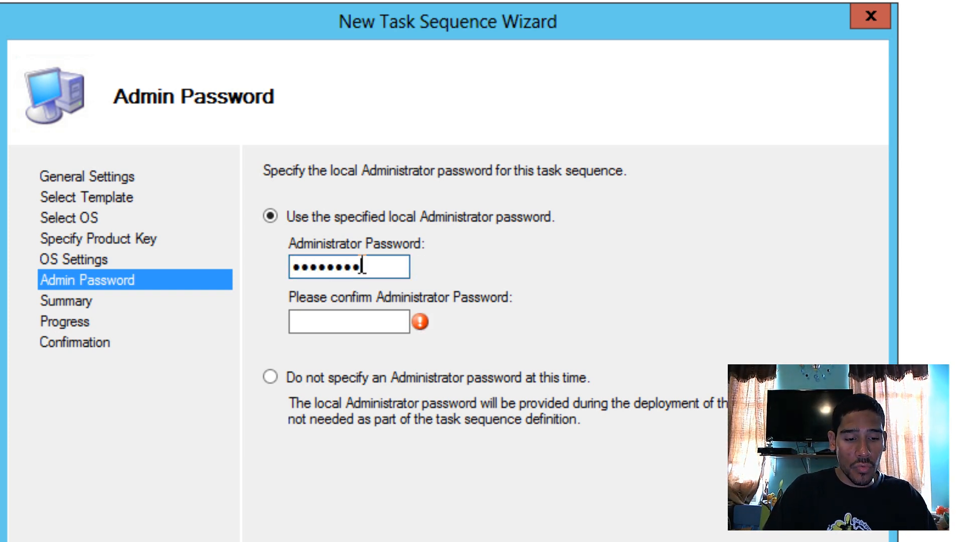
pyautogui.write('••')
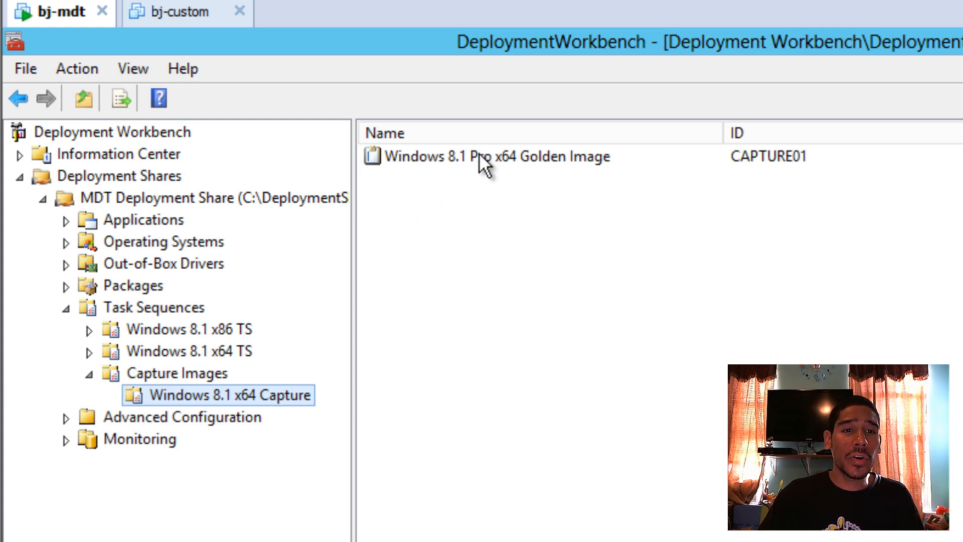
# Step: Disable the Execute Sysprep steps under both Sysprep Only and Capture Image
pyautogui.doubleClick(492, 156)
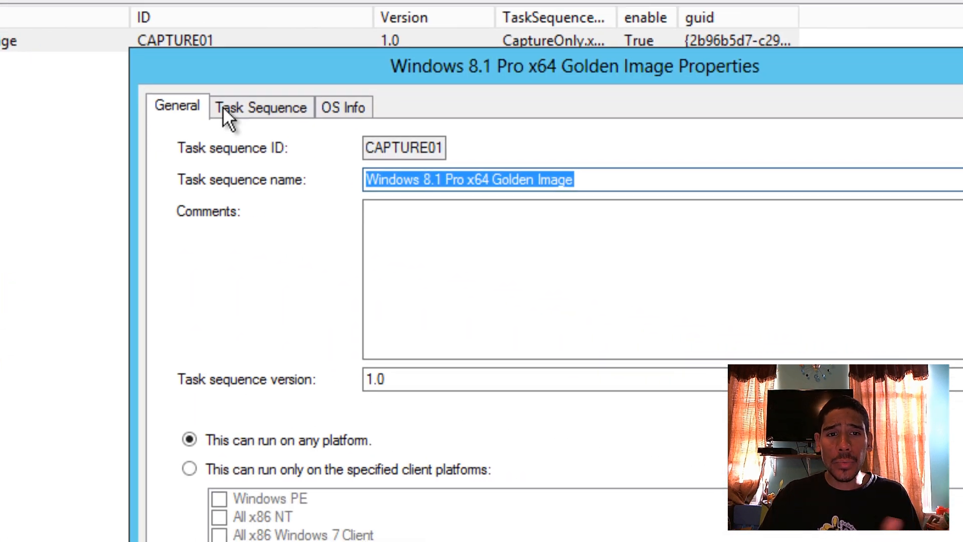
pyautogui.click(260, 108)
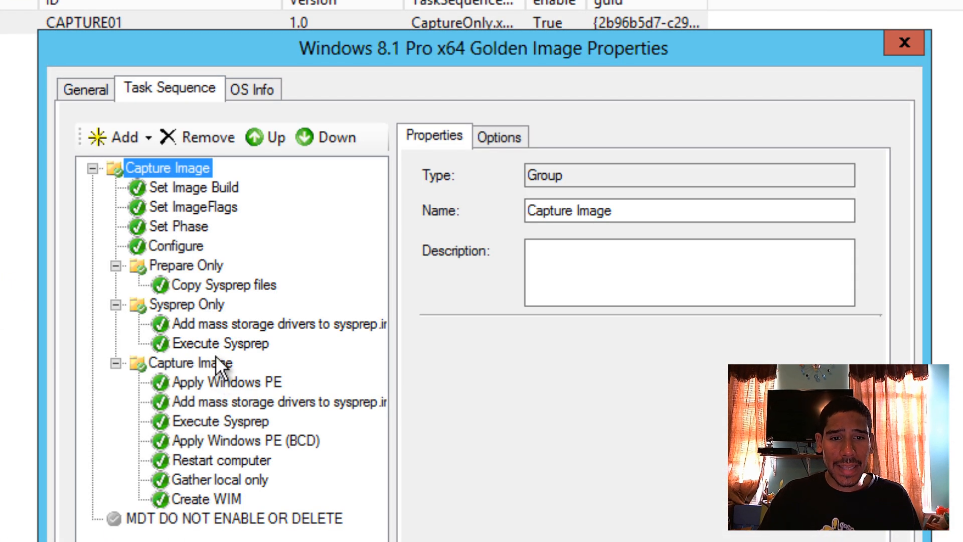
pyautogui.click(221, 343)
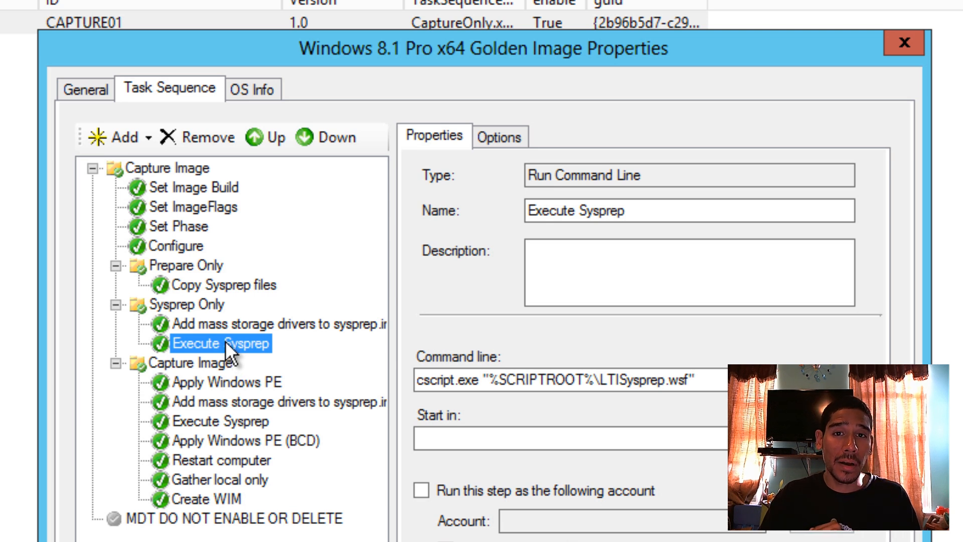
pyautogui.click(500, 136)
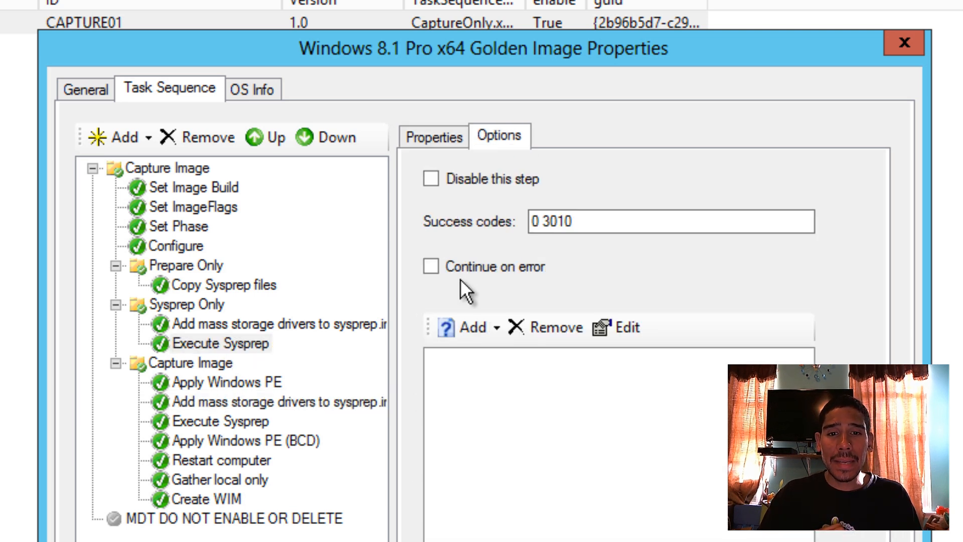
pyautogui.click(430, 178)
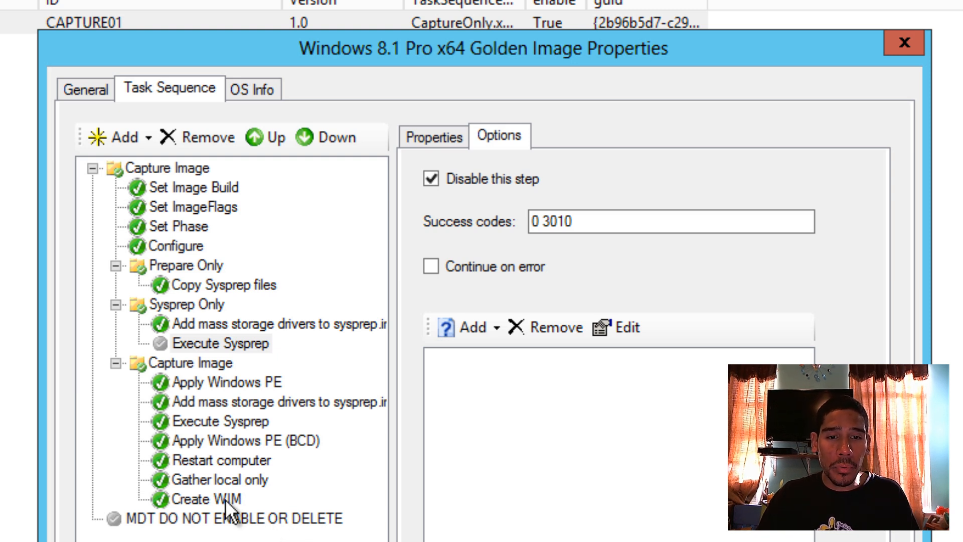
pyautogui.moveTo(246, 402)
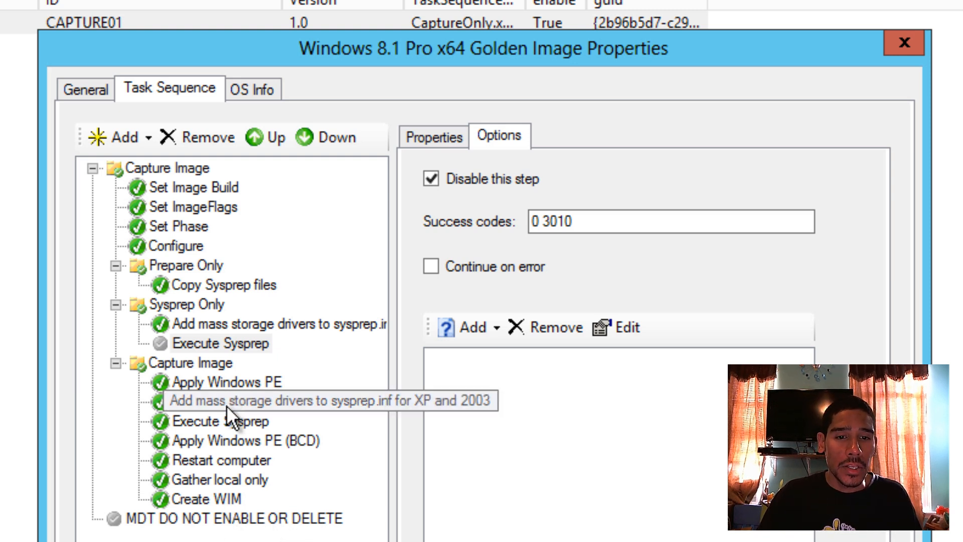
pyautogui.click(221, 422)
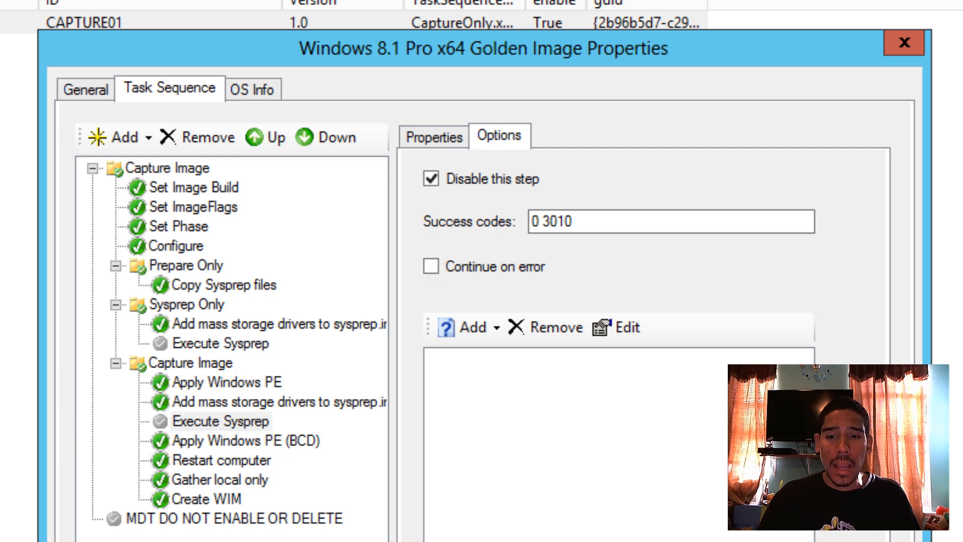
pyautogui.click(221, 421)
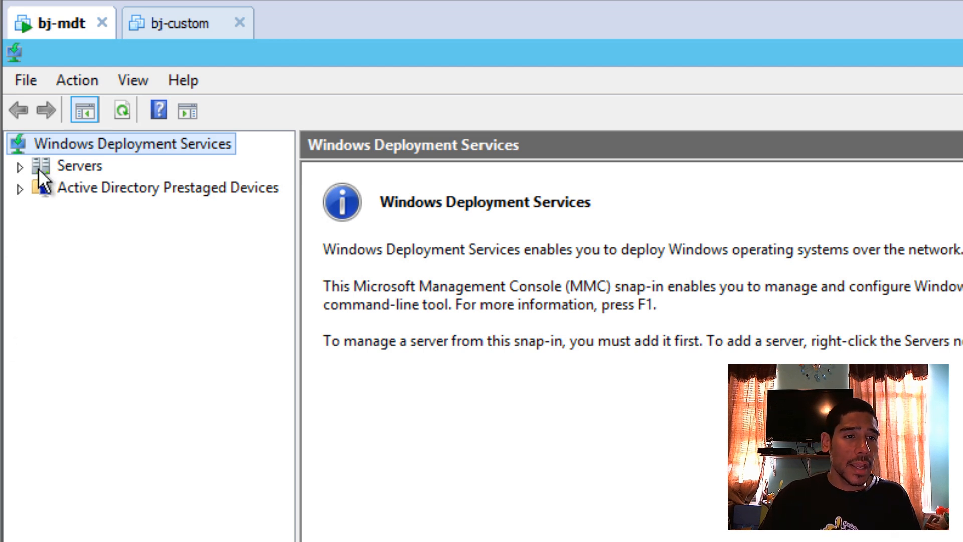
# Step: Replace the bj-mdt.bjtech.edu boot image with LiteTouchPE_x64.wim
pyautogui.click(19, 165)
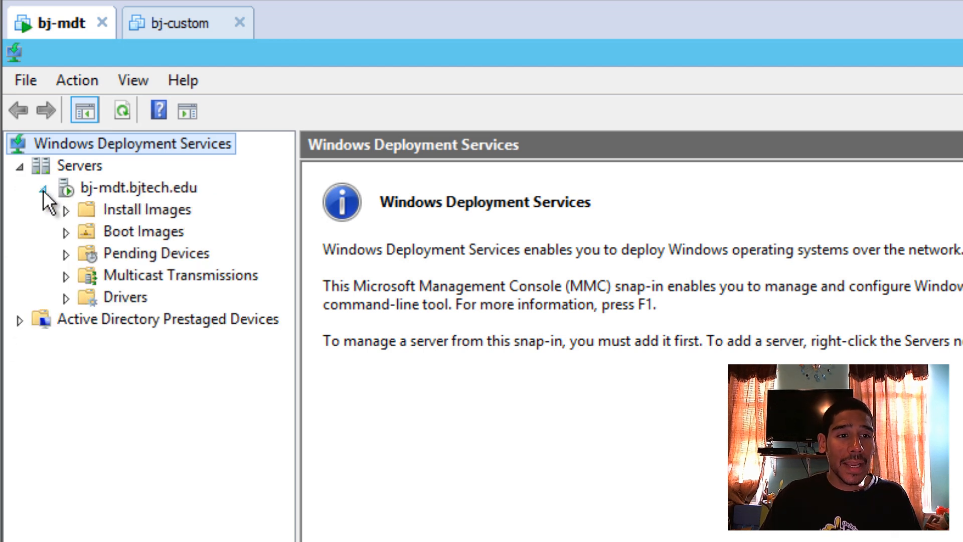
pyautogui.click(147, 231)
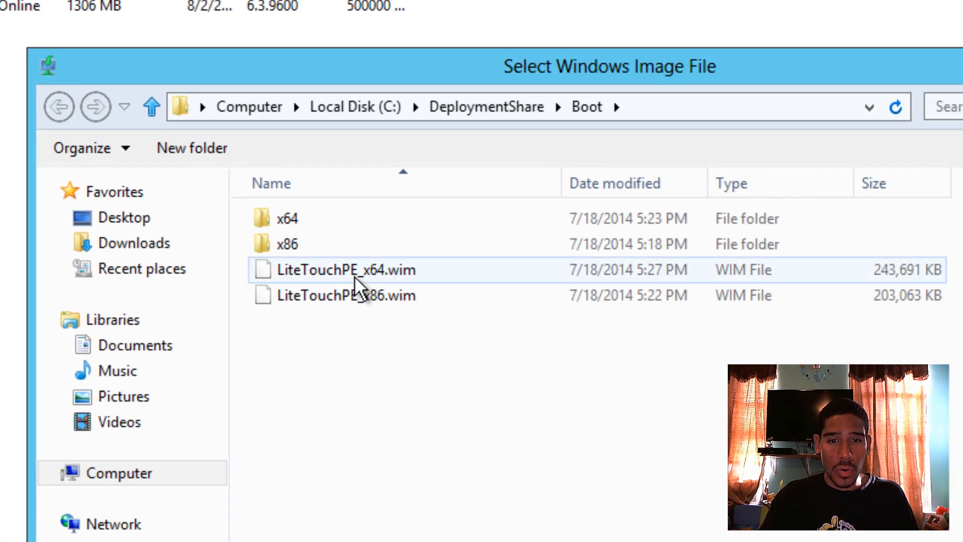
pyautogui.doubleClick(347, 295)
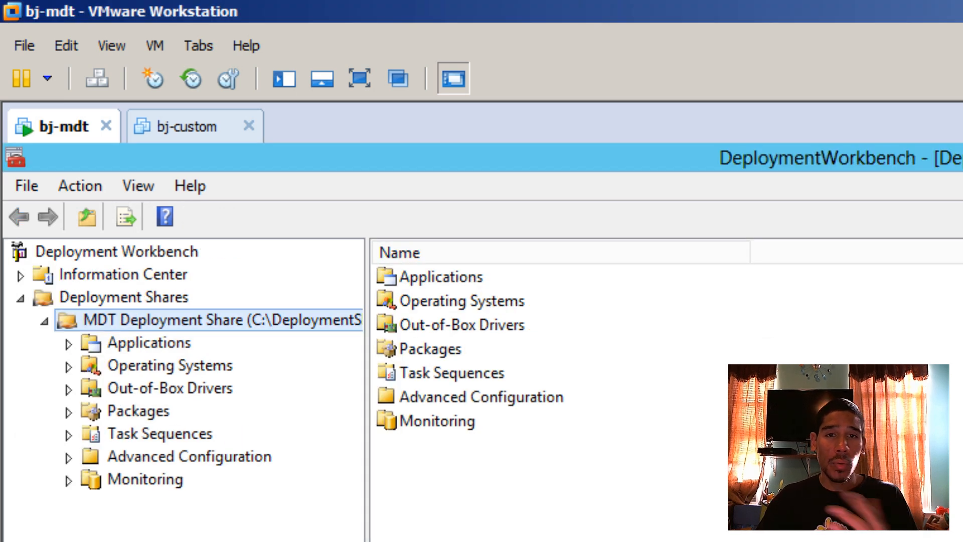
# Step: Change the share's SkipCapture rule from YES to NO and update the deployment share
pyautogui.rightClick(215, 320)
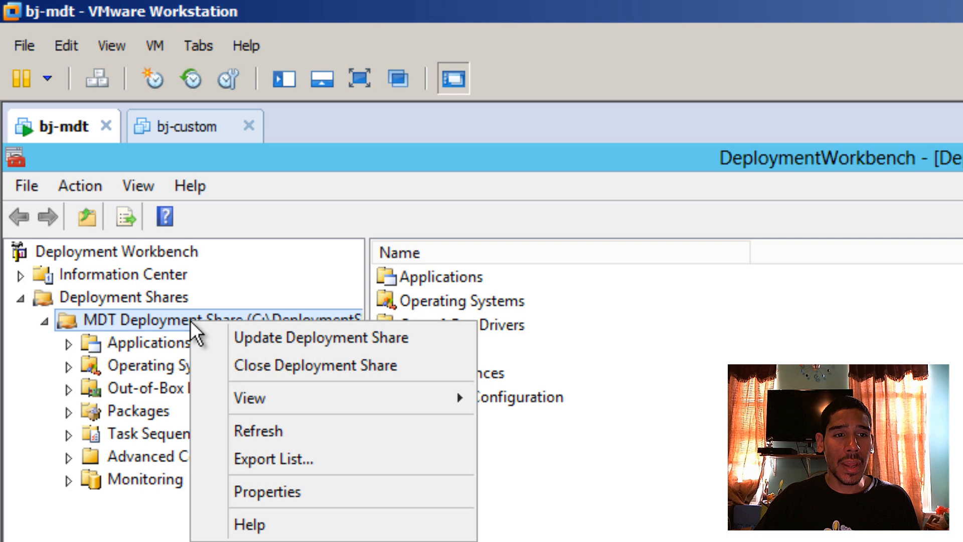
pyautogui.moveTo(266, 492)
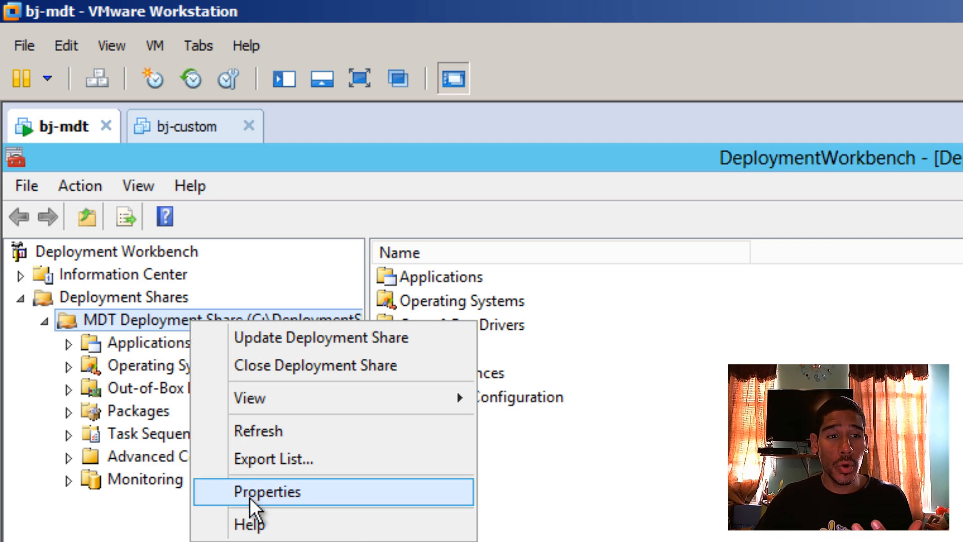
pyautogui.click(266, 492)
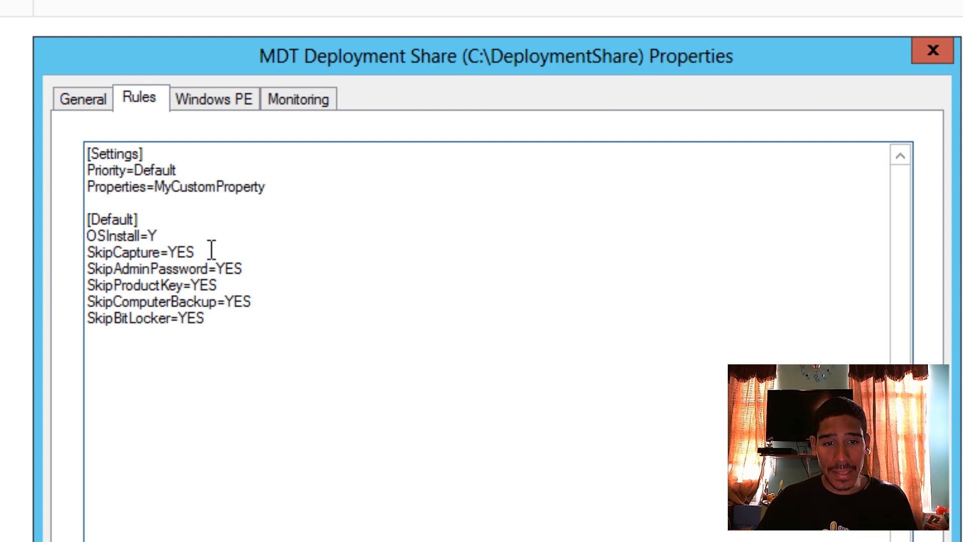
pyautogui.write('N')
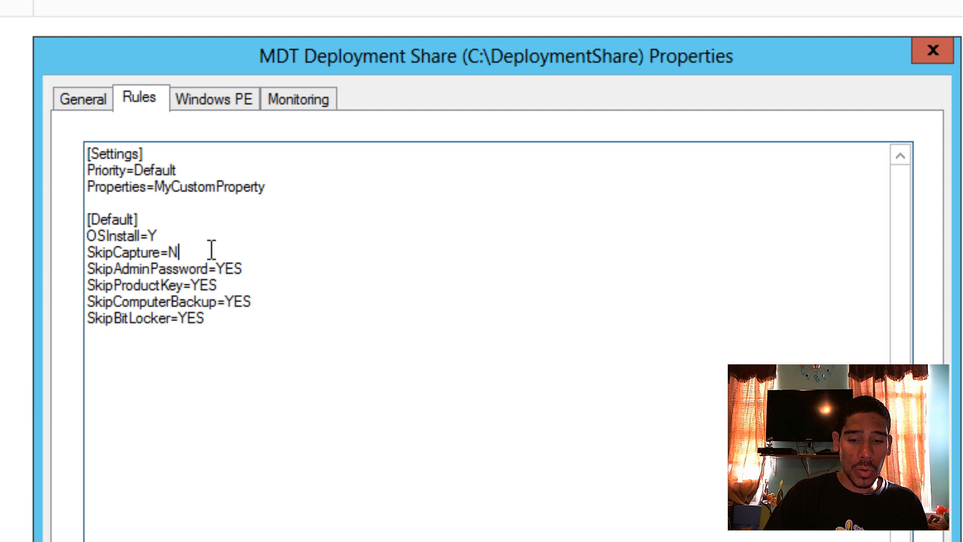
pyautogui.write('O')
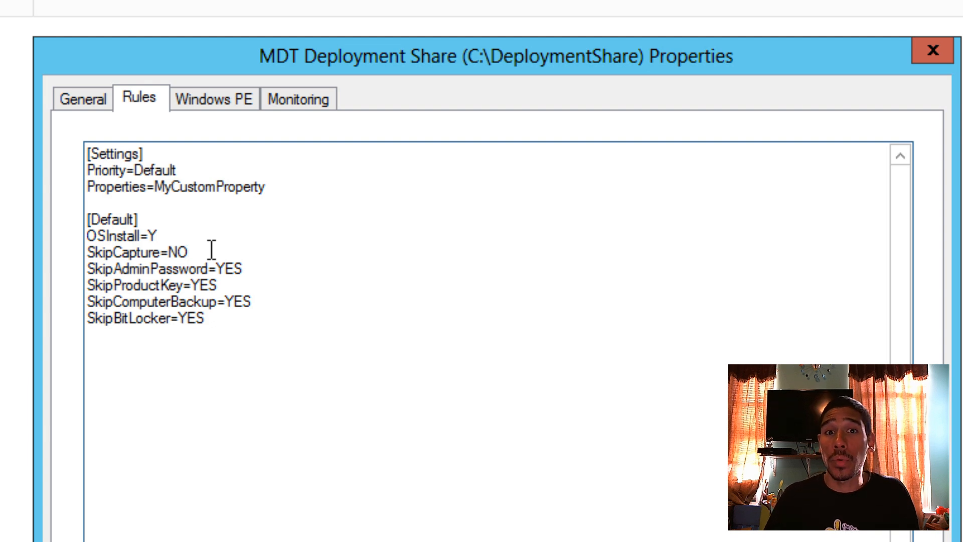
pyautogui.click(191, 252)
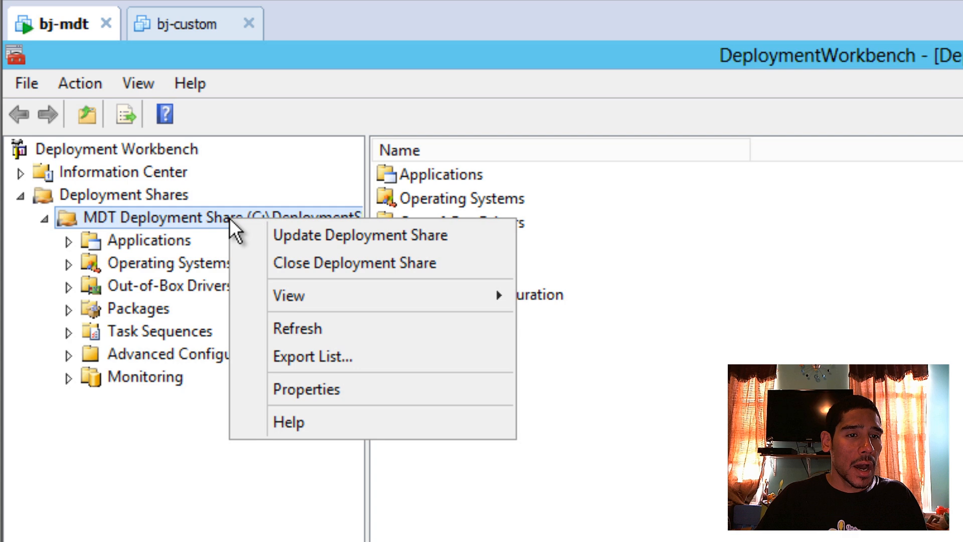
pyautogui.click(359, 235)
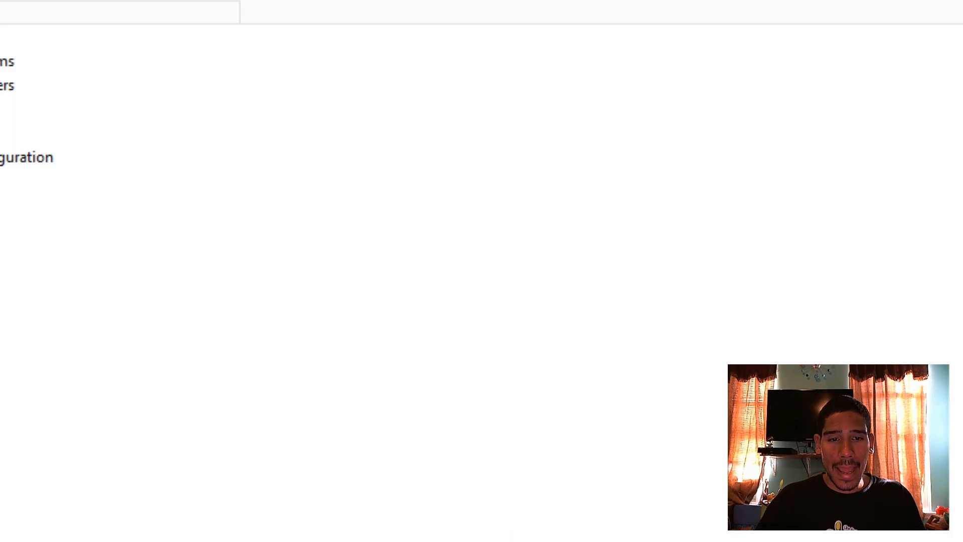
# Step: Power on the bj-custom VM so it boots to the MDT Welcome screen
pyautogui.click(184, 30)
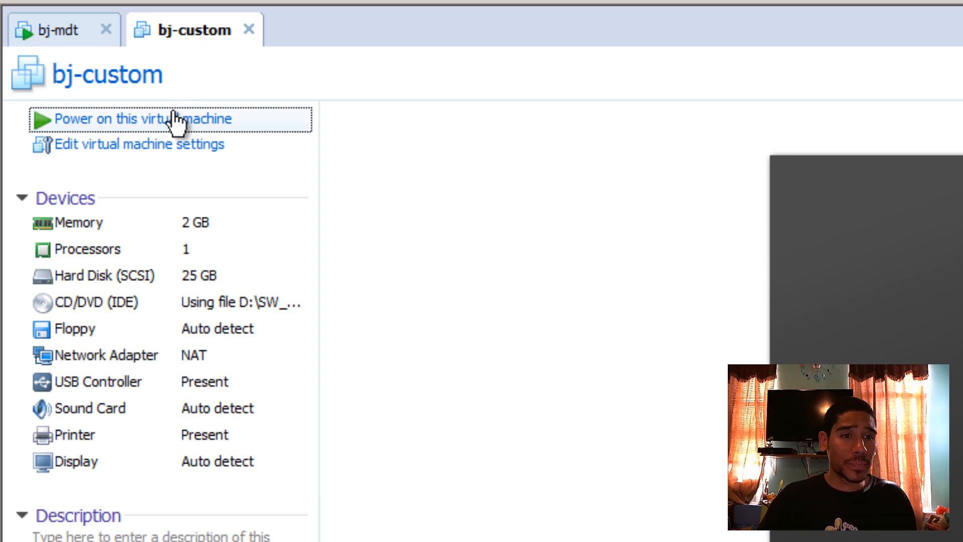
pyautogui.click(142, 118)
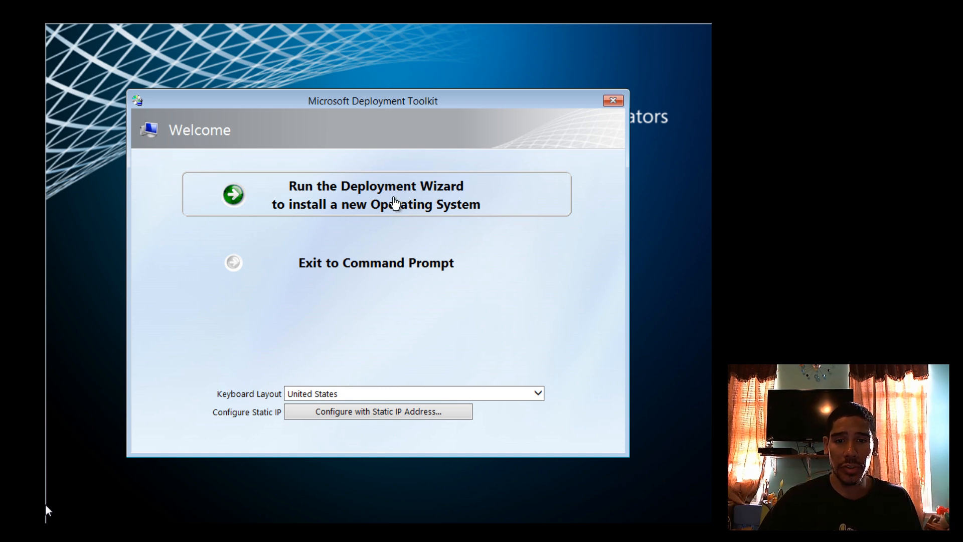
# Step: Submit Administrator network share credentials for the bjtech.edu domain
pyautogui.click(375, 195)
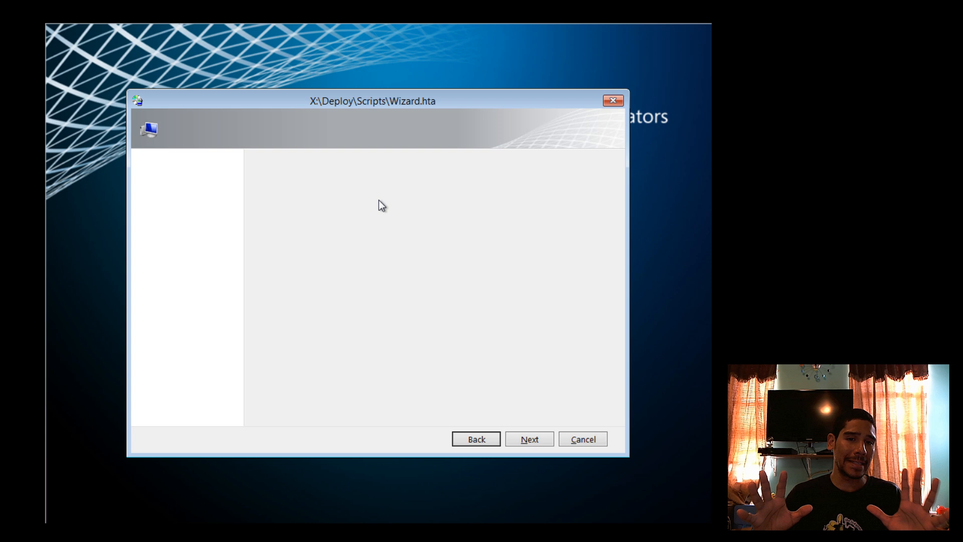
pyautogui.click(528, 438)
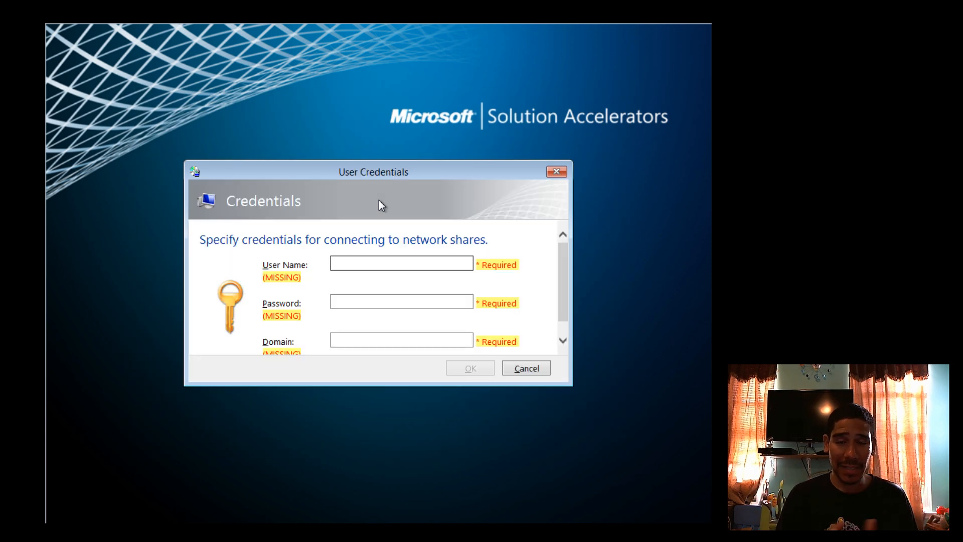
pyautogui.click(400, 262)
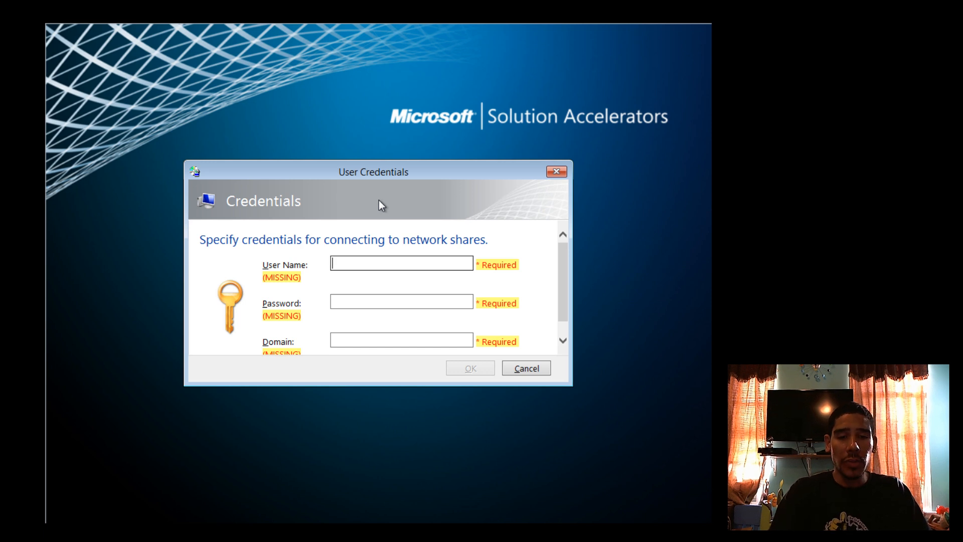
pyautogui.write('Administrator')
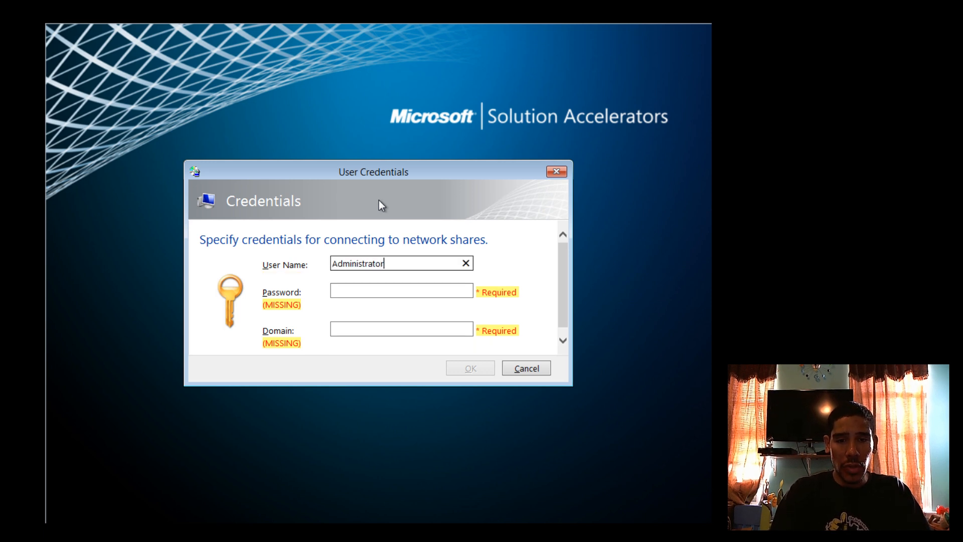
pyautogui.click(401, 290)
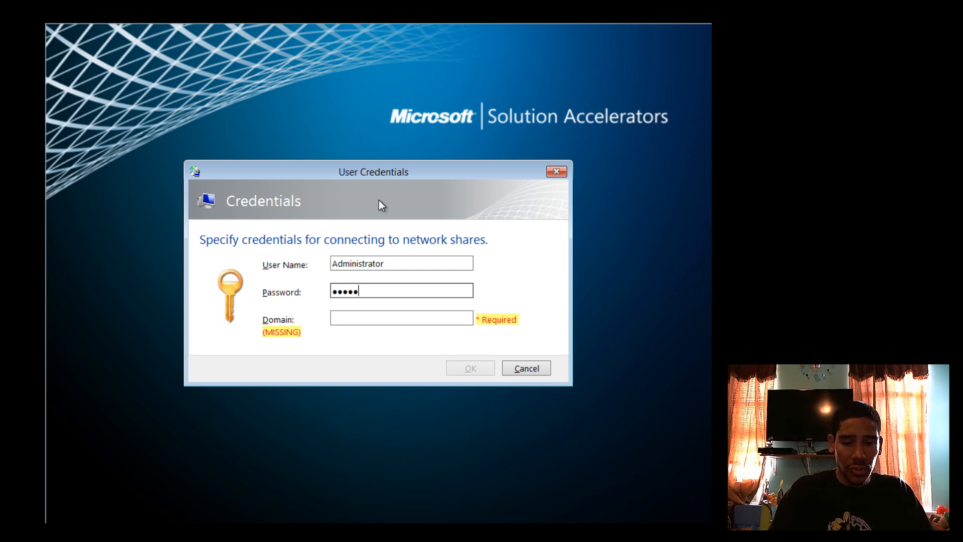
pyautogui.write('bj')
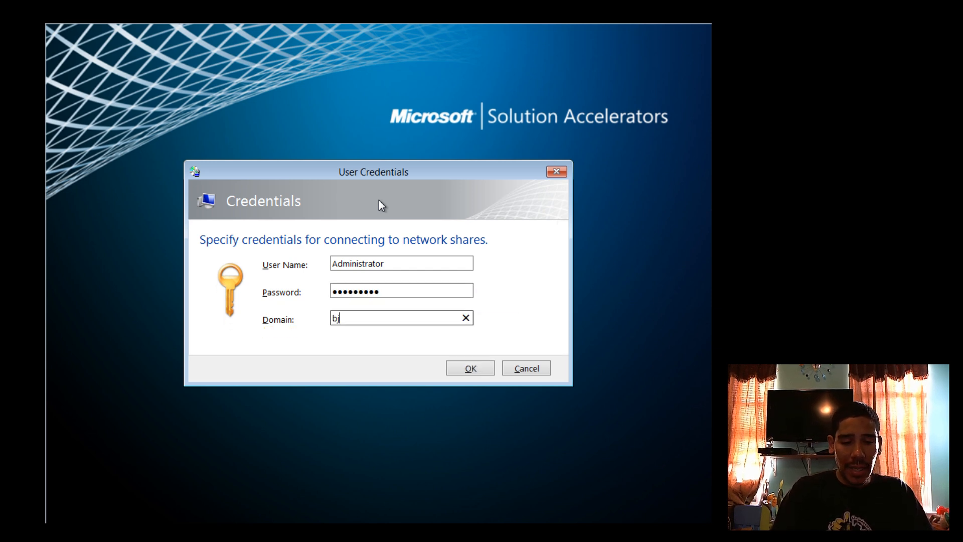
pyautogui.write('jtech.edu')
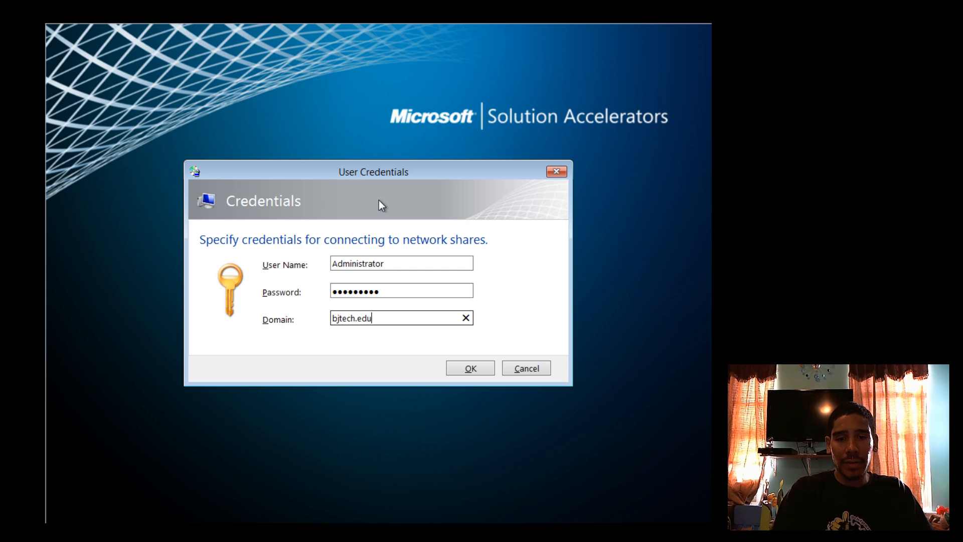
pyautogui.click(470, 368)
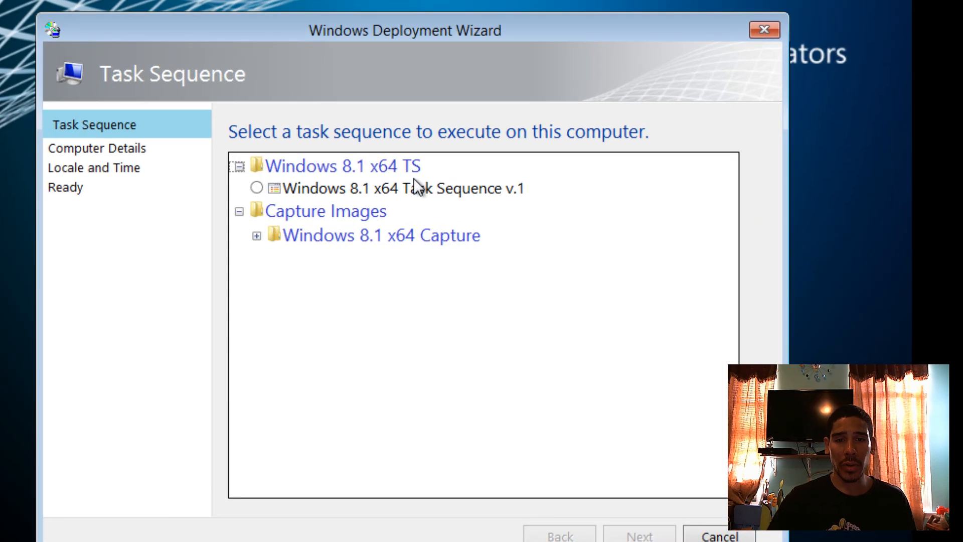
pyautogui.moveTo(384, 233)
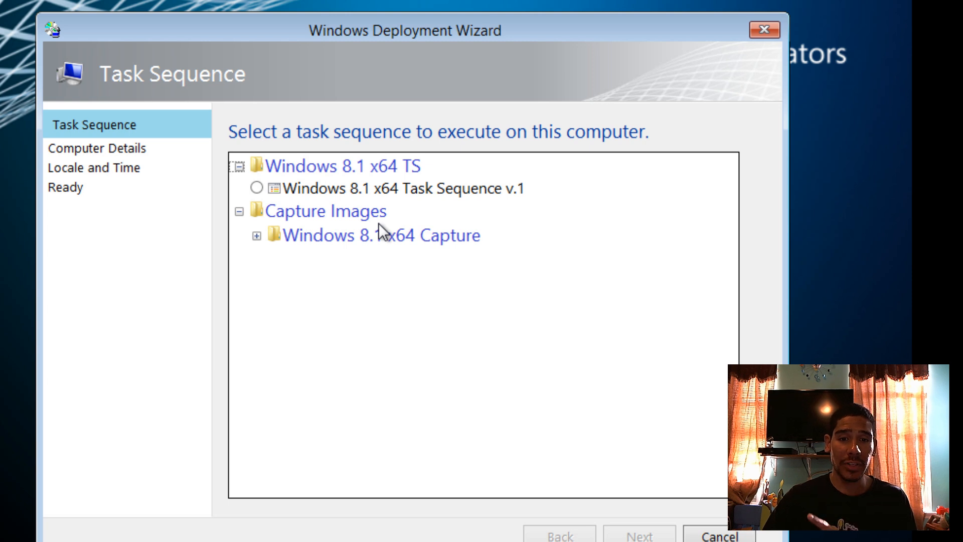
# Step: Pick the Windows 8.1 Pro x64 Golden Image sequence under Windows 8.1 x64 Capture
pyautogui.click(256, 236)
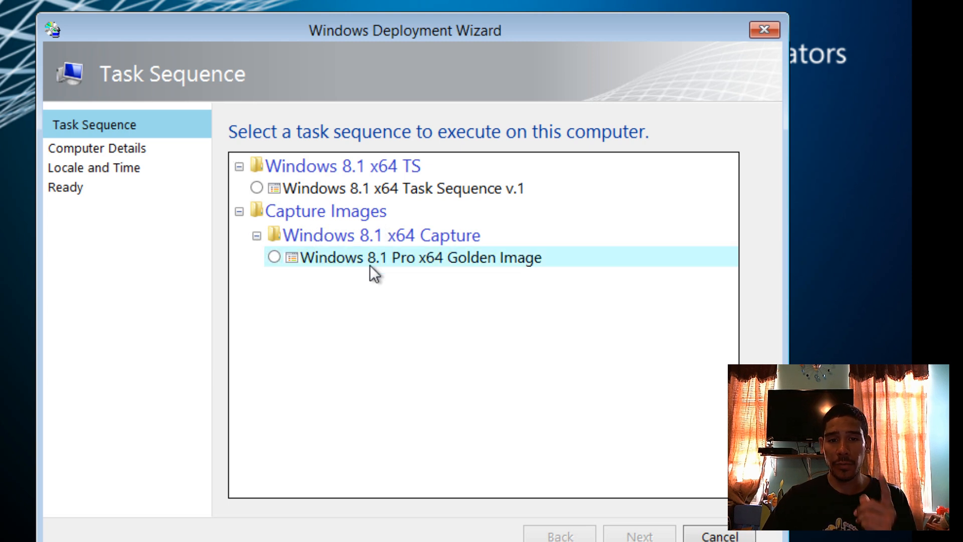
pyautogui.click(274, 257)
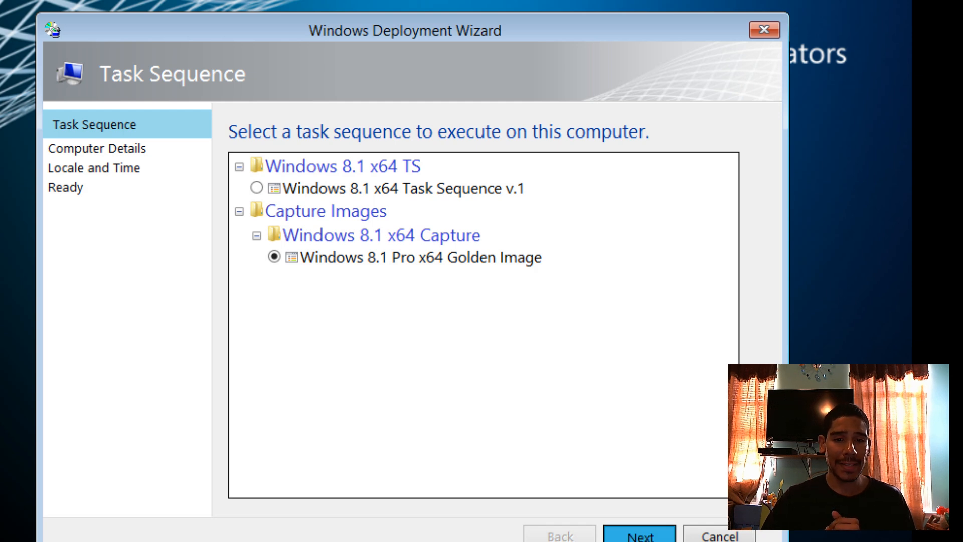
pyautogui.click(639, 535)
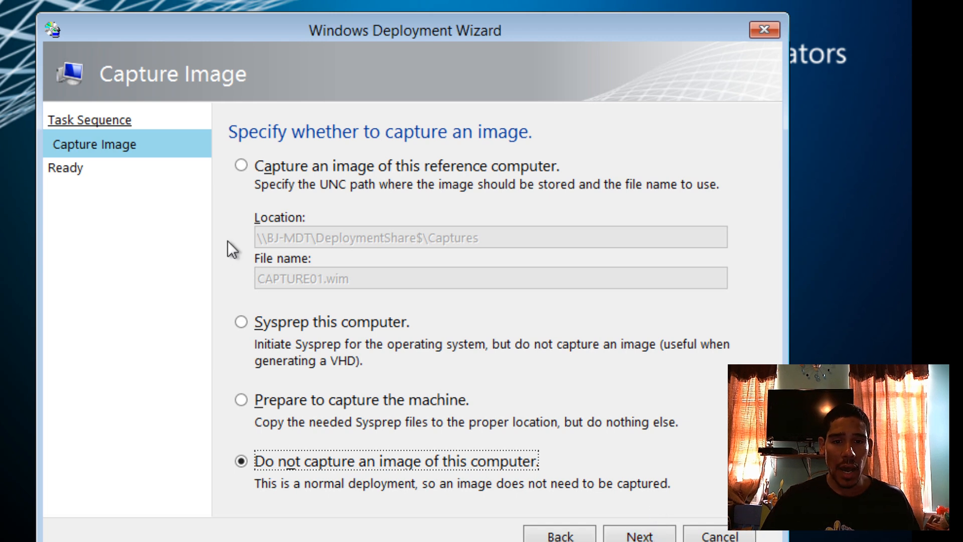
# Step: Capture this reference computer to \\BJ-MDT\captures as CAPTURE01.wim
pyautogui.click(240, 166)
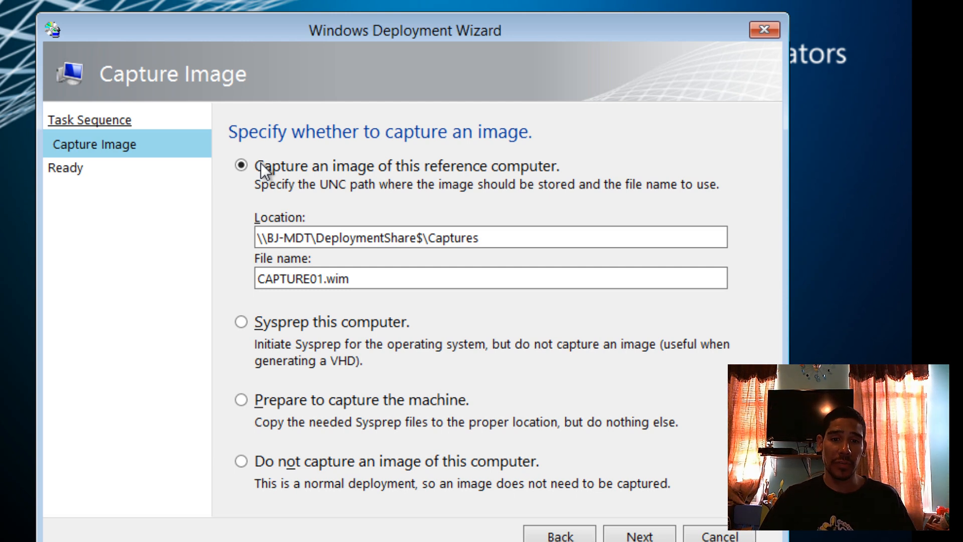
pyautogui.doubleClick(457, 238)
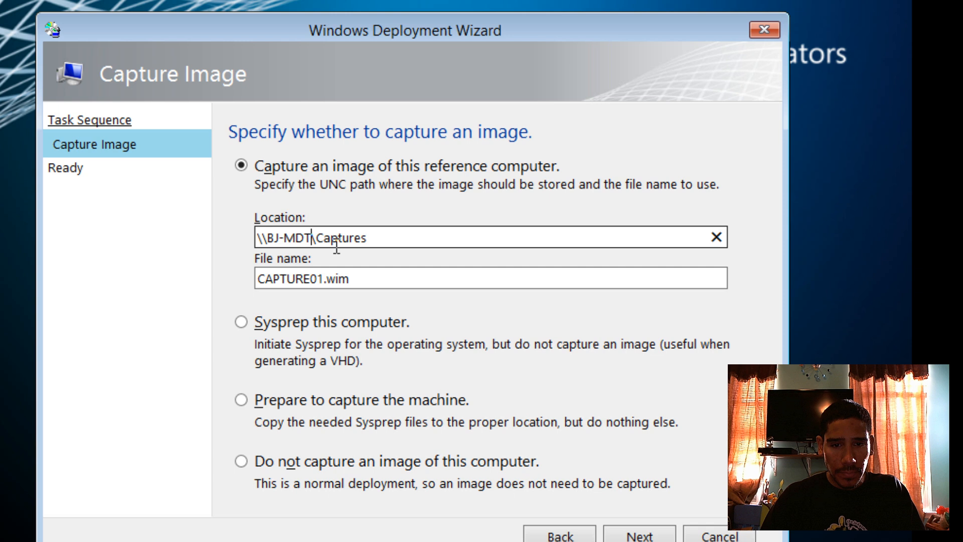
pyautogui.write('captures')
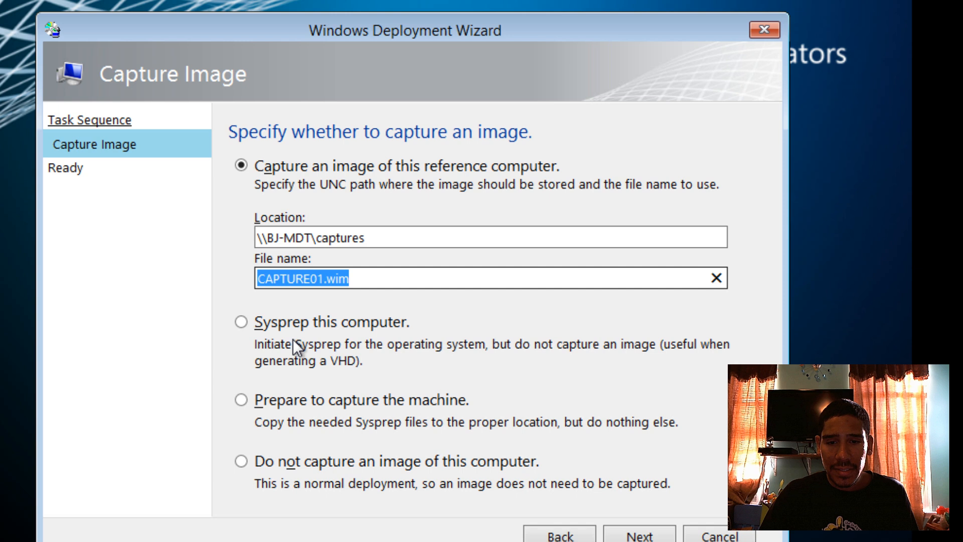
pyautogui.moveTo(325, 289)
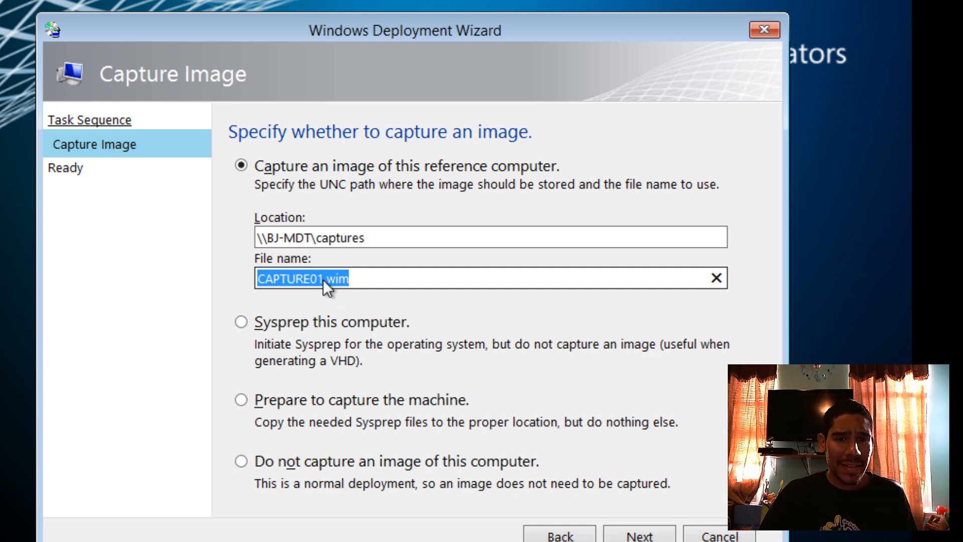
pyautogui.click(325, 279)
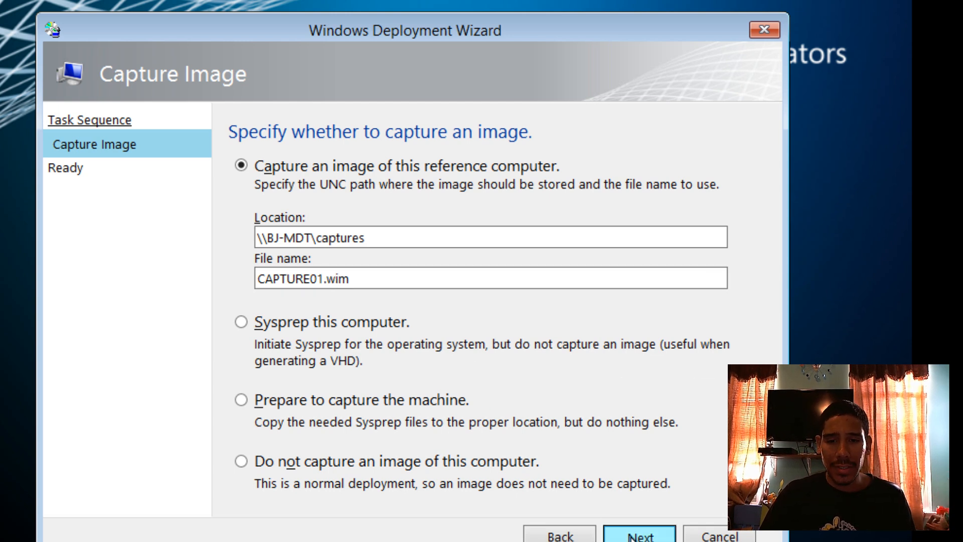
pyautogui.click(639, 535)
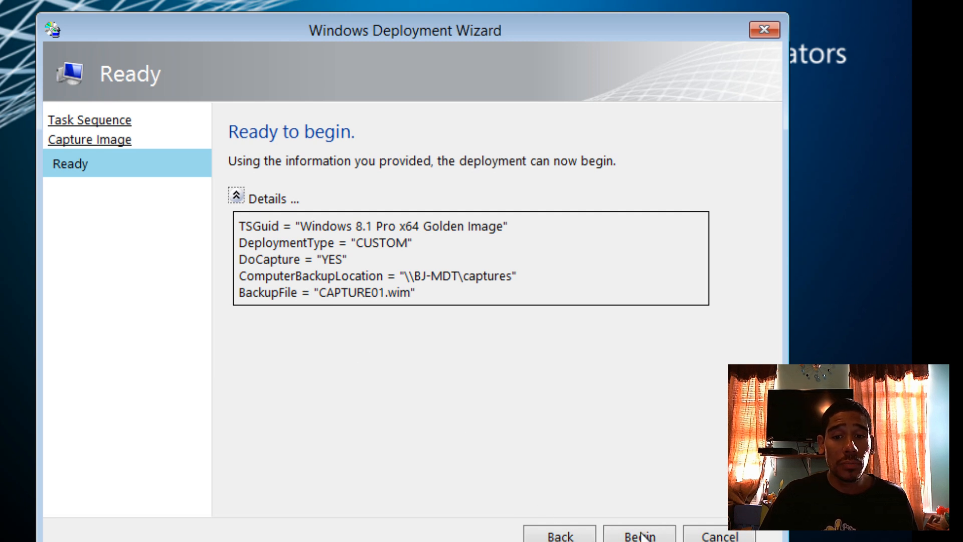
# Step: Begin the capture deployment from the Ready page
pyautogui.click(639, 536)
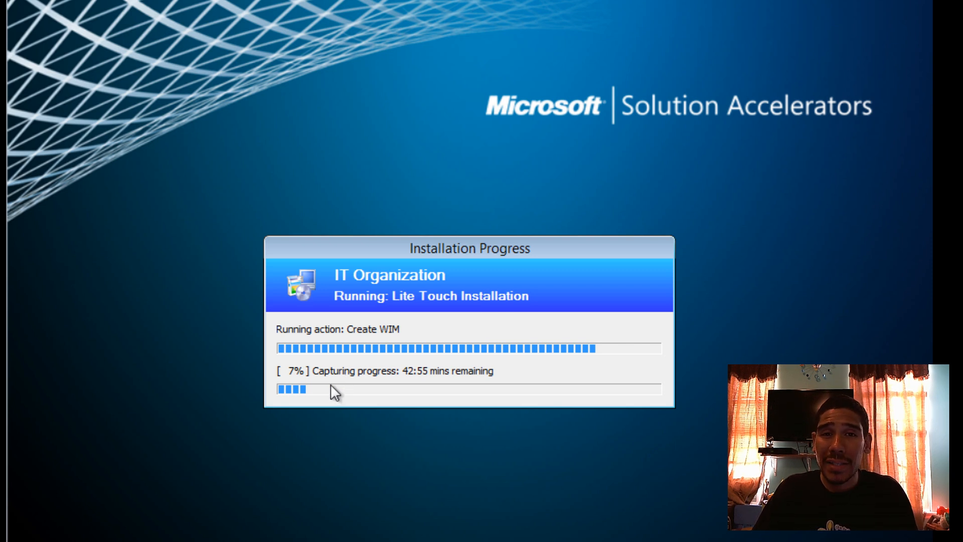
pyautogui.moveTo(9, 216)
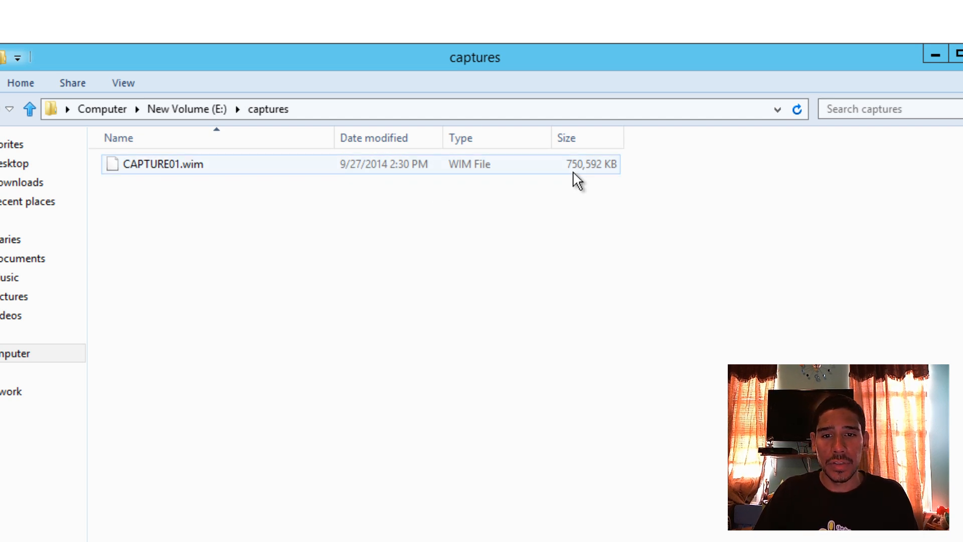
# Step: Check CAPTURE01.wim (750,592 KB) in the E:\captures folder on the host
pyautogui.click(163, 164)
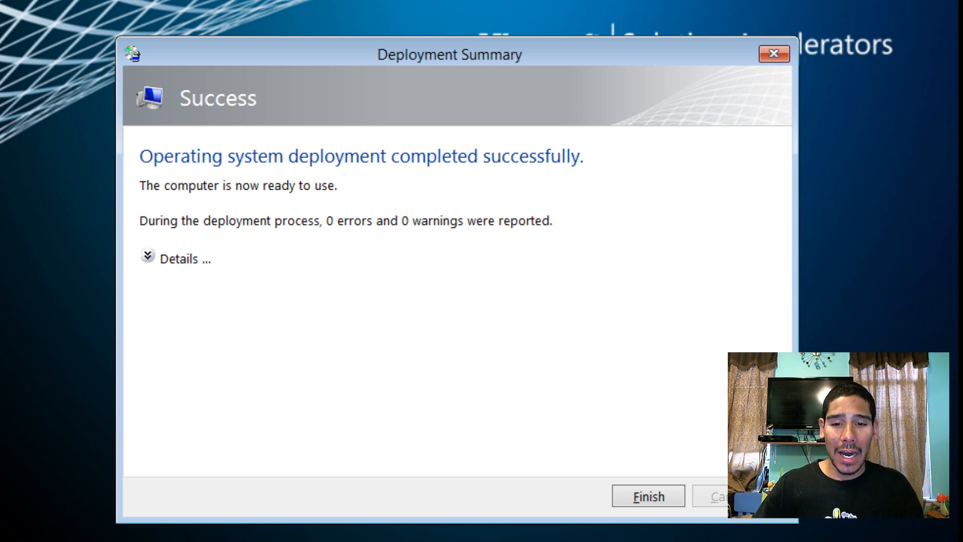
# Step: Finish the successful Deployment Summary and view the bj-custom VM
pyautogui.click(648, 496)
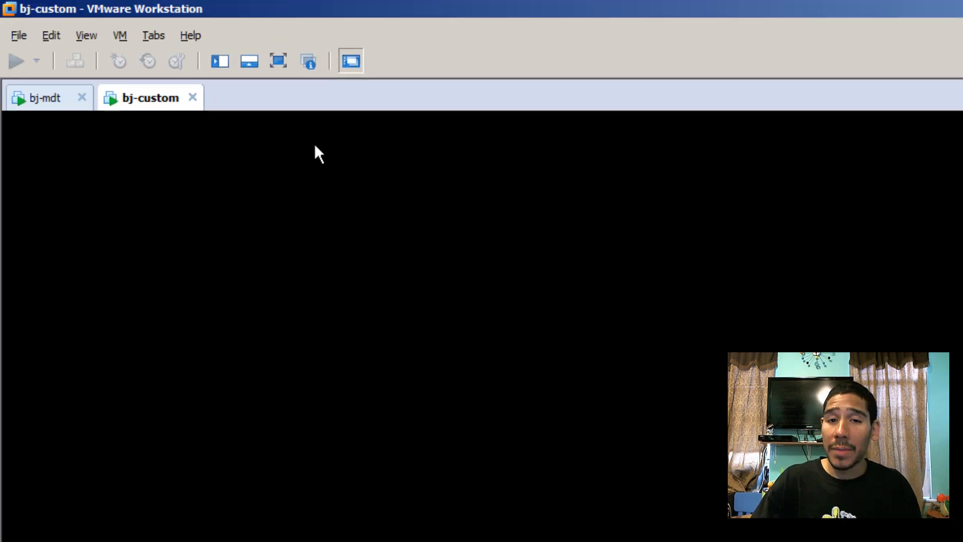
pyautogui.click(45, 98)
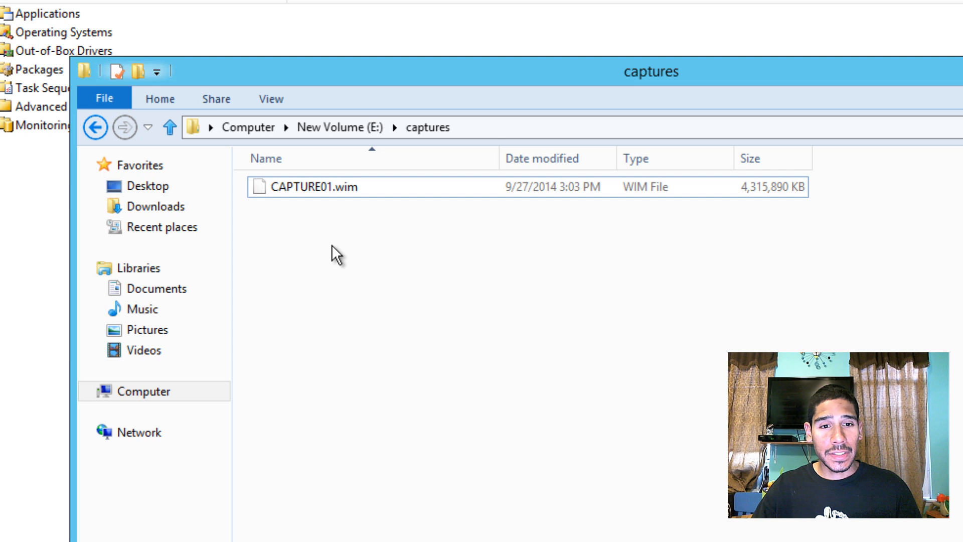
pyautogui.rightClick(362, 244)
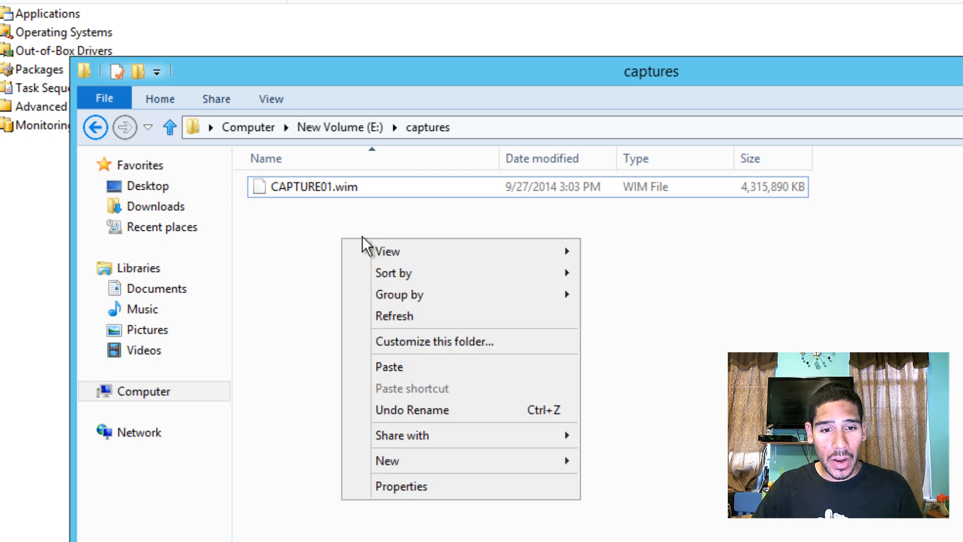
pyautogui.click(480, 232)
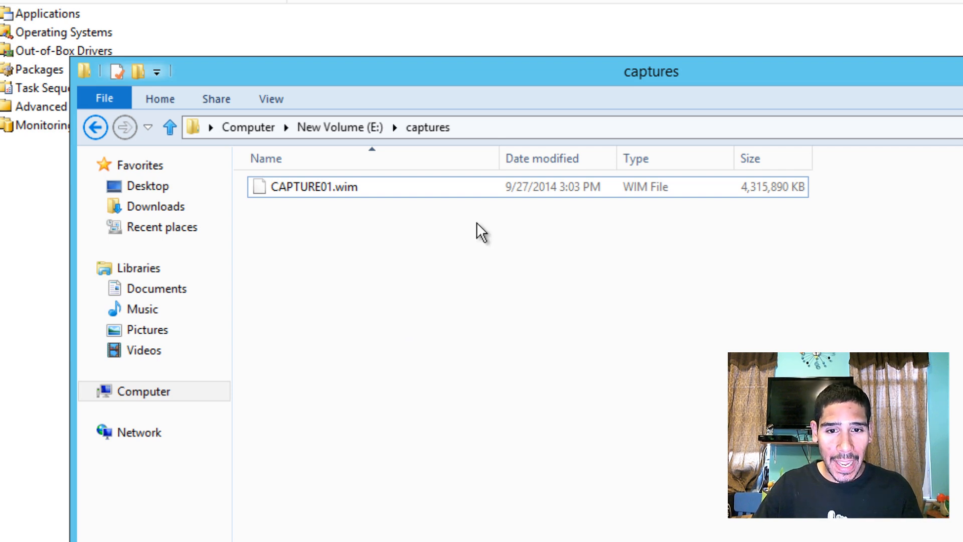
pyautogui.click(313, 187)
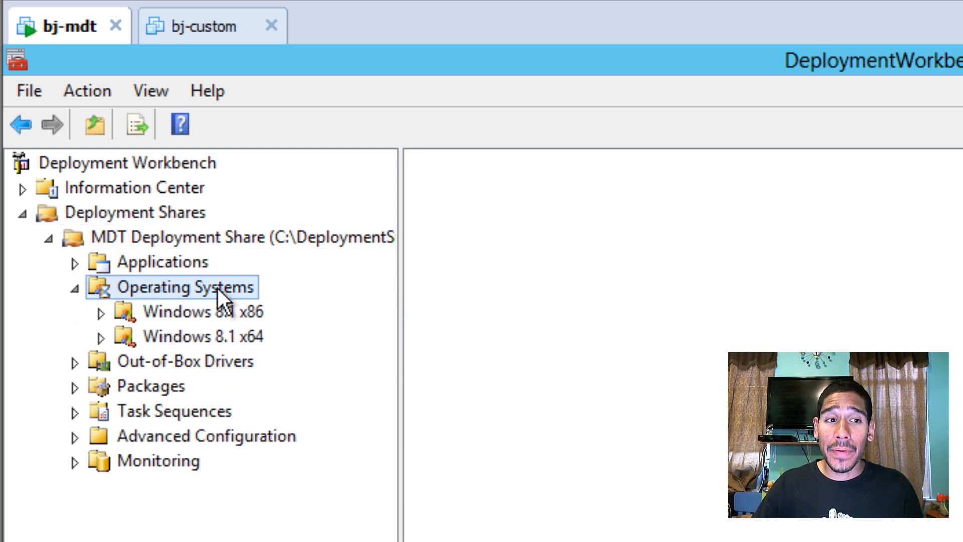
# Step: Create a Custom Images folder under Operating Systems and start an OS import
pyautogui.click(184, 287)
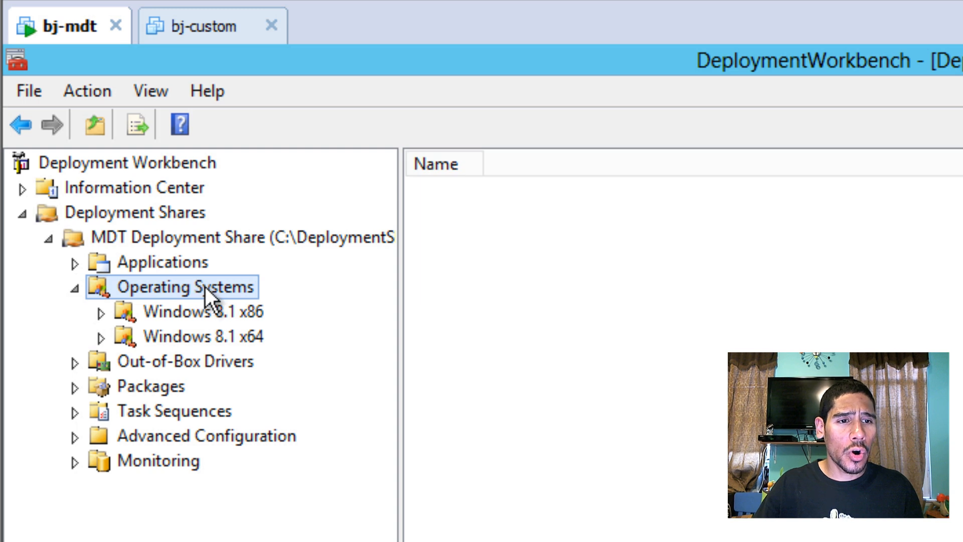
pyautogui.click(183, 287)
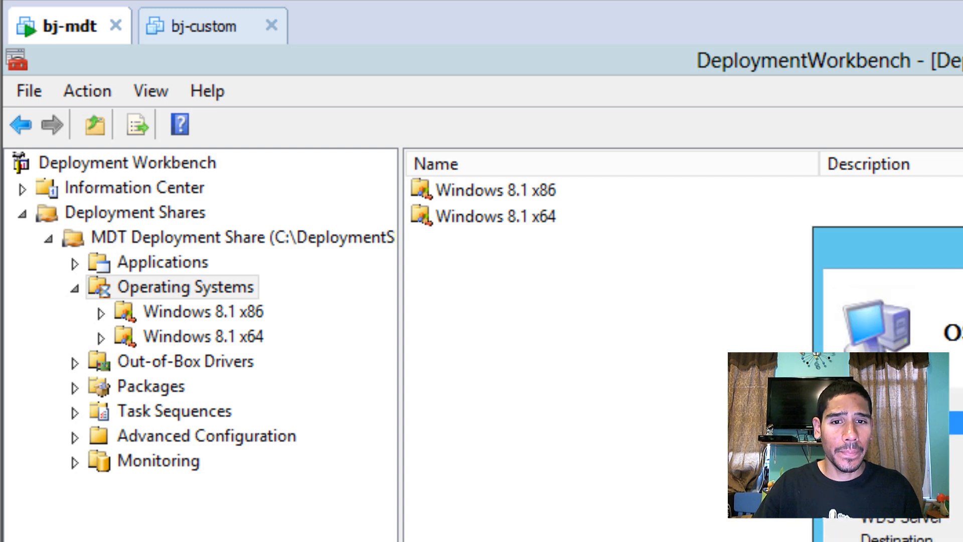
pyautogui.click(184, 287)
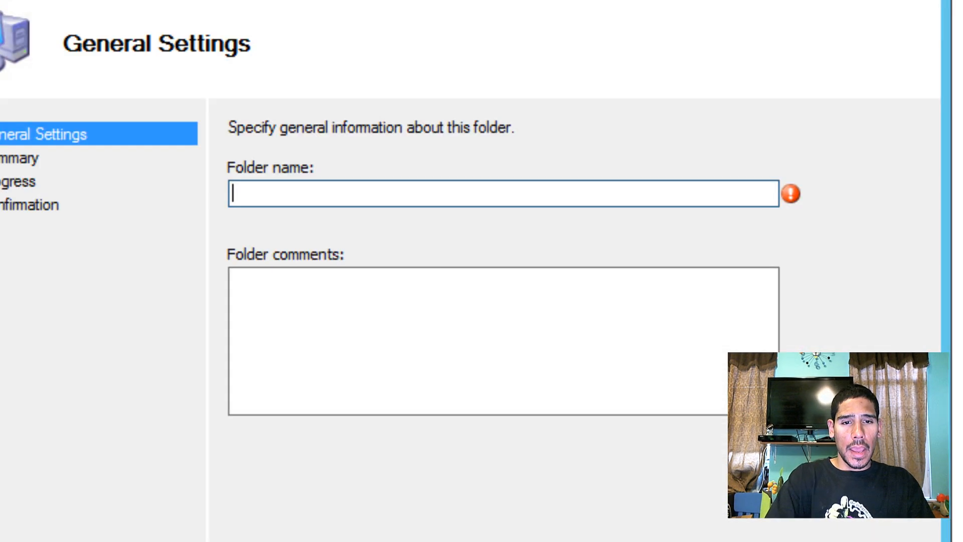
pyautogui.write('Custom IM')
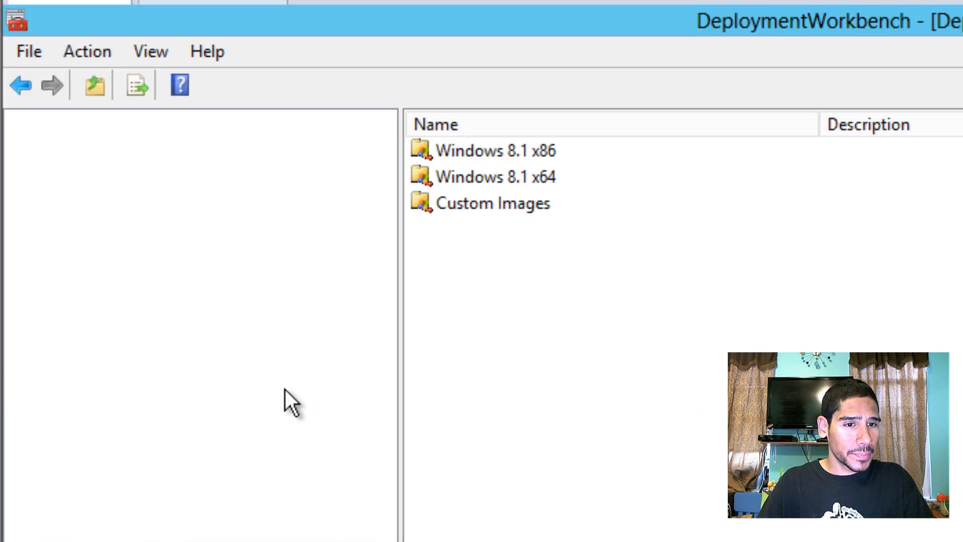
pyautogui.click(202, 322)
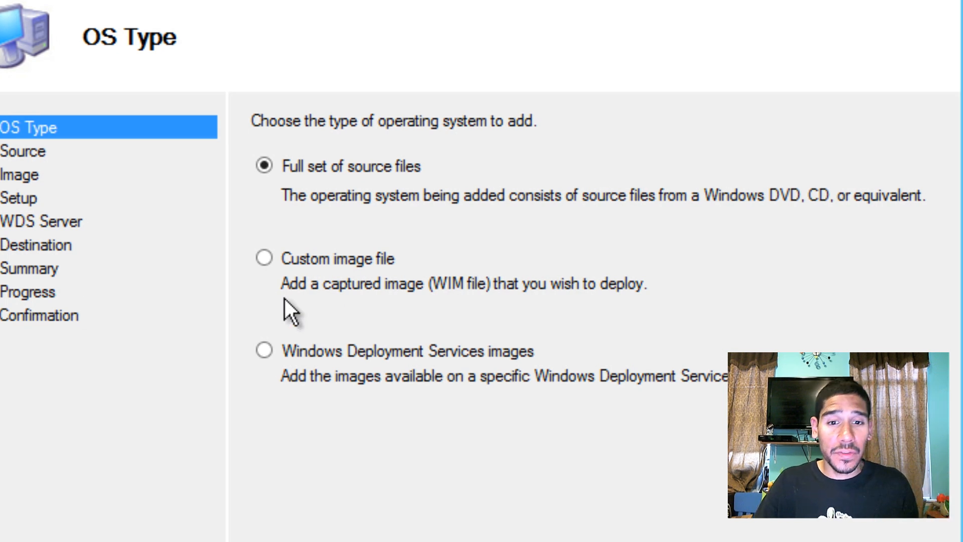
# Step: Choose Custom image file and select E:\captures\CAPTURE01.wim for import
pyautogui.click(263, 258)
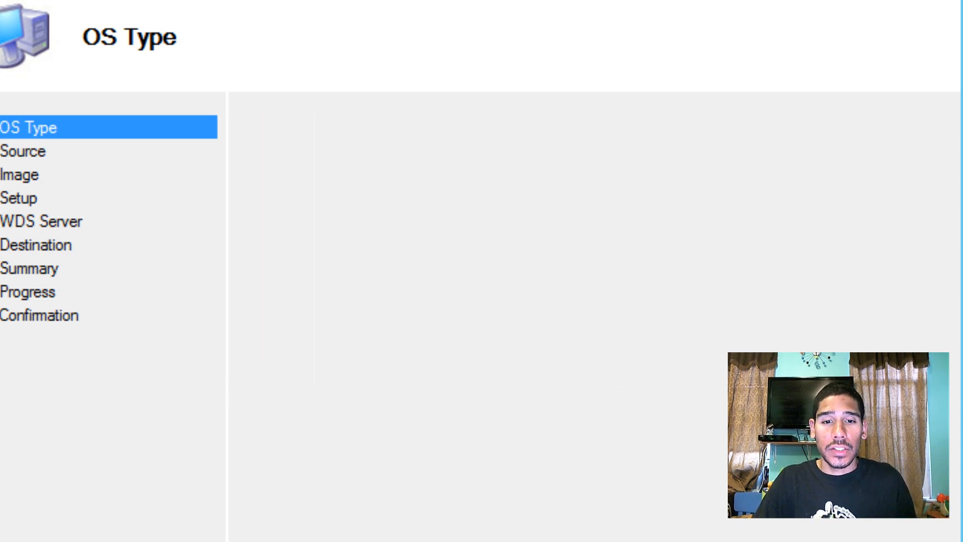
pyautogui.click(19, 175)
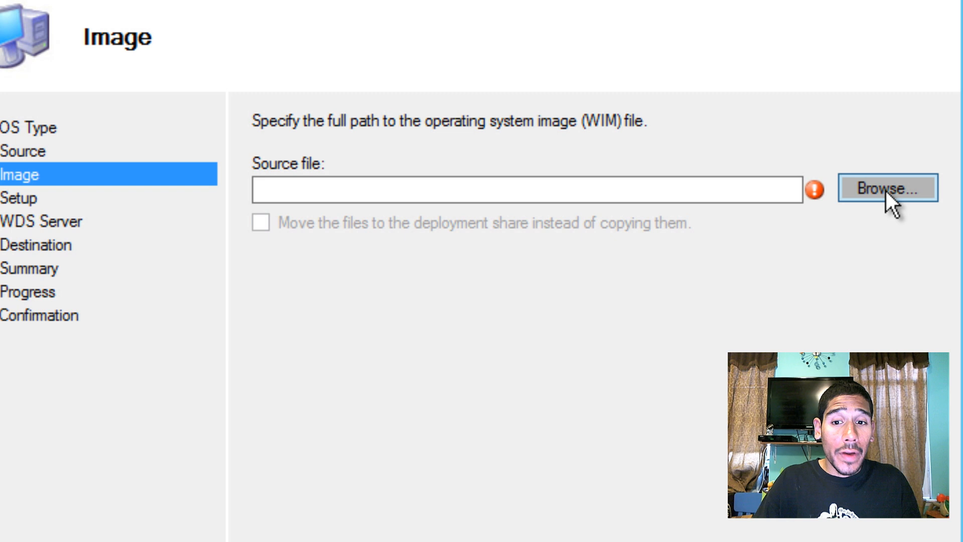
pyautogui.moveTo(358, 260)
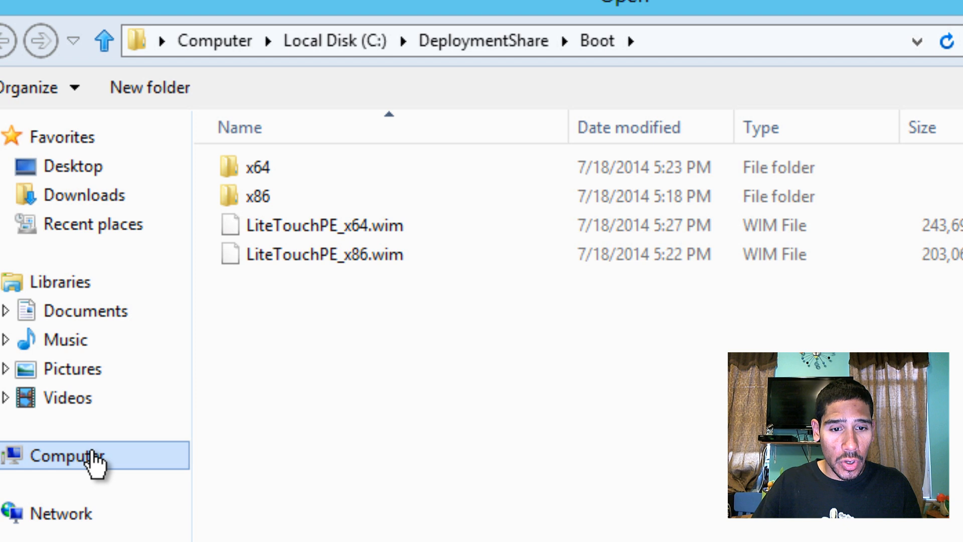
pyautogui.click(66, 455)
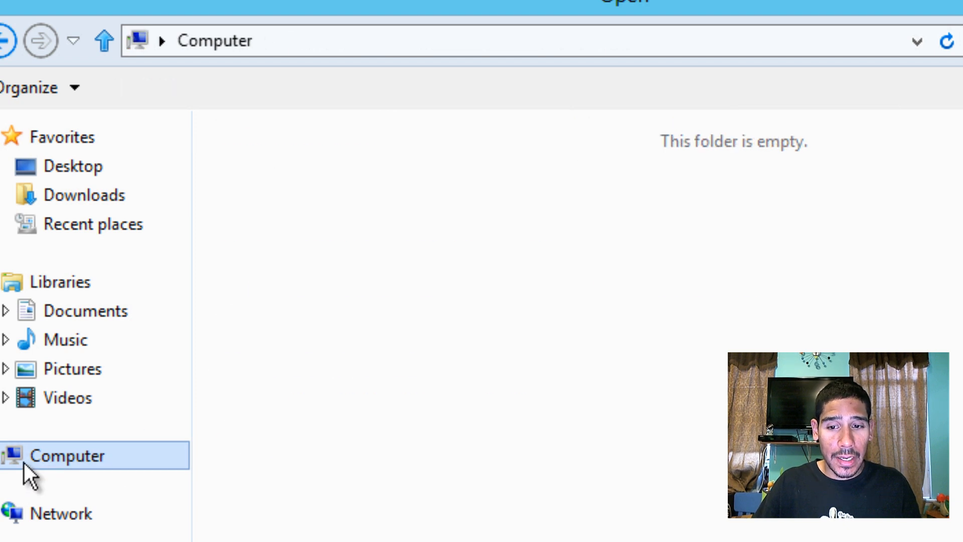
pyautogui.click(67, 455)
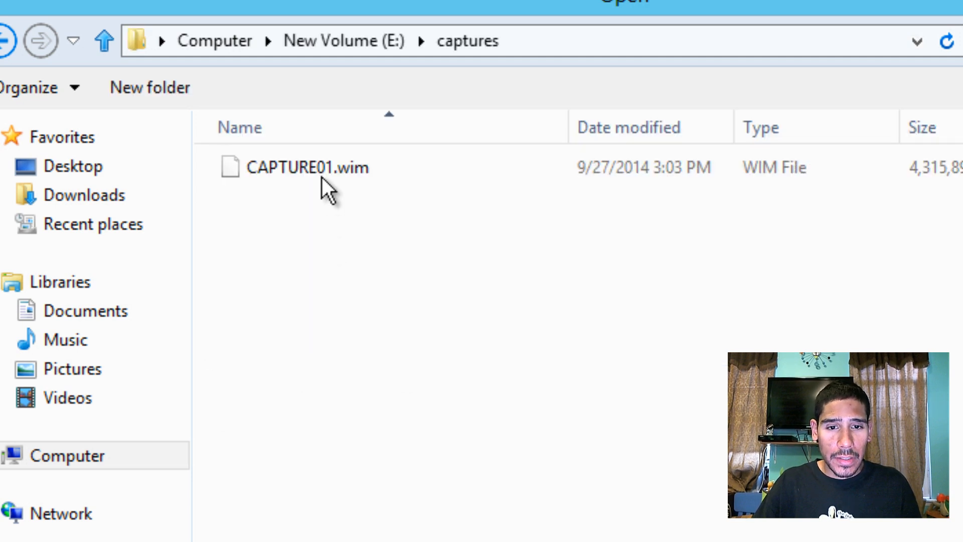
pyautogui.doubleClick(307, 167)
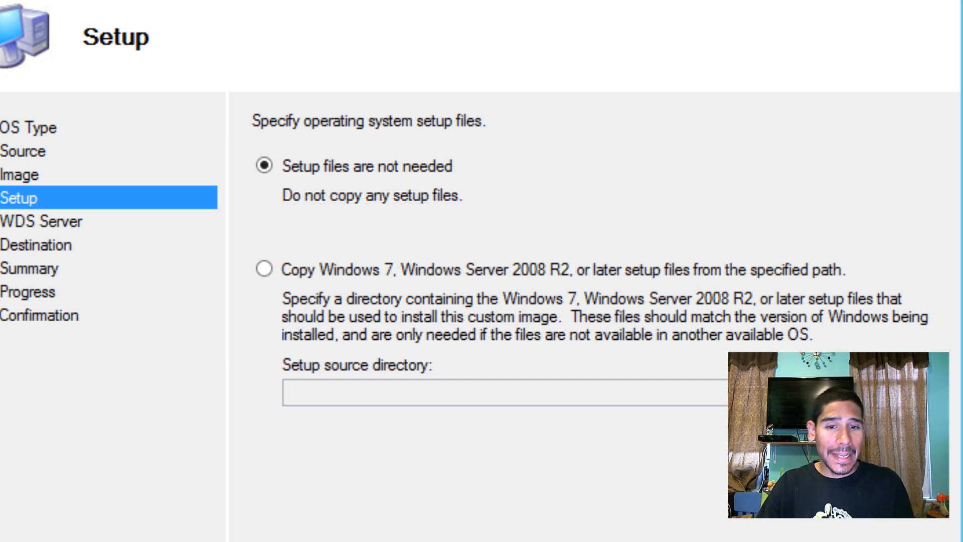
pyautogui.moveTo(371, 405)
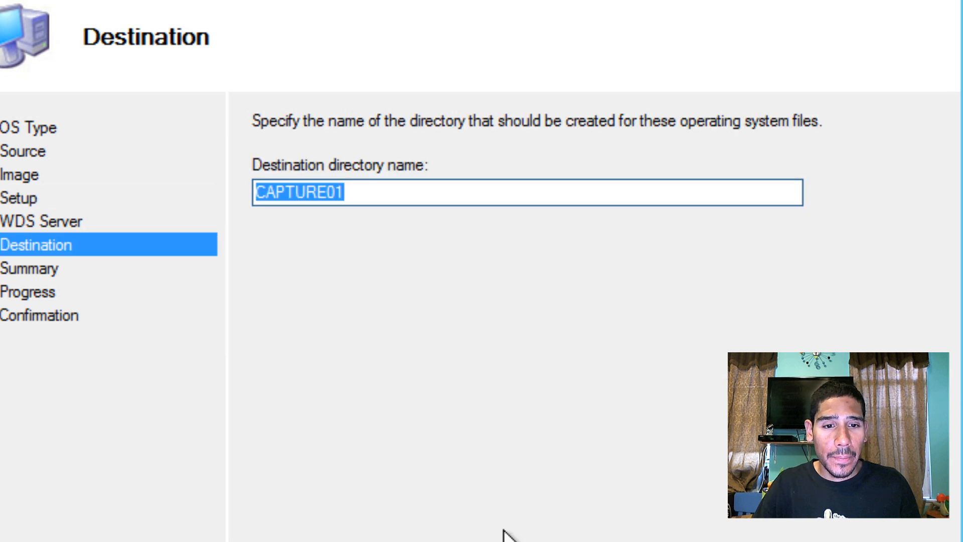
pyautogui.moveTo(395, 252)
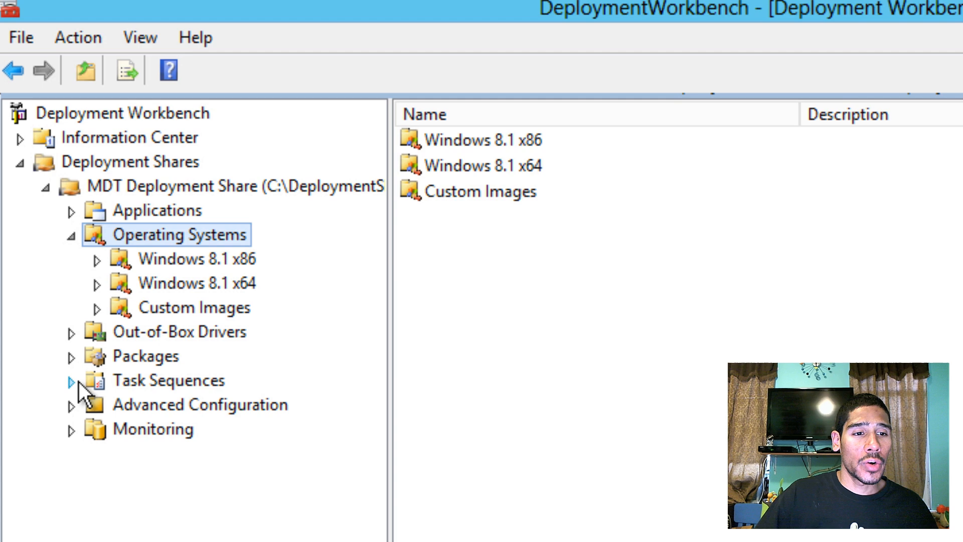
# Step: Add a folder named Golden Image under Task Sequences
pyautogui.rightClick(167, 380)
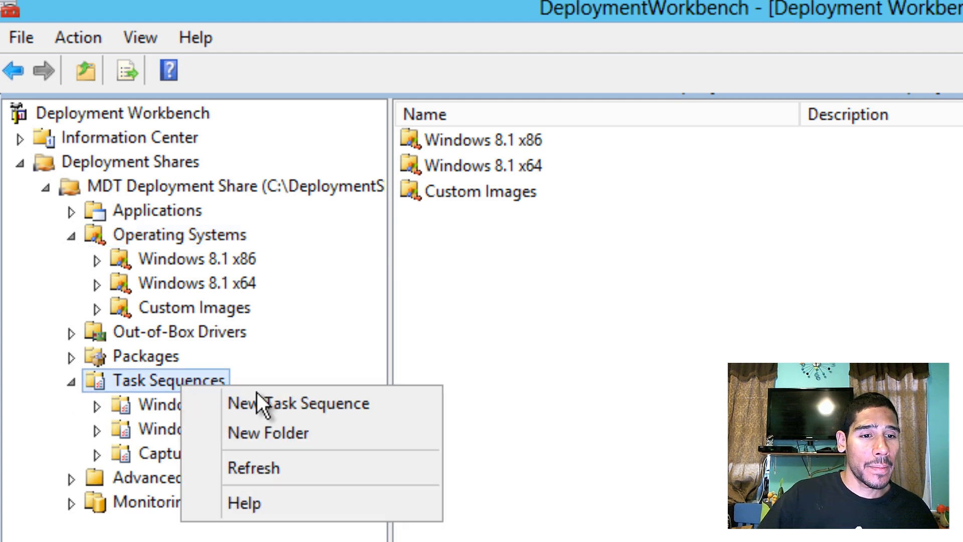
pyautogui.click(268, 433)
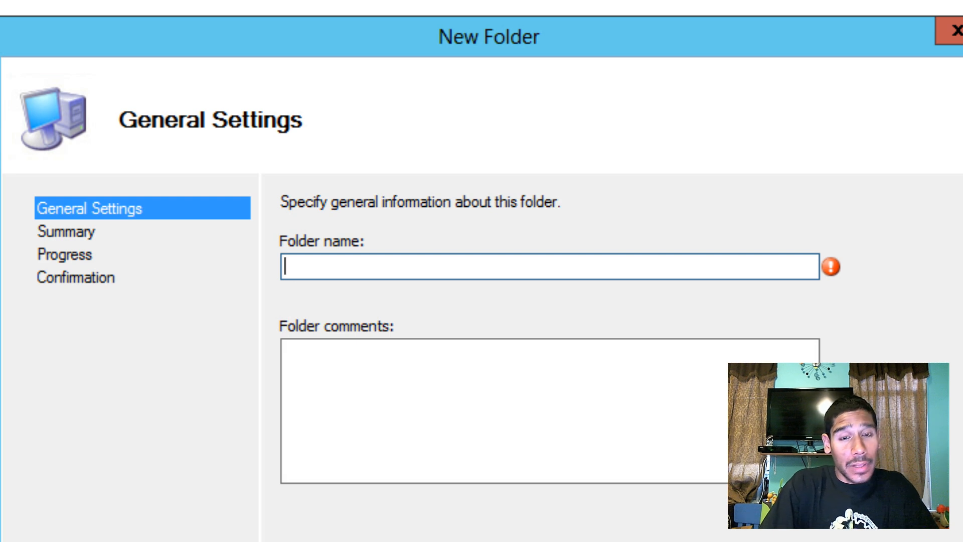
pyautogui.write('Golden Ima')
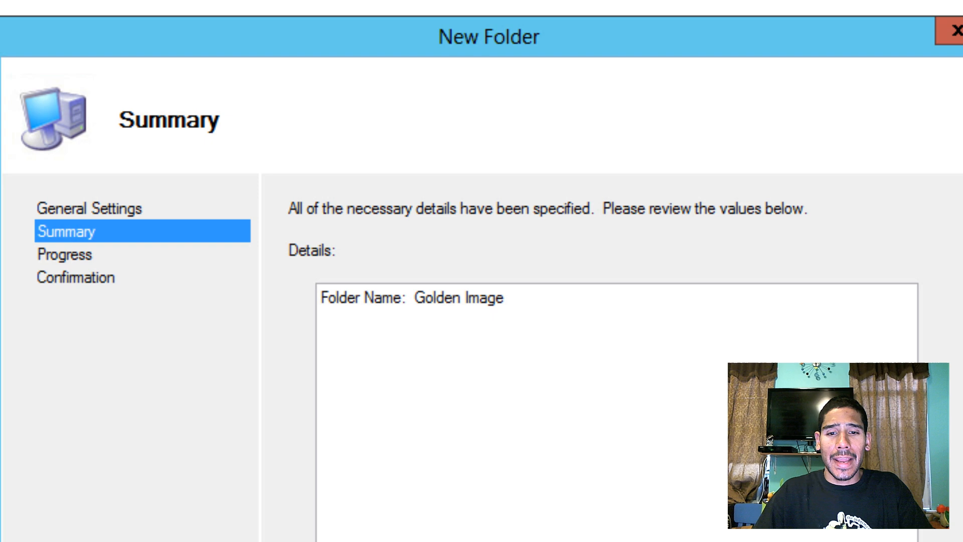
pyautogui.rightClick(162, 329)
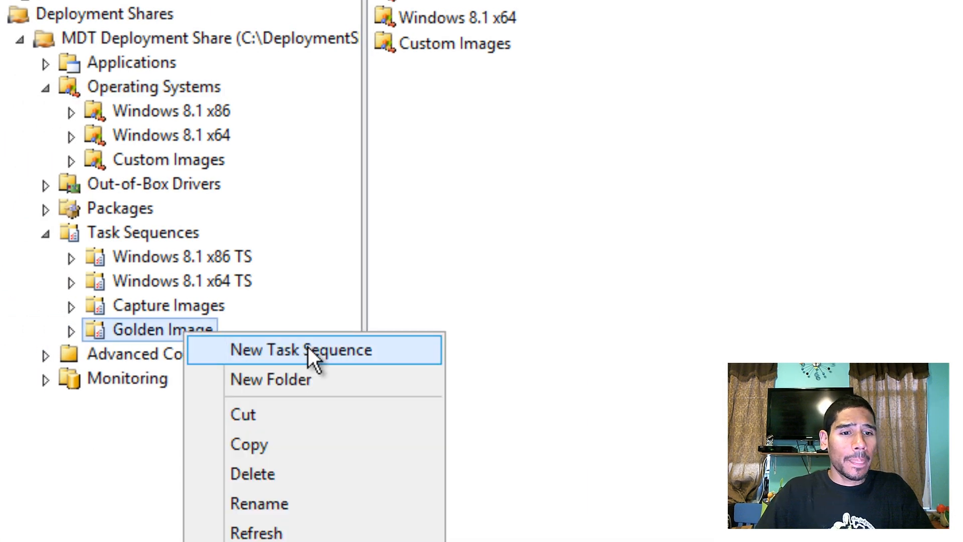
# Step: Start task sequence Golden01 named 'BTNHD Golden Windows 8.1 Image' in Golden Image
pyautogui.click(300, 350)
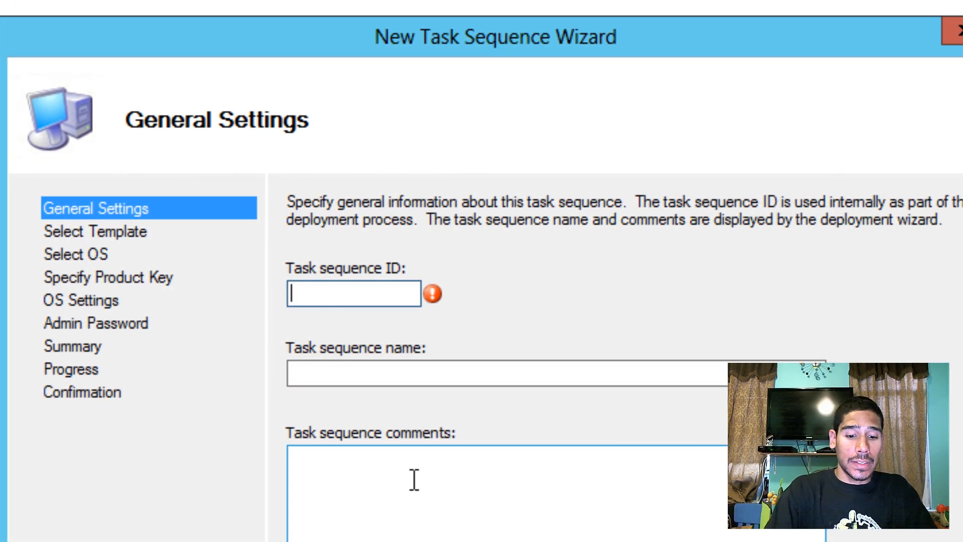
pyautogui.write('Golden01')
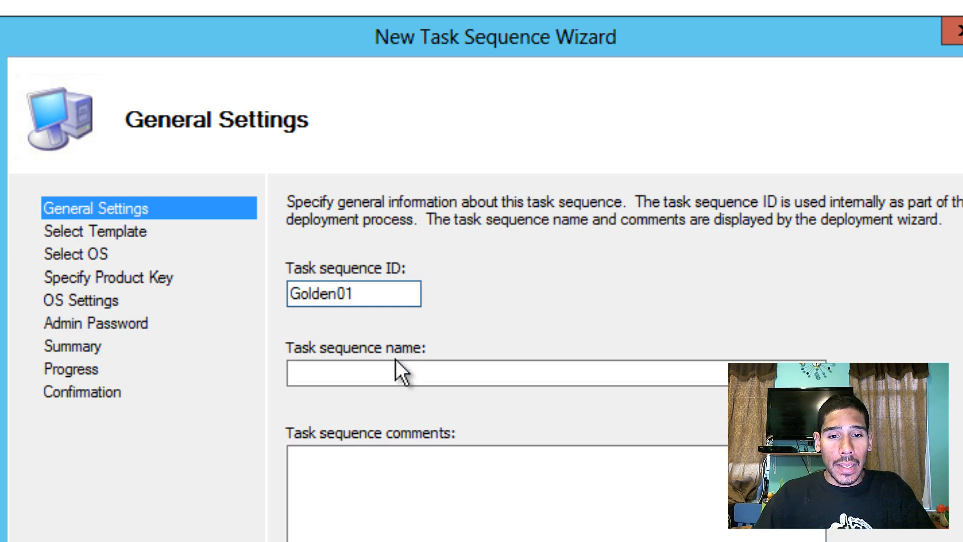
pyautogui.write('BT')
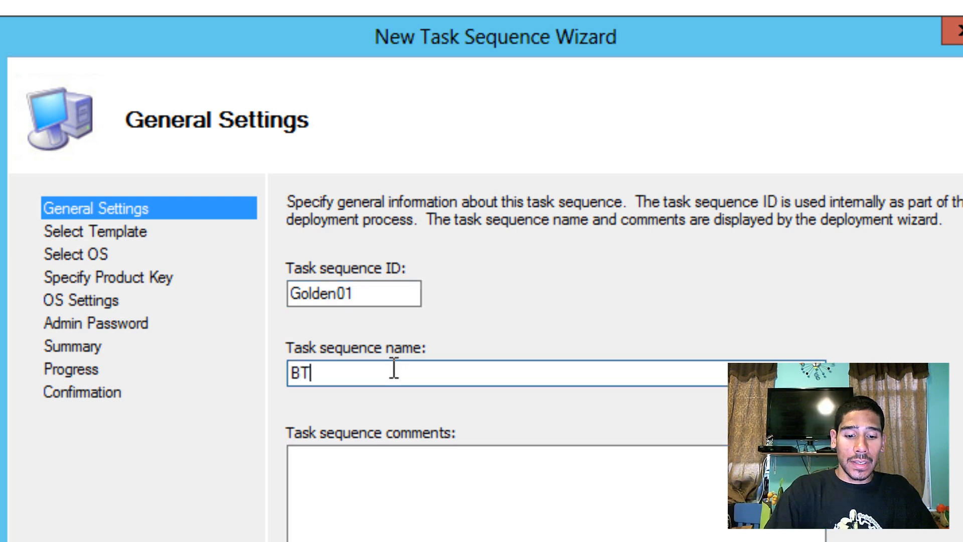
pyautogui.write('N')
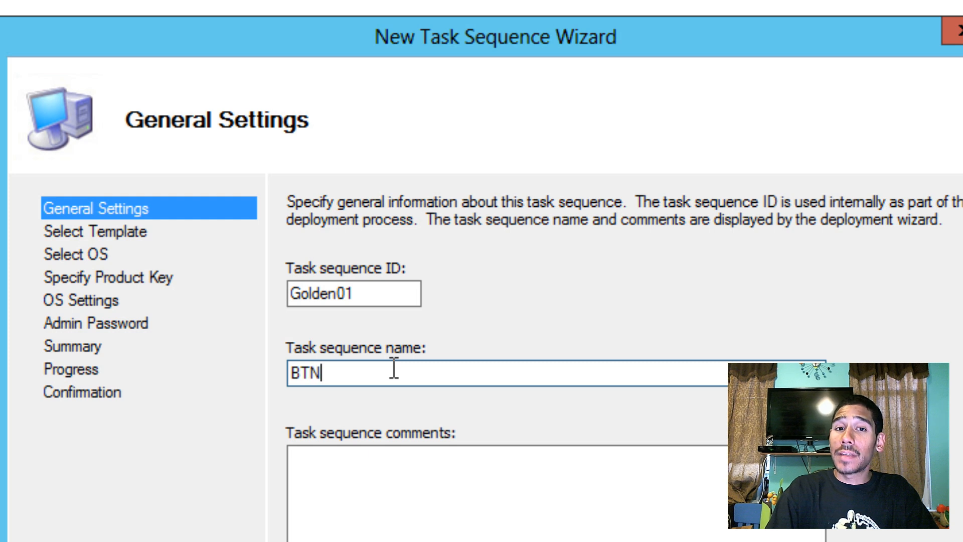
pyautogui.write('HD G')
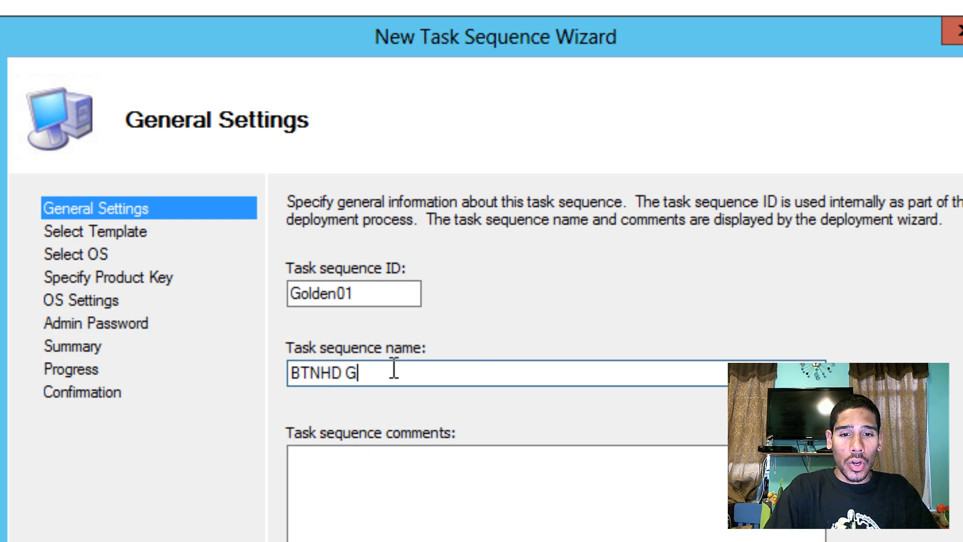
pyautogui.write('olden Window')
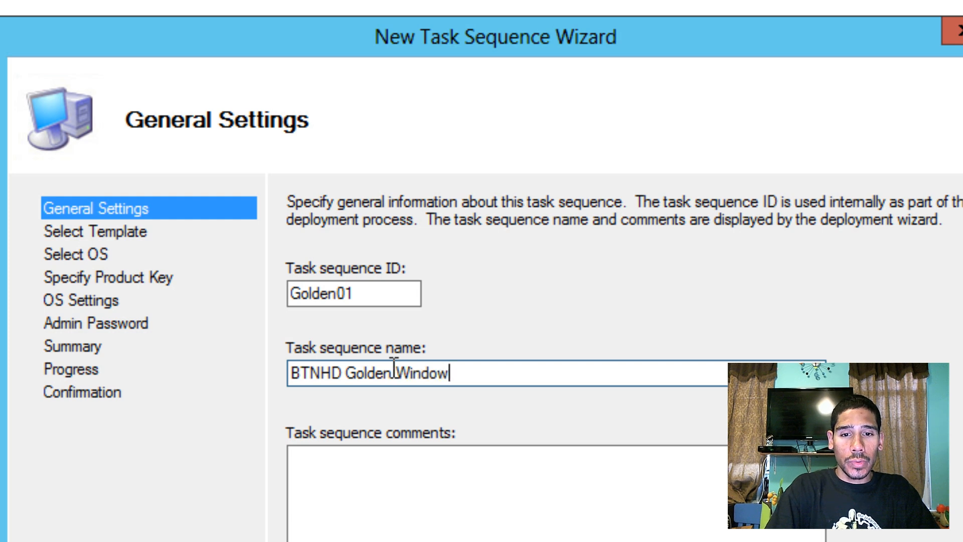
pyautogui.write('s 8.1 Image')
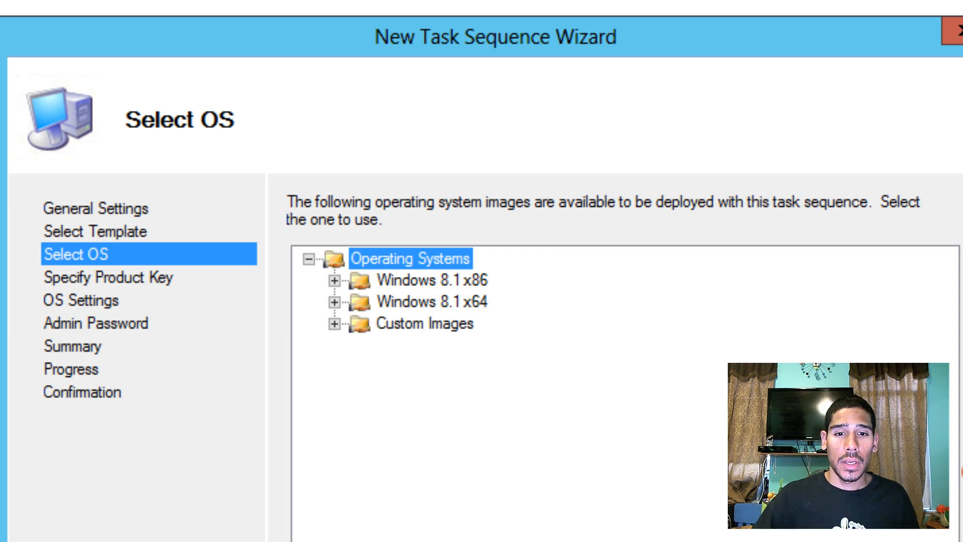
# Step: Select the OS image and enter full name BTNHD User and organization BTNHD
pyautogui.click(332, 324)
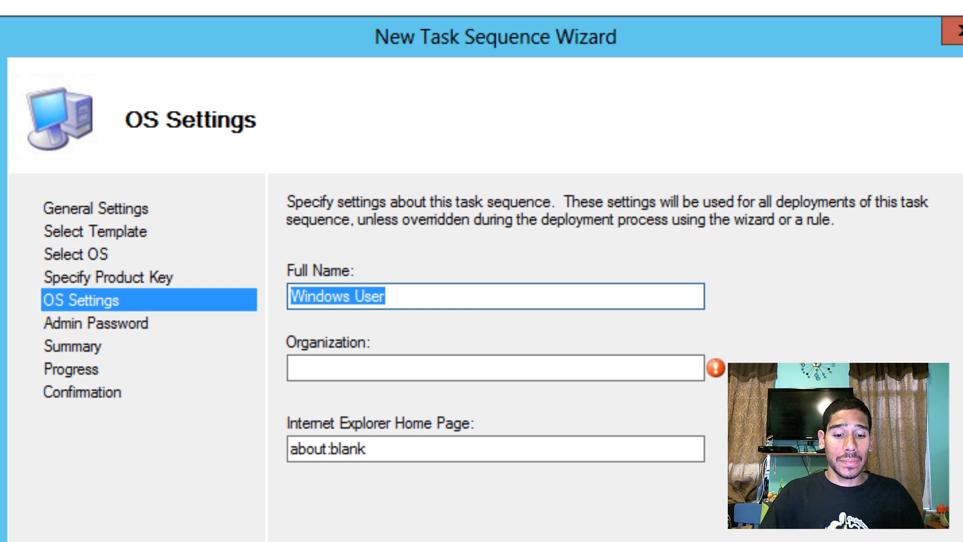
pyautogui.write('BTN')
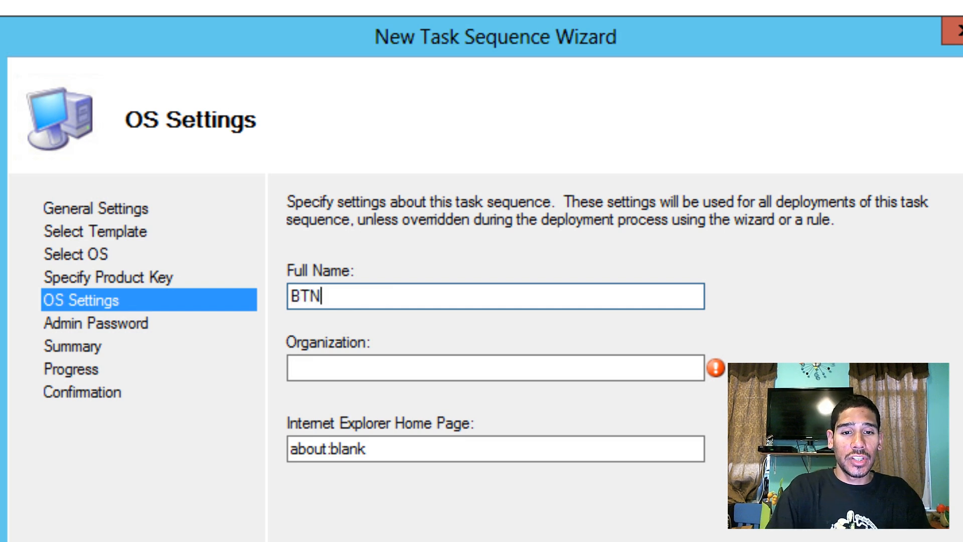
pyautogui.write('HD User')
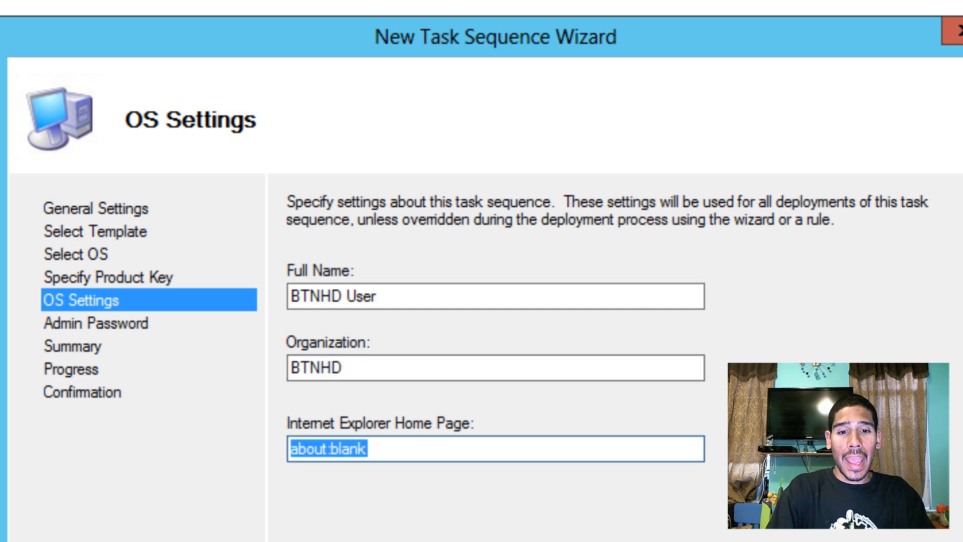
pyautogui.write('http://j')
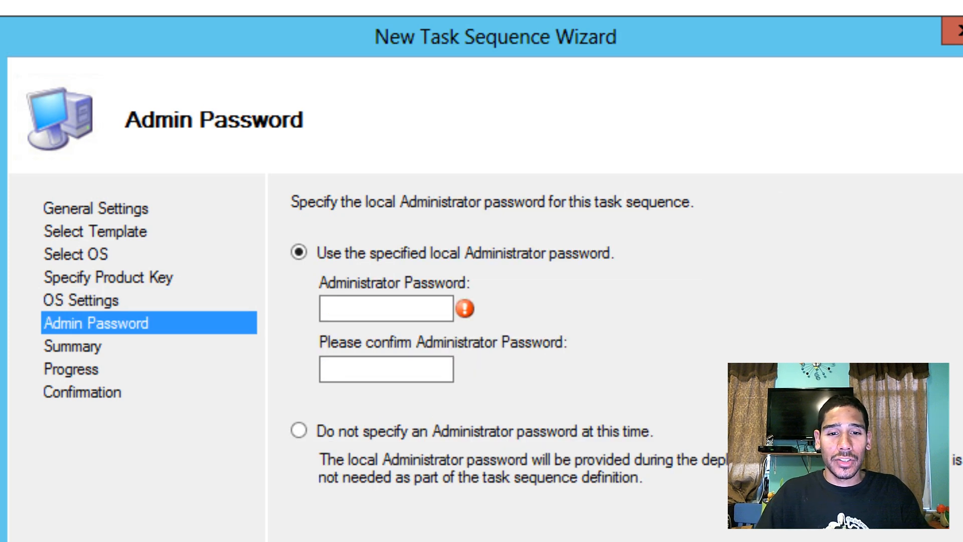
# Step: Enter the local administrator password to finish creating task sequence GOLDEN01
pyautogui.click(385, 307)
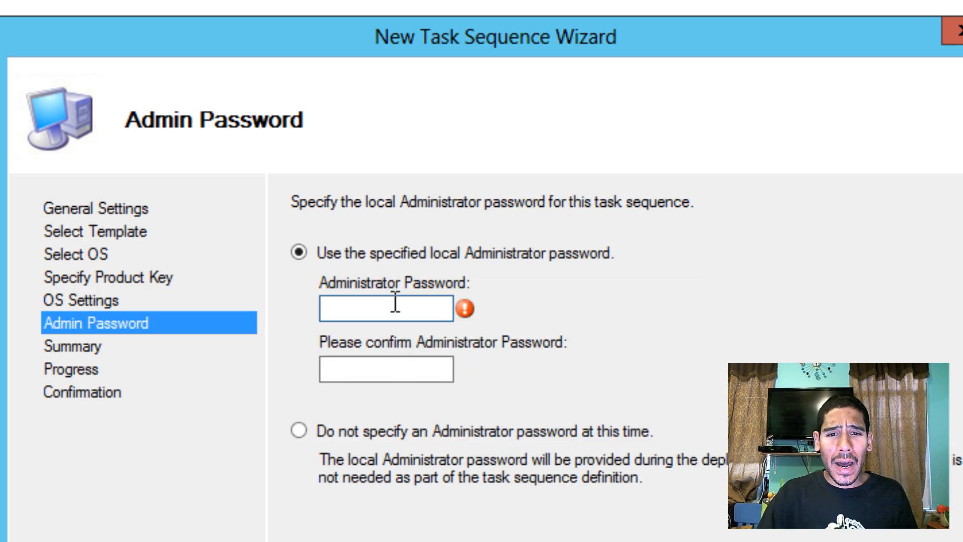
pyautogui.write('••')
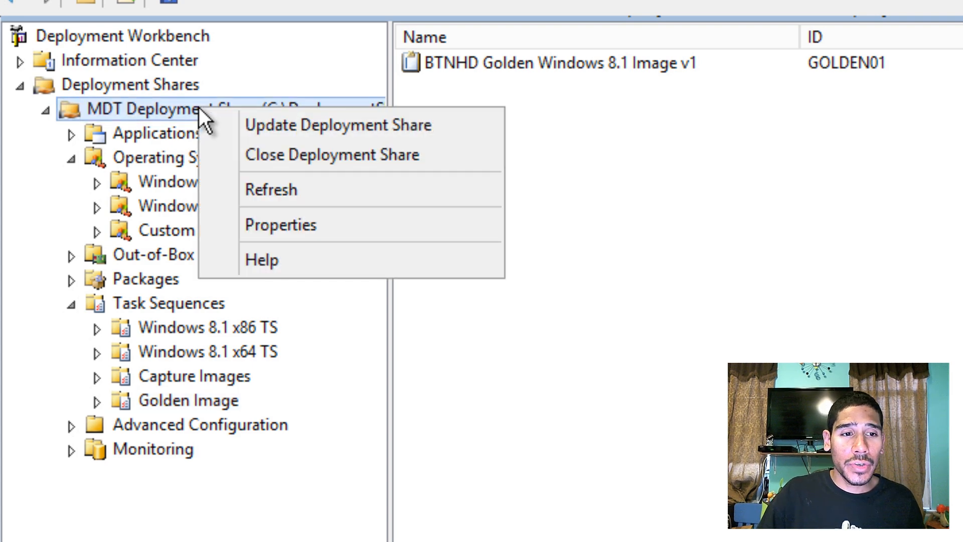
# Step: Run Update Deployment Share on the MDT Deployment Share
pyautogui.click(337, 125)
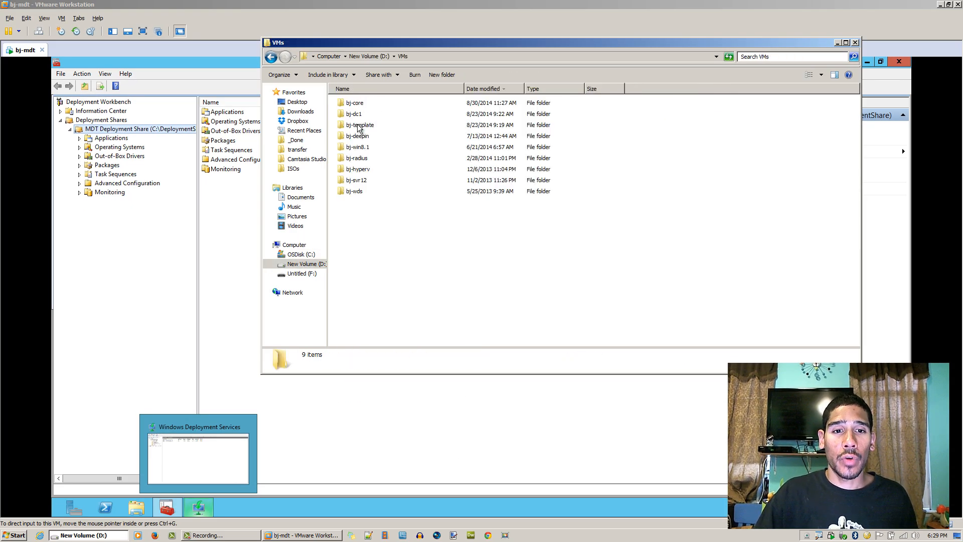
# Step: Create a new folder in D:\VMs and begin naming it 'bj-'
pyautogui.click(441, 74)
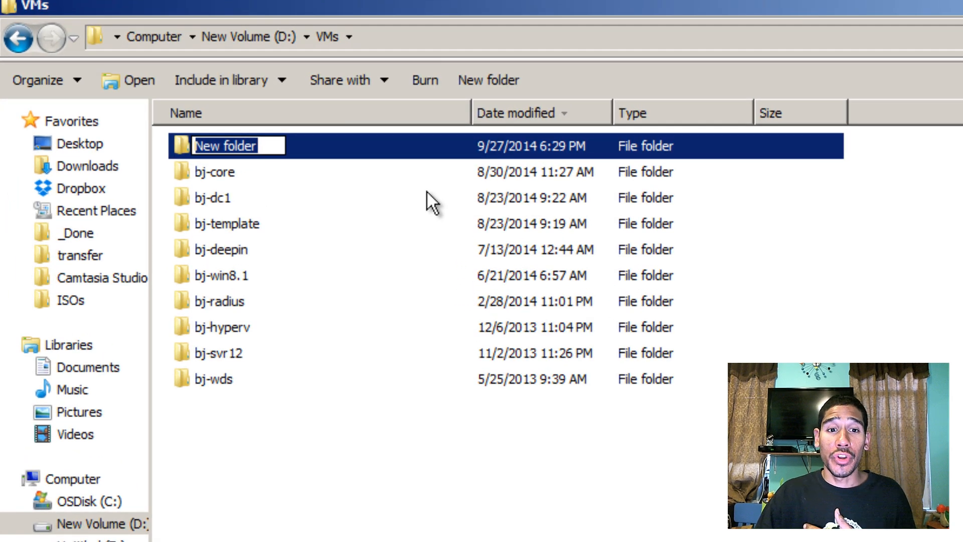
pyautogui.write('bj-')
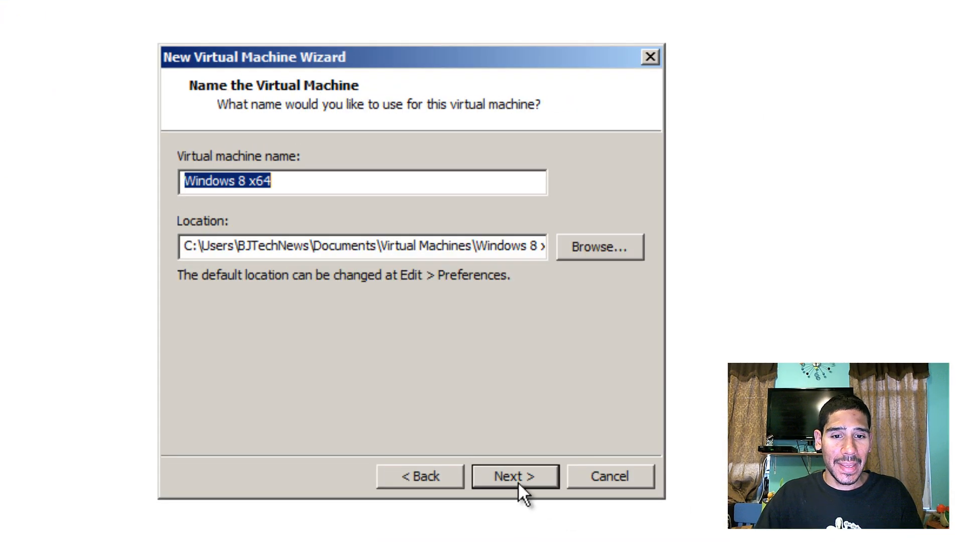
# Step: Store the new VM as bj-golden under D:\VMs\bj-golden and power it on
pyautogui.click(362, 246)
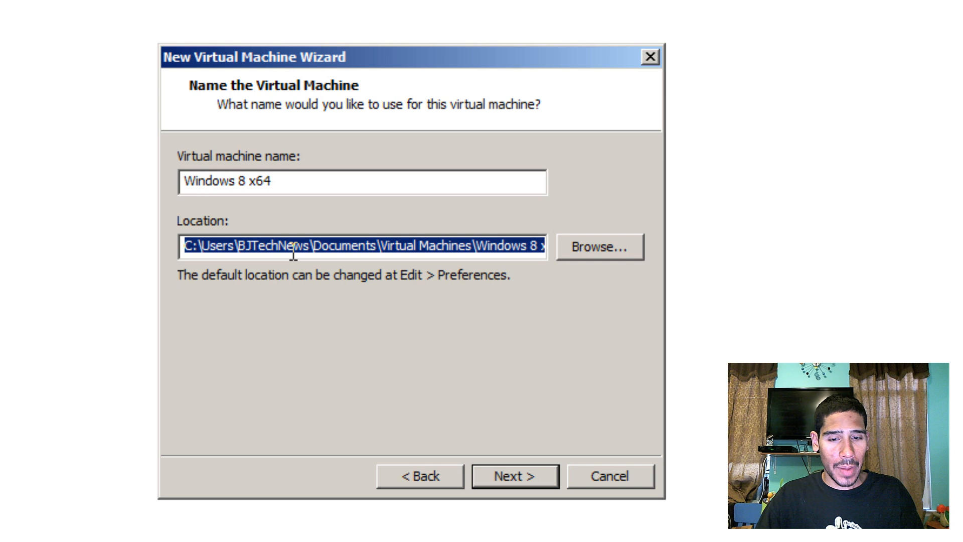
pyautogui.write('bj')
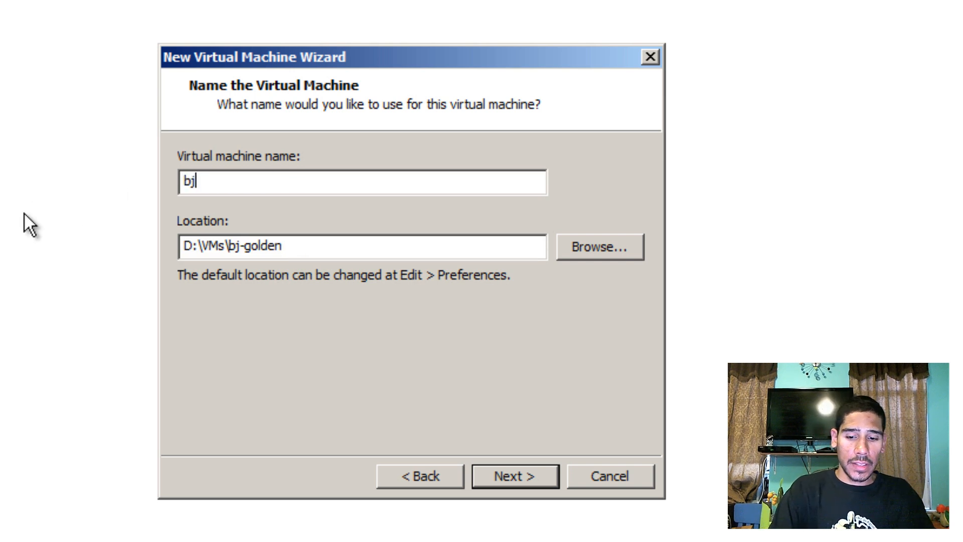
pyautogui.write('-golder')
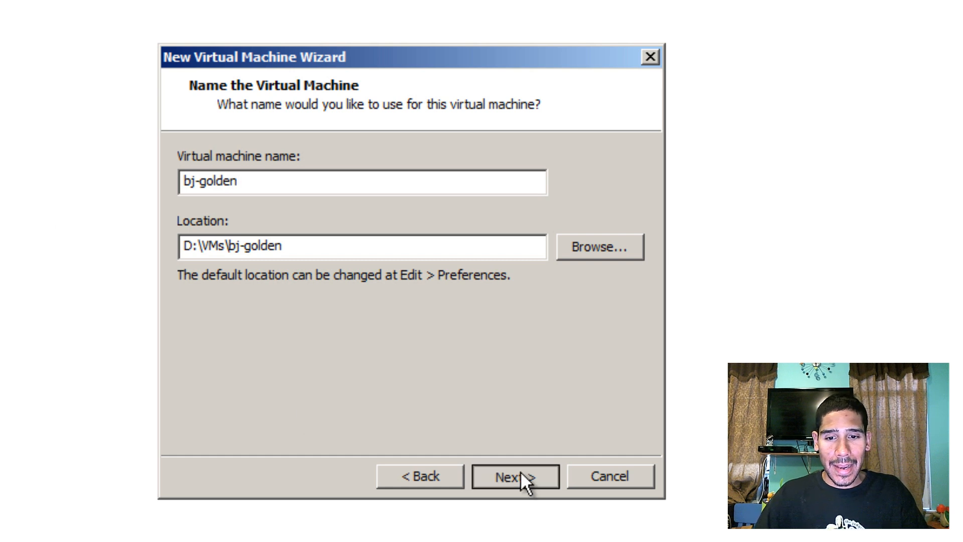
pyautogui.click(515, 476)
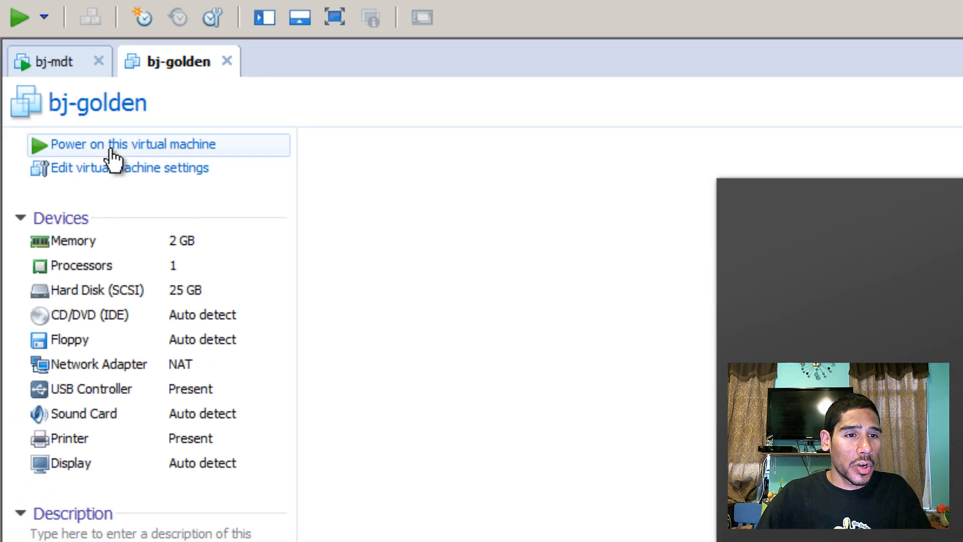
pyautogui.click(131, 144)
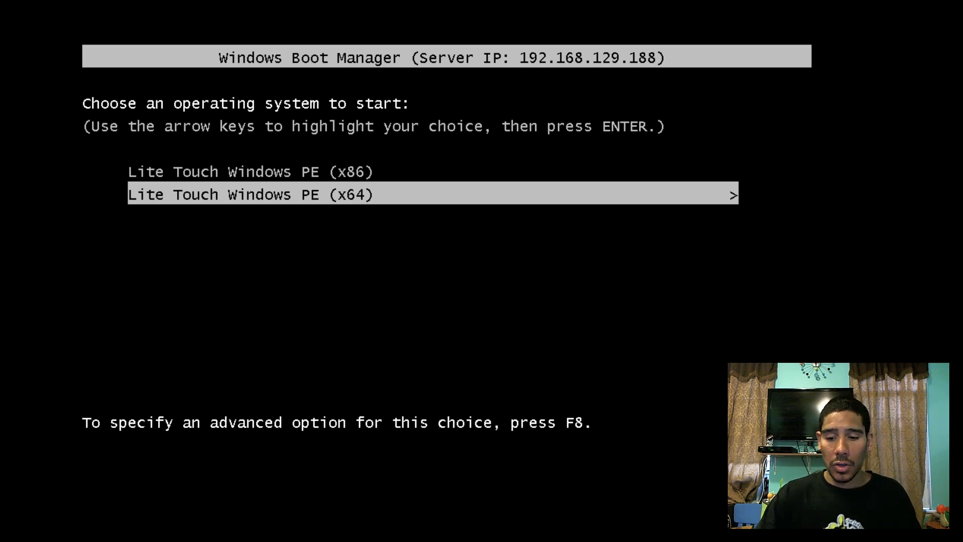
# Step: Boot the VM into Lite Touch Windows PE (x64)
pyautogui.press('enter')
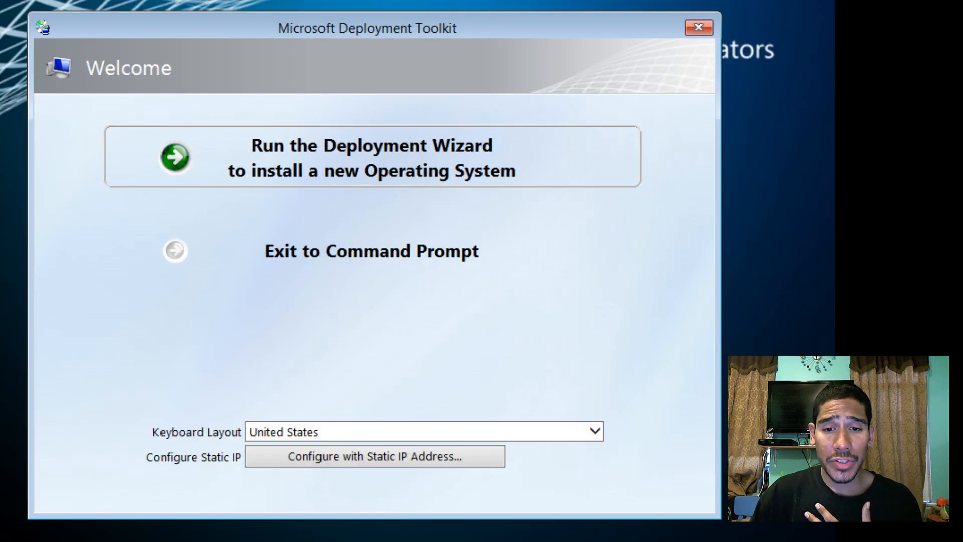
# Step: Run the Deployment Wizard and sign in to the share as admin on bjtech.edu
pyautogui.click(372, 157)
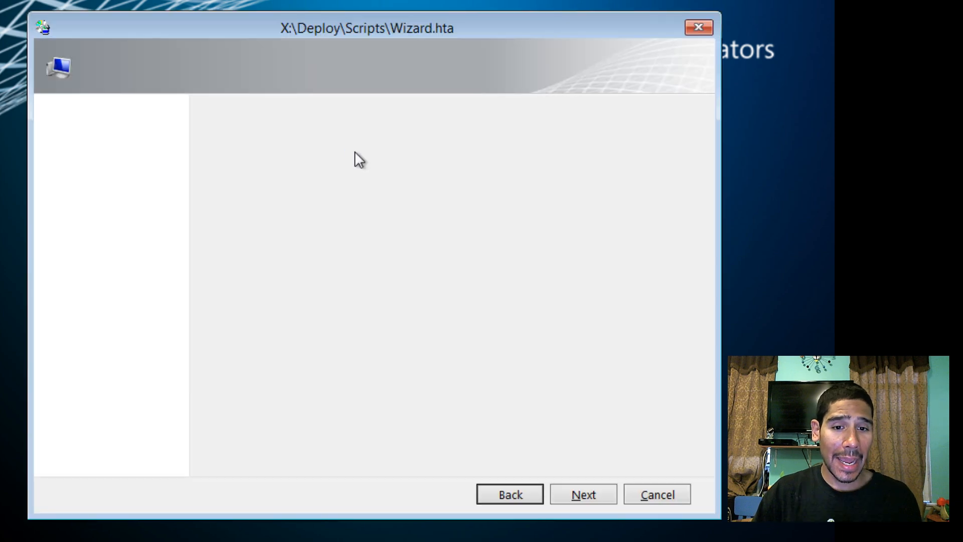
pyautogui.click(583, 495)
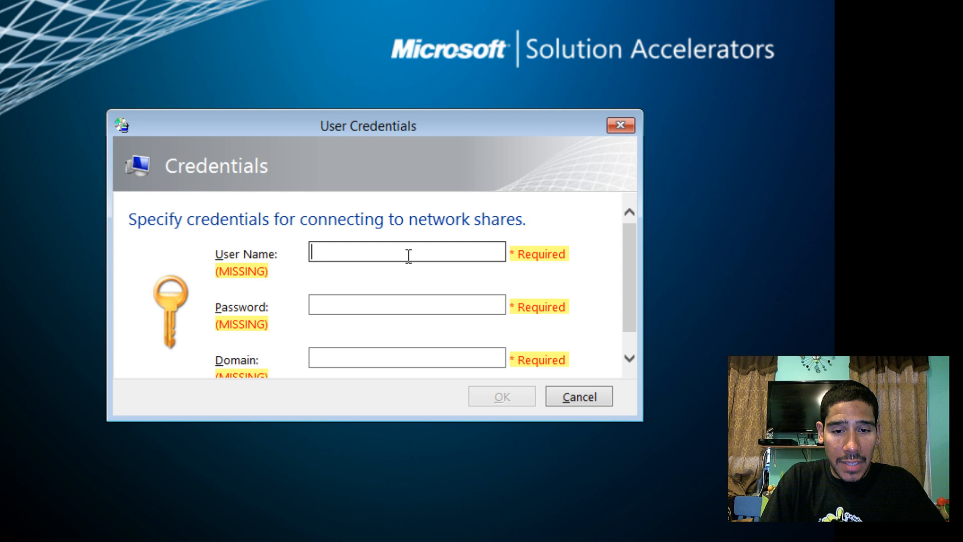
pyautogui.write('administrator')
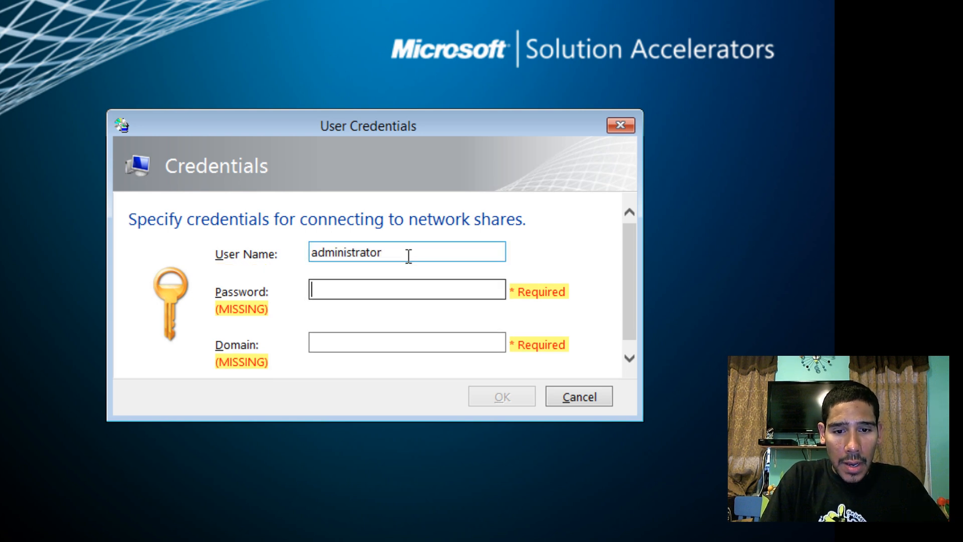
pyautogui.write('••')
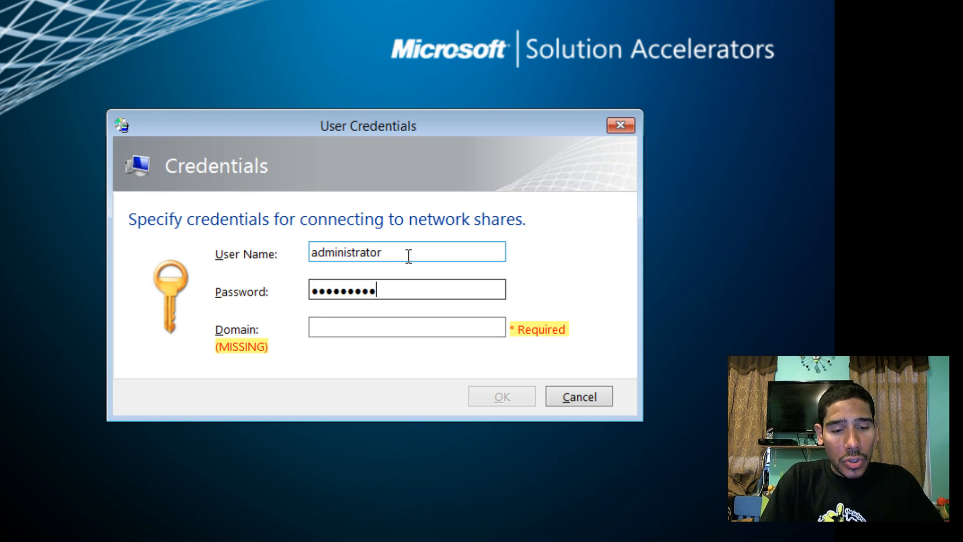
pyautogui.write('bjtech.ed')
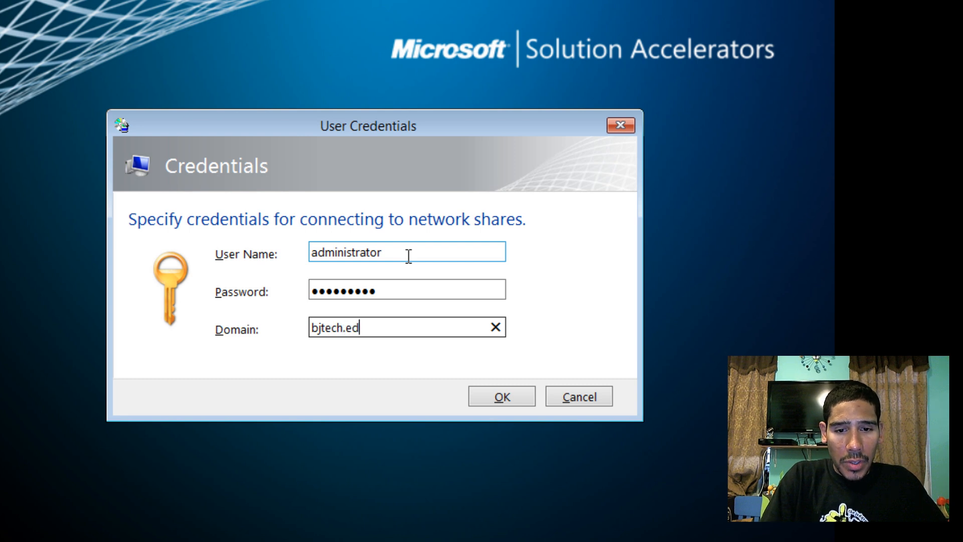
pyautogui.click(501, 396)
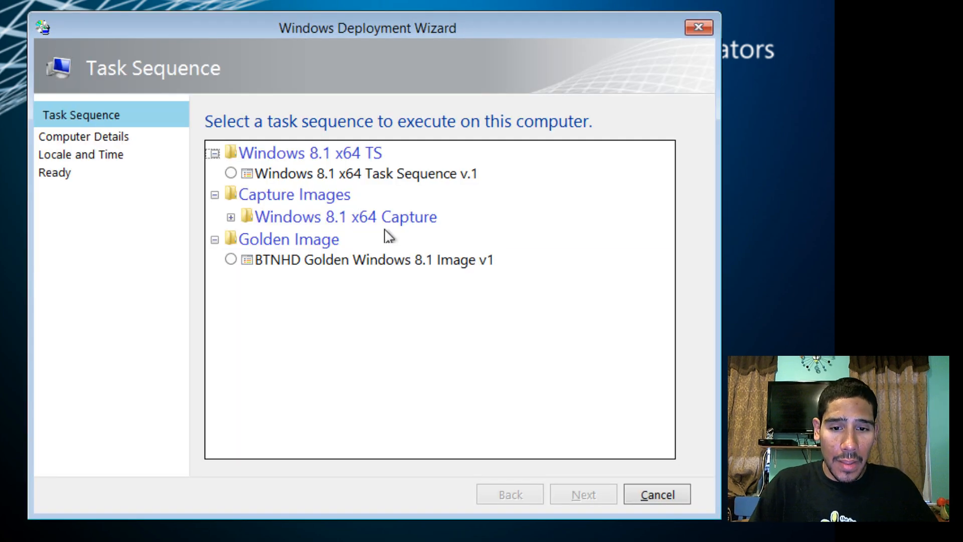
# Step: Select BTNHD Golden Windows 8.1 Image v1 and name the computer bj-golden
pyautogui.click(230, 260)
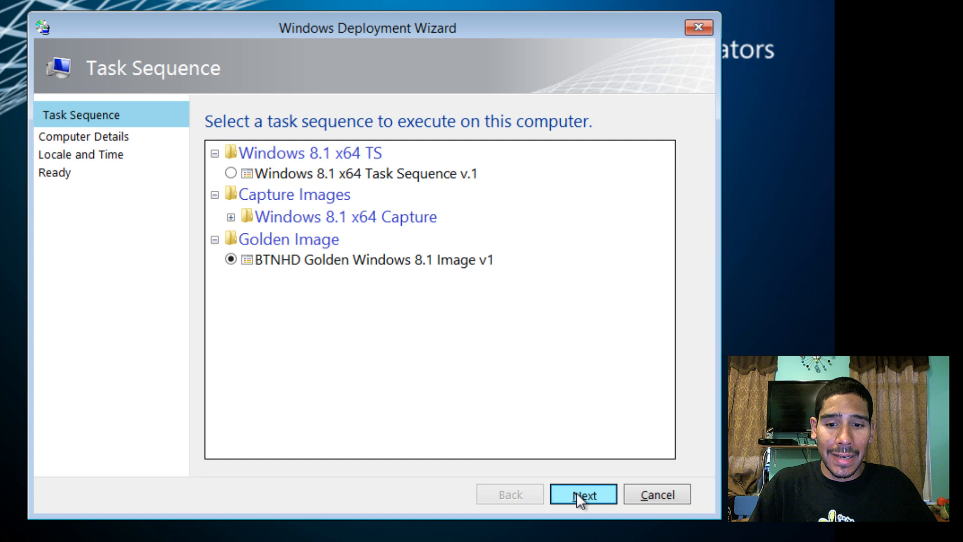
pyautogui.click(583, 494)
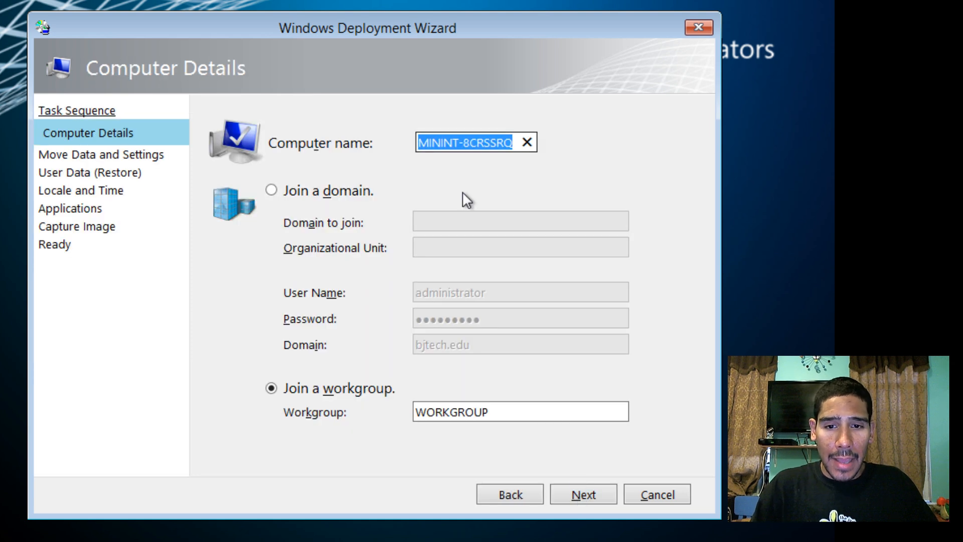
pyautogui.write('bj-')
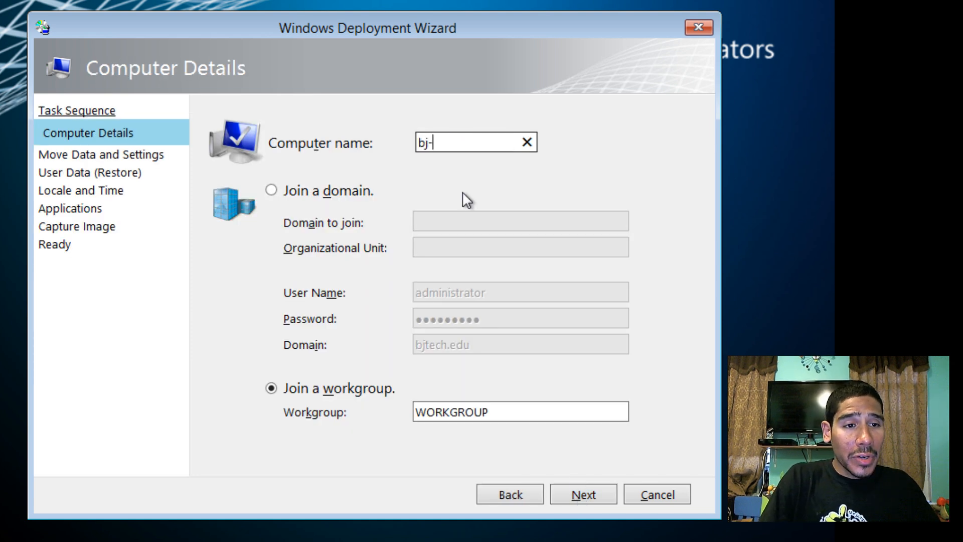
pyautogui.write('golden')
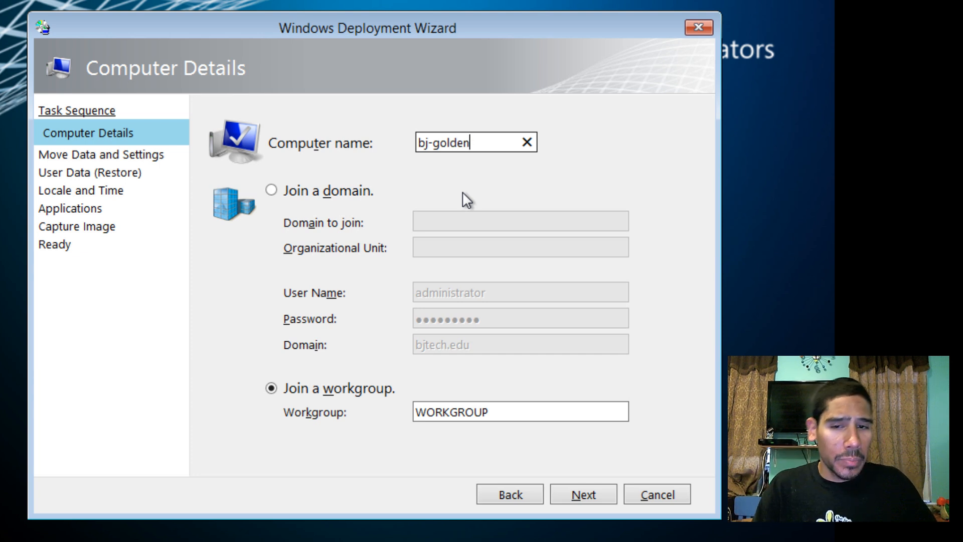
pyautogui.click(582, 493)
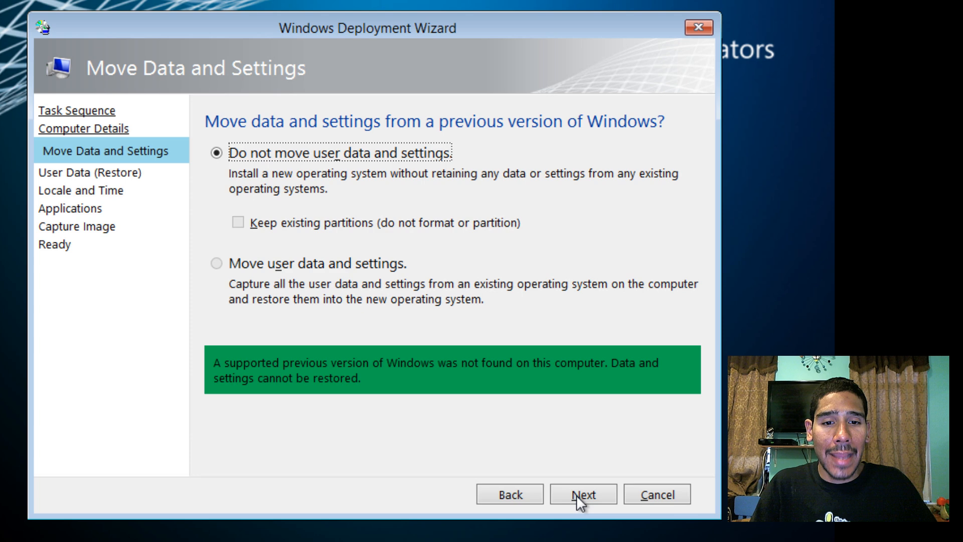
# Step: Keep defaults for user data, time zone, applications and image capture
pyautogui.click(583, 494)
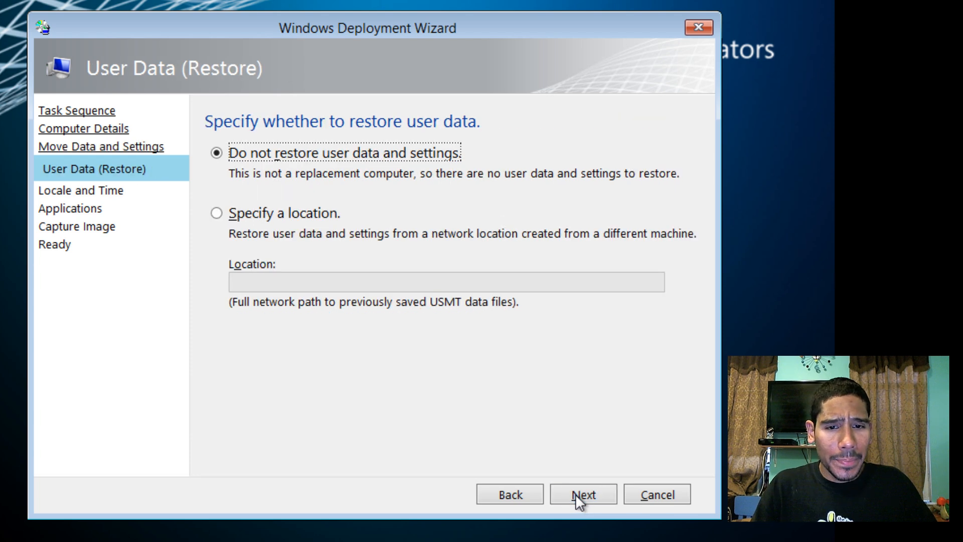
pyautogui.click(582, 494)
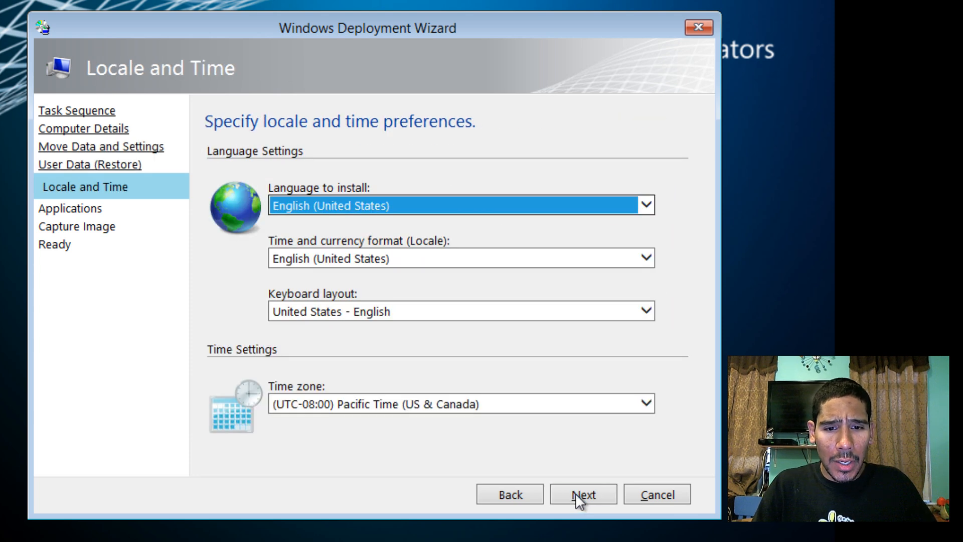
pyautogui.click(645, 403)
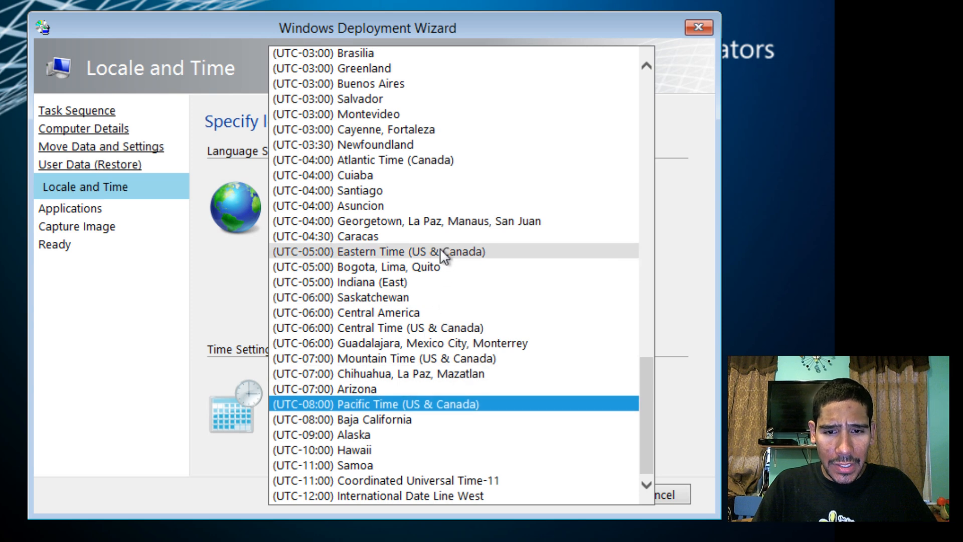
pyautogui.click(583, 494)
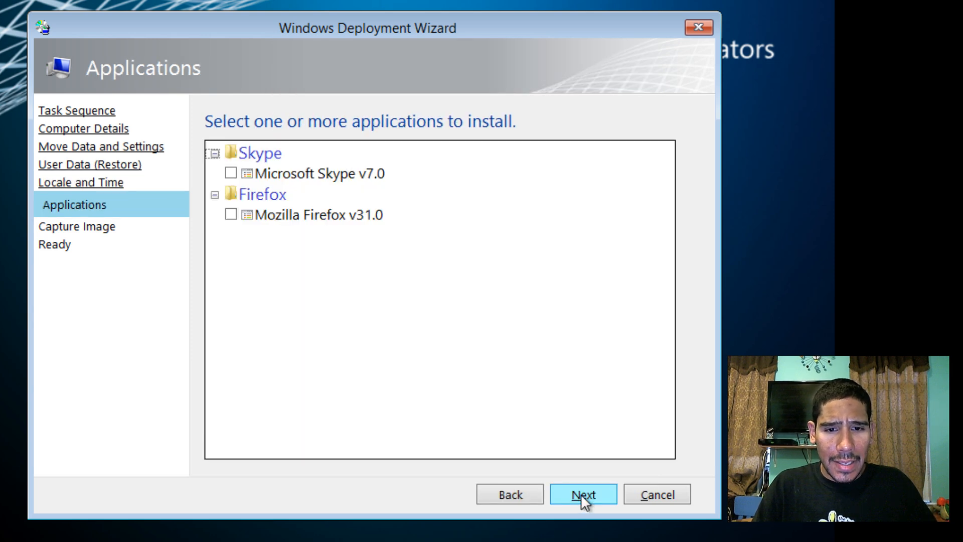
pyautogui.click(319, 214)
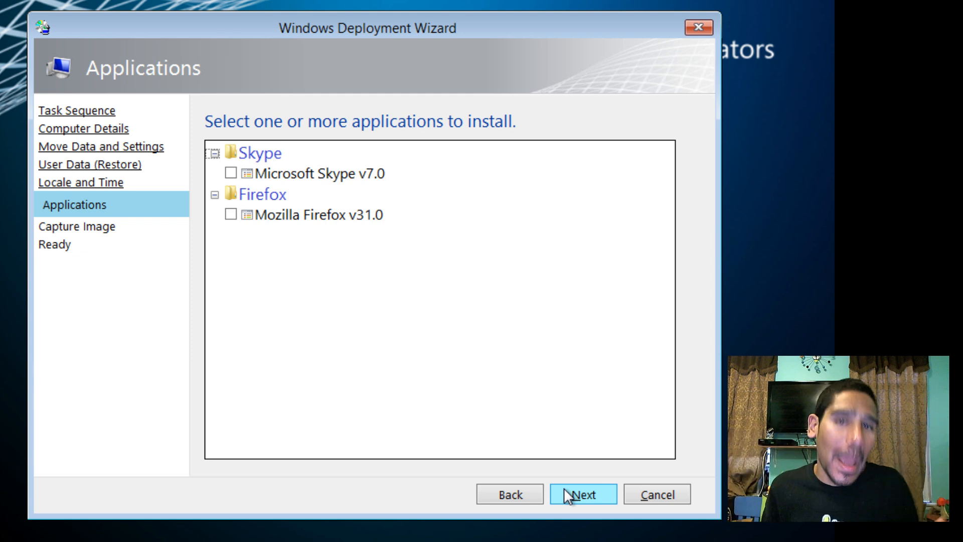
pyautogui.click(582, 493)
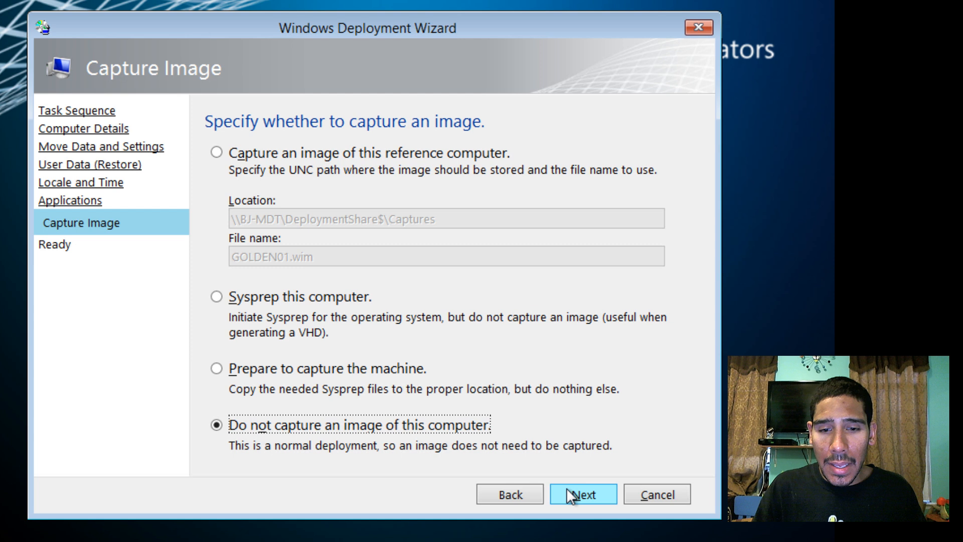
pyautogui.click(583, 494)
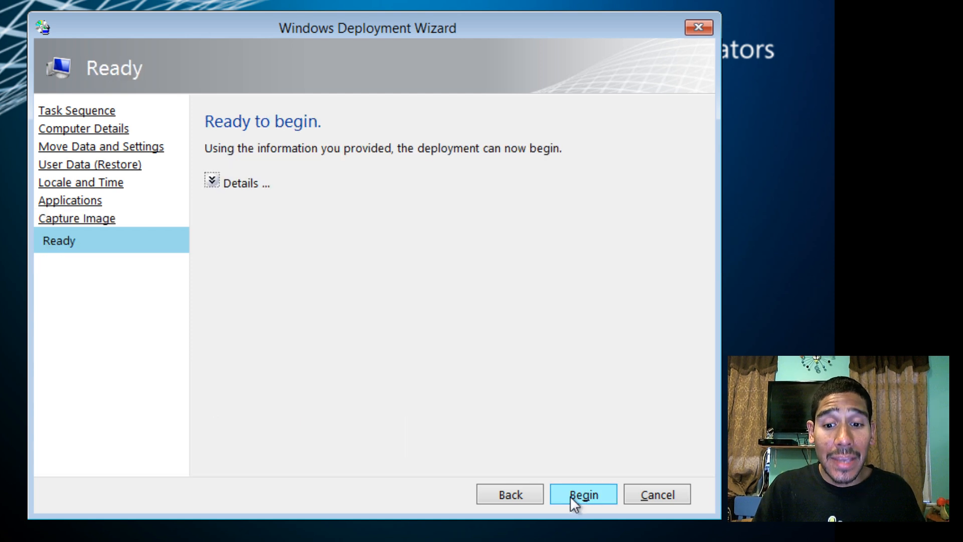
# Step: Begin the Lite Touch deployment from the Ready page
pyautogui.click(583, 494)
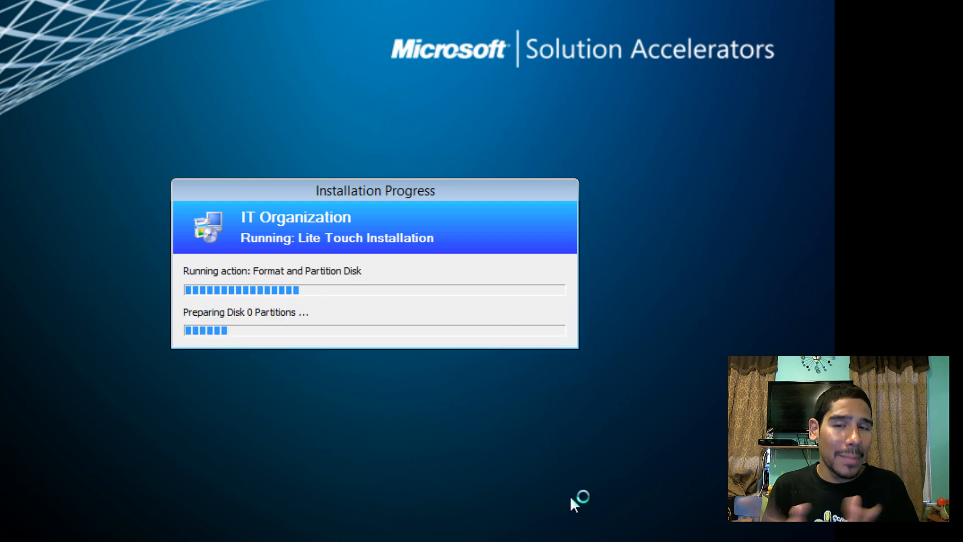
pyautogui.moveTo(571, 504)
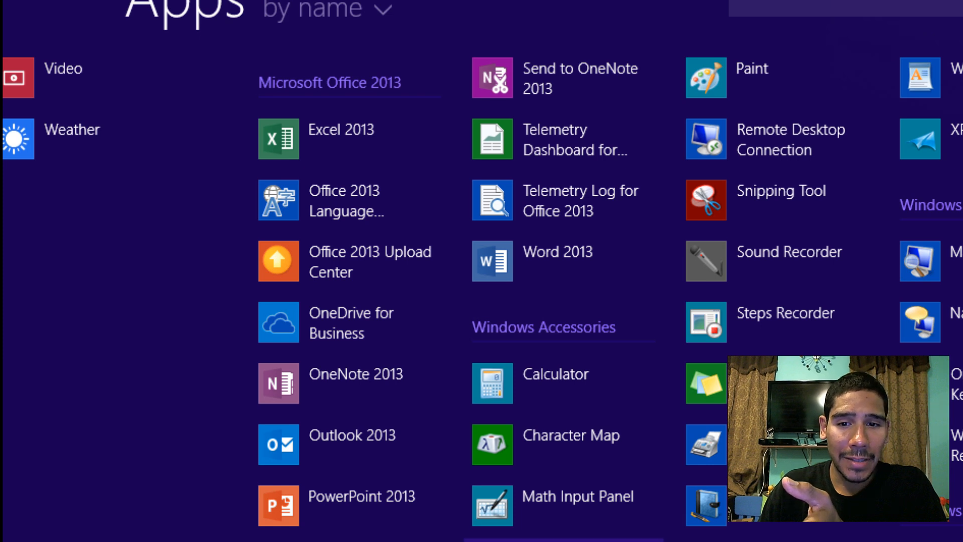
pyautogui.moveTo(608, 348)
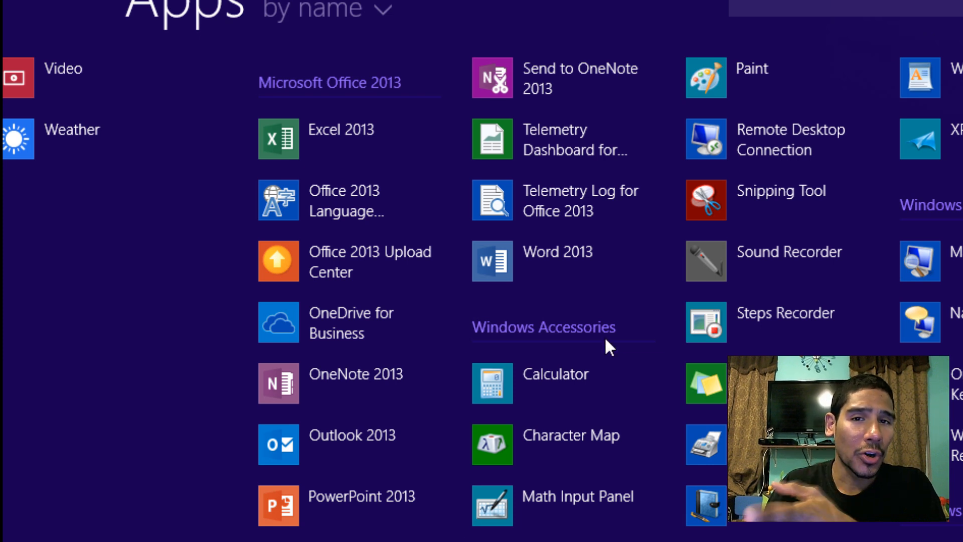